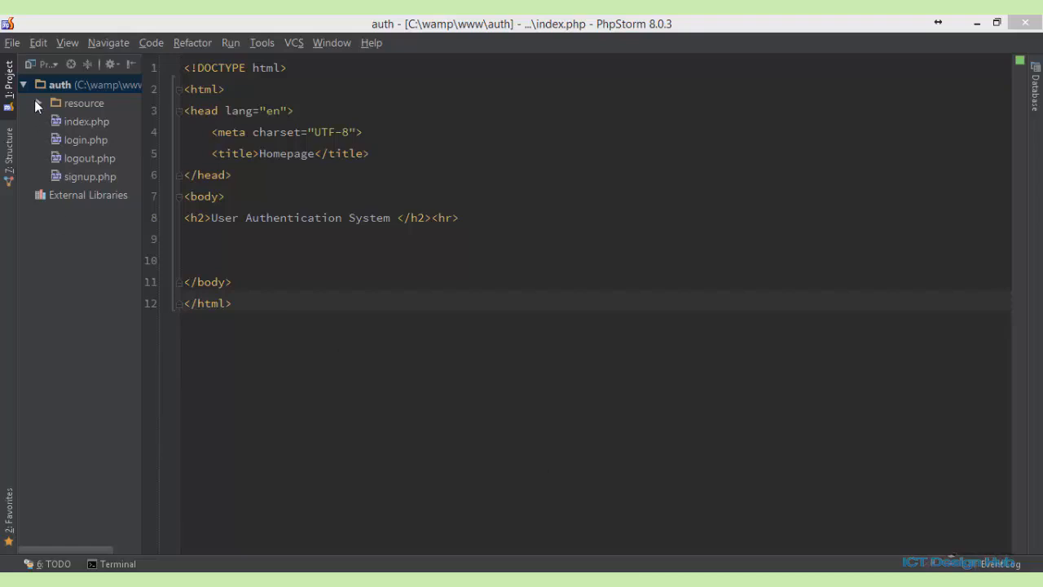
- Open Database.php from the resource folder of the auth project
{"action": "left_click", "coordinate": [38, 103]}
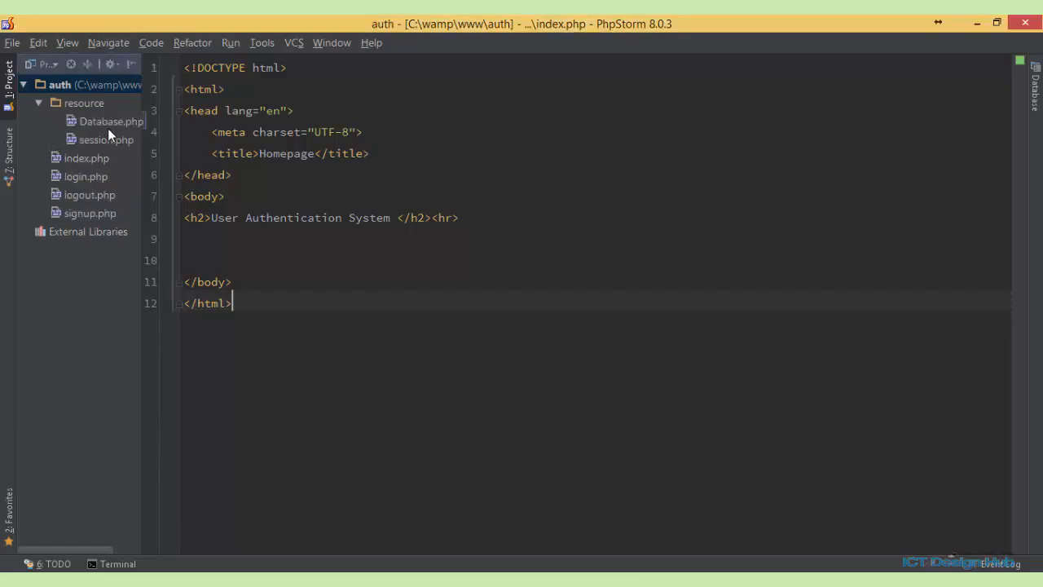
{"action": "double_click", "coordinate": [110, 121]}
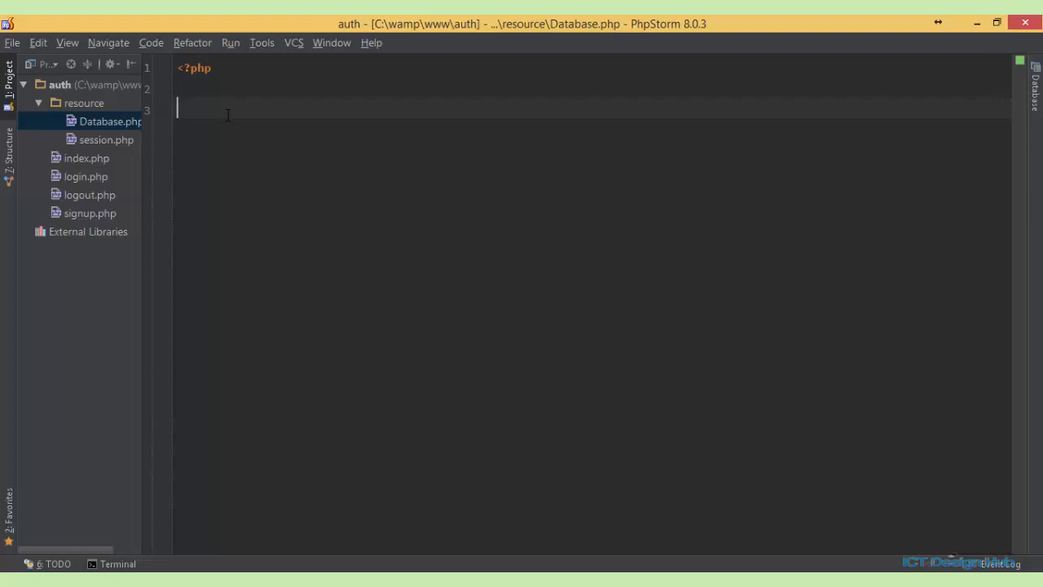
- Start $db = new PDO( with the DSN 'mysql:host=localhost' on line 3
{"action": "type", "text": "$db = n"}
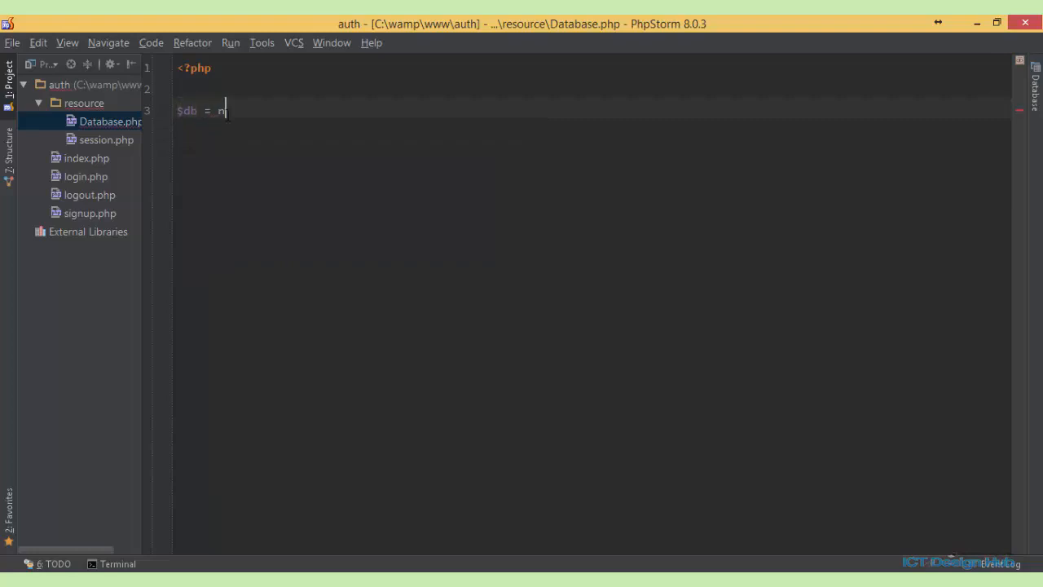
{"action": "type", "text": "ew p"}
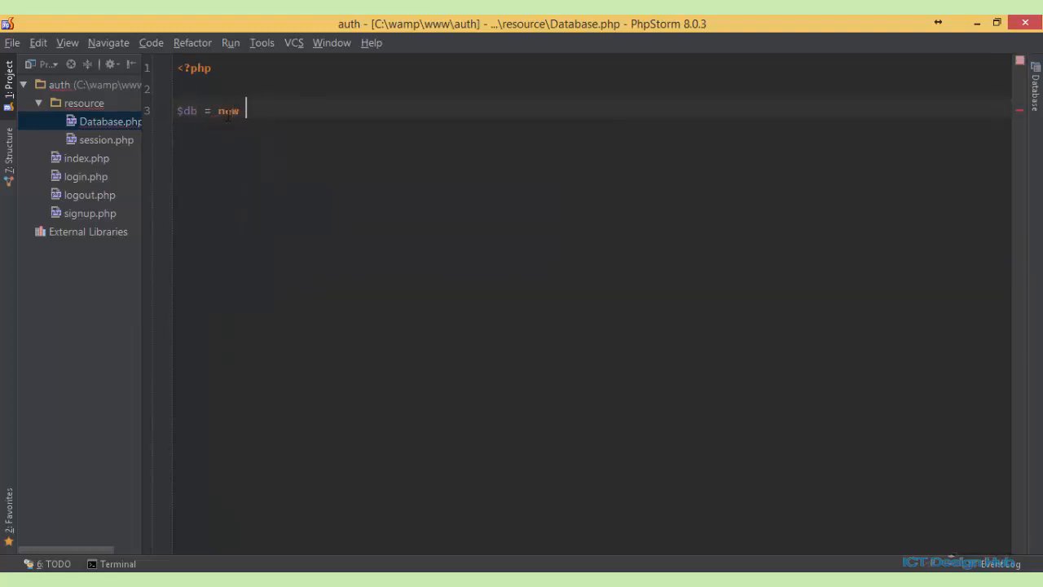
{"action": "type", "text": "PDO('m"}
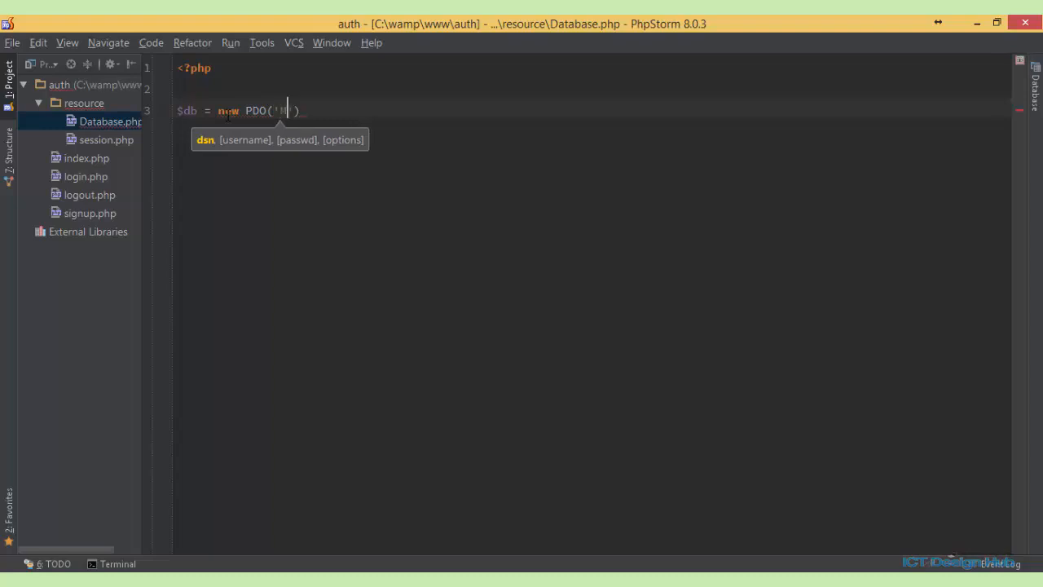
{"action": "type", "text": "MYS"}
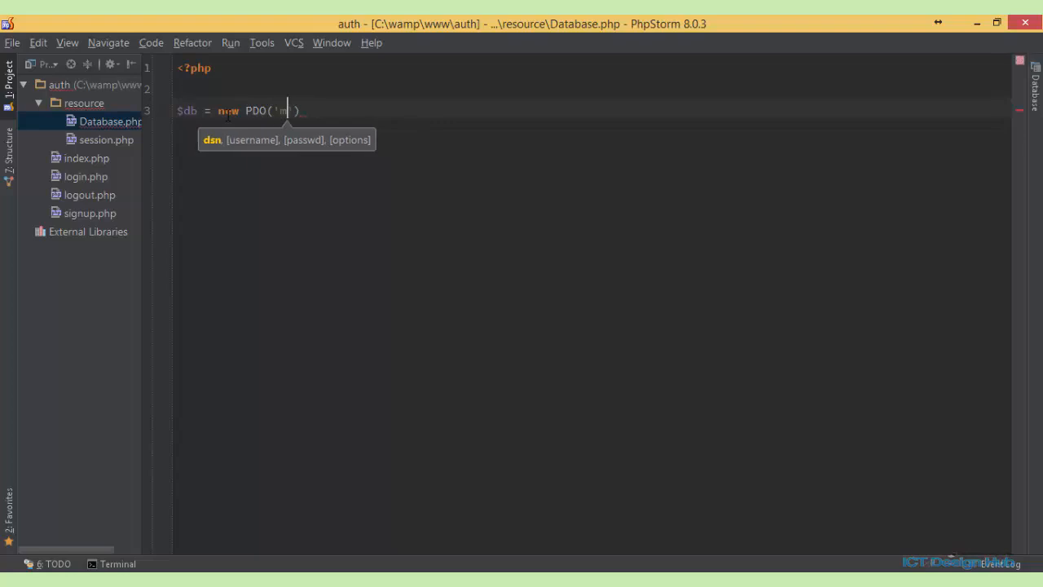
{"action": "type", "text": "ysql"}
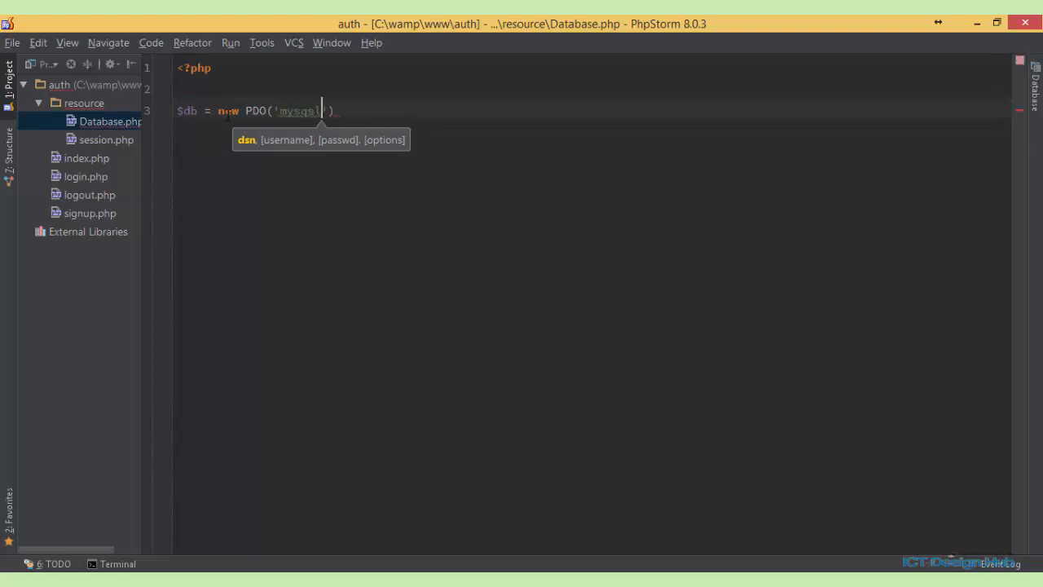
{"action": "type", "text": ":"}
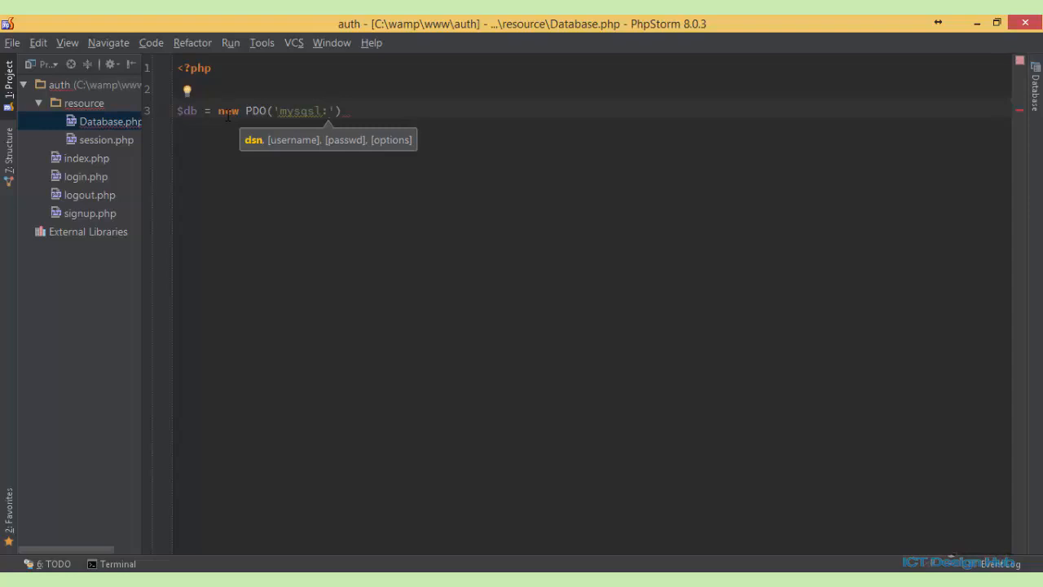
{"action": "type", "text": "host"}
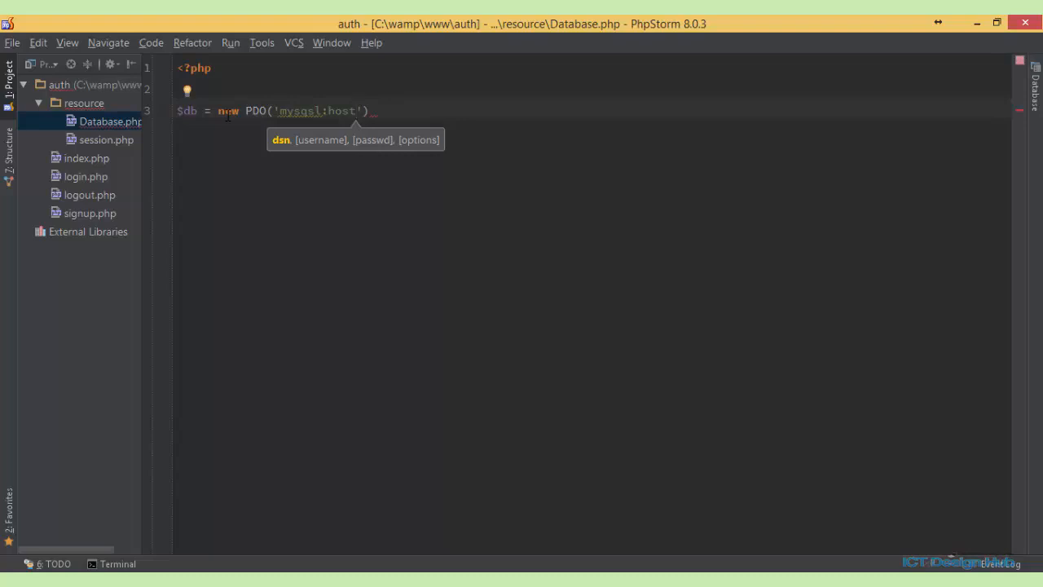
{"action": "type", "text": "=localh"}
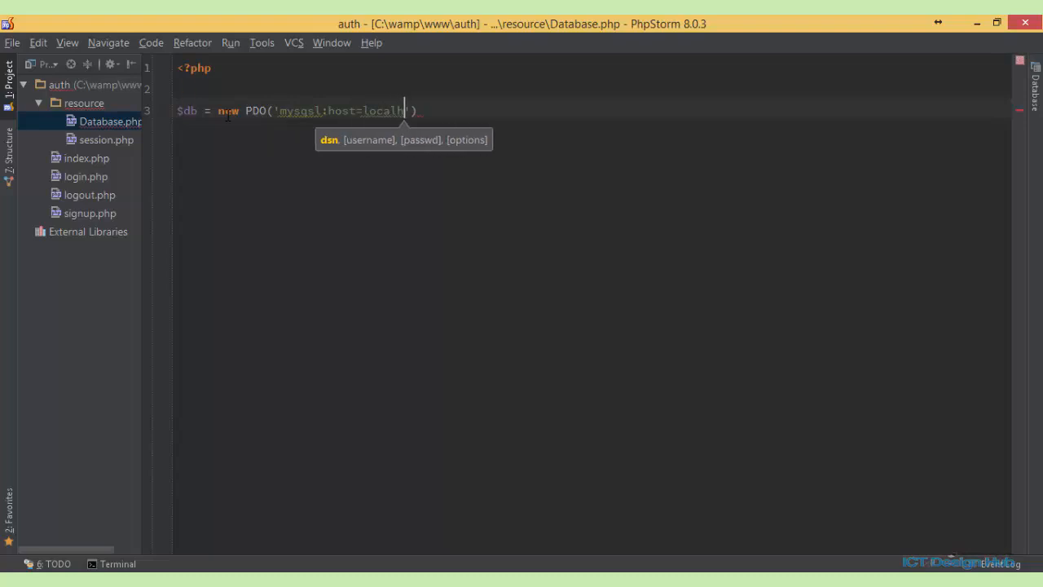
{"action": "type", "text": "ost;"}
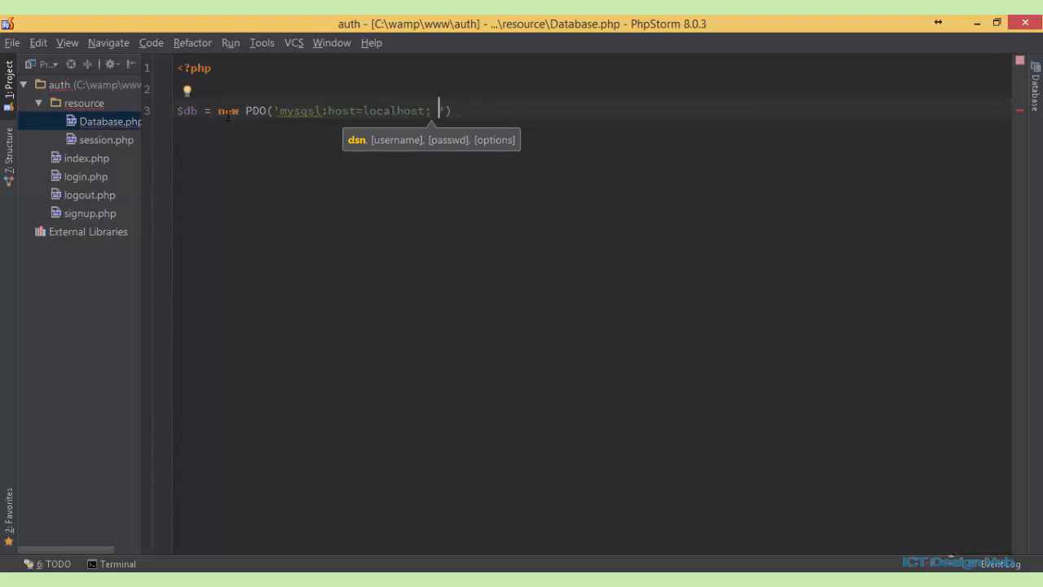
- Finish the connection with dbname=register, user 'root' and an empty password
{"action": "type", "text": "dbname"}
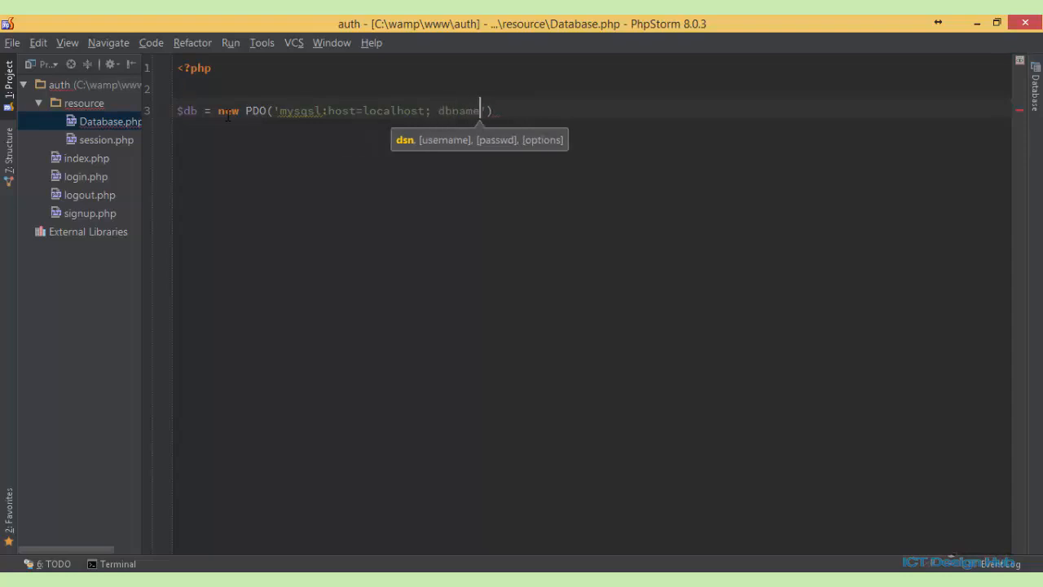
{"action": "type", "text": "=register"}
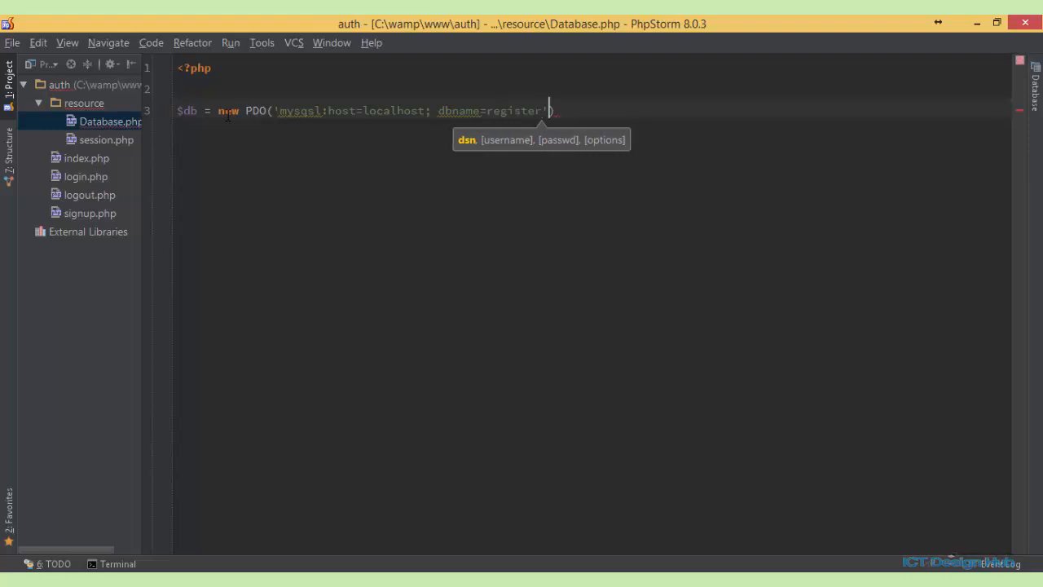
{"action": "type", "text": ","}
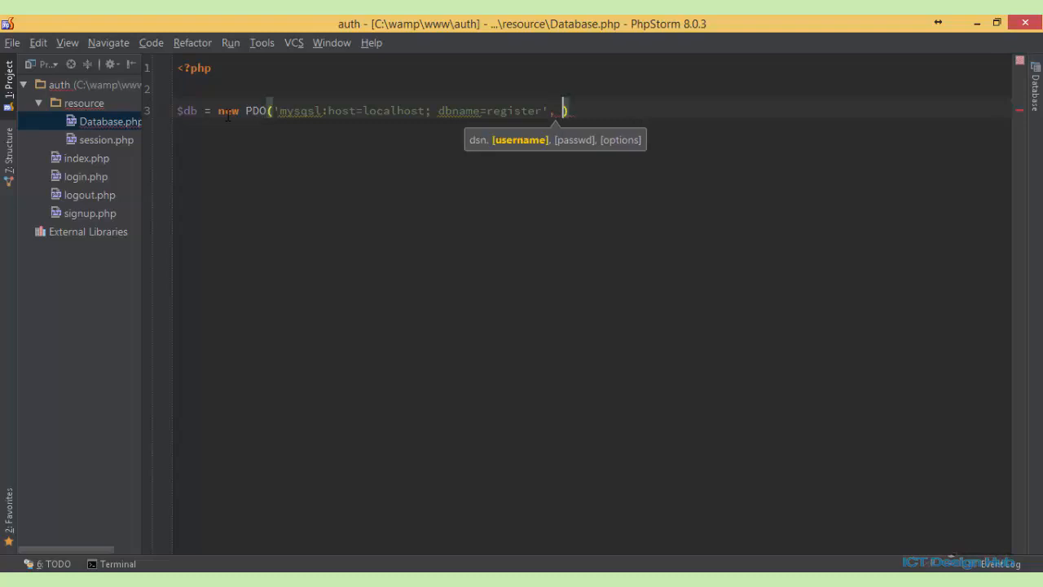
{"action": "type", "text": "'"}
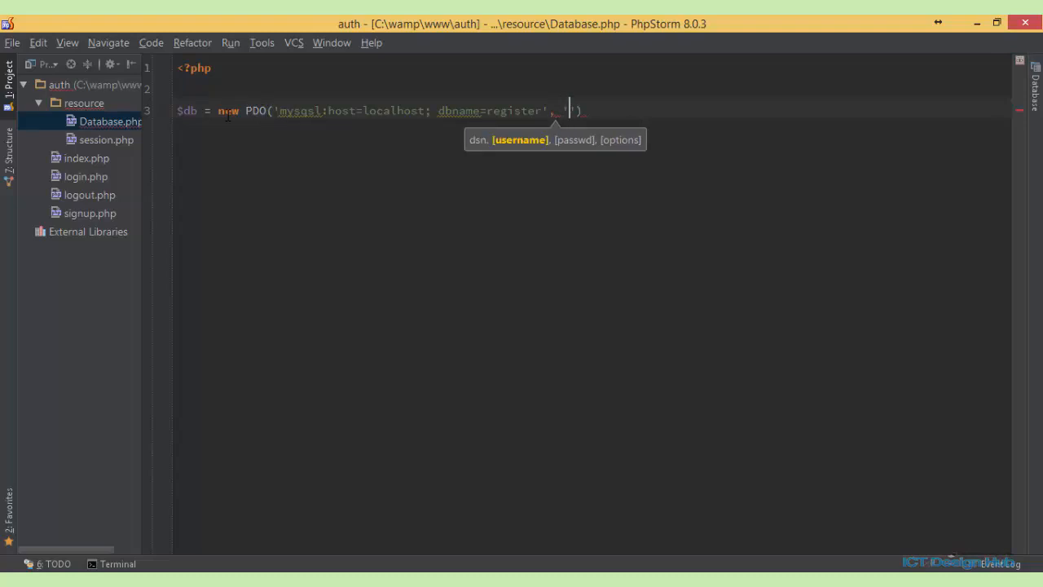
{"action": "type", "text": "root"}
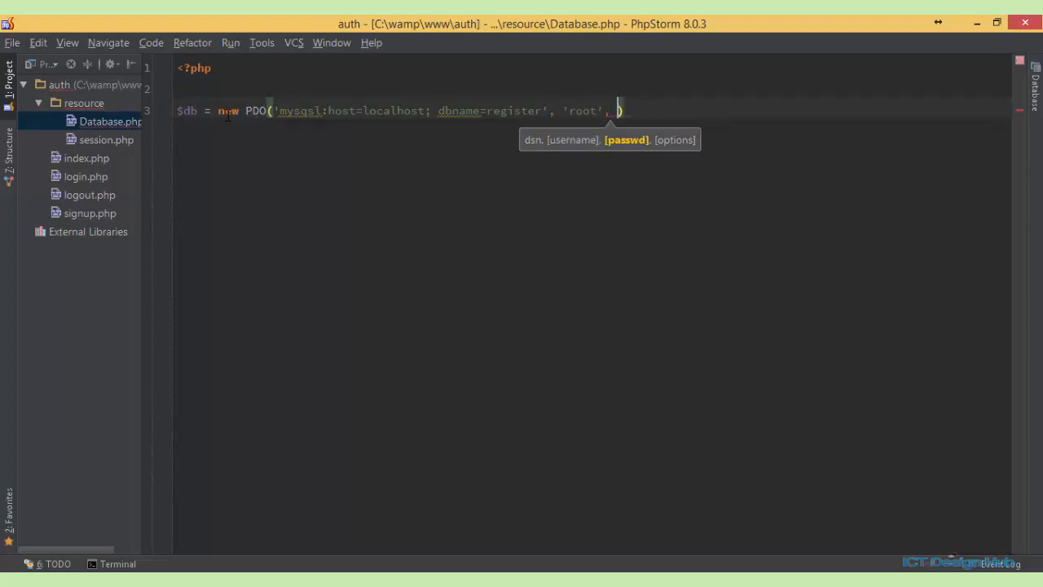
{"action": "type", "text": "''"}
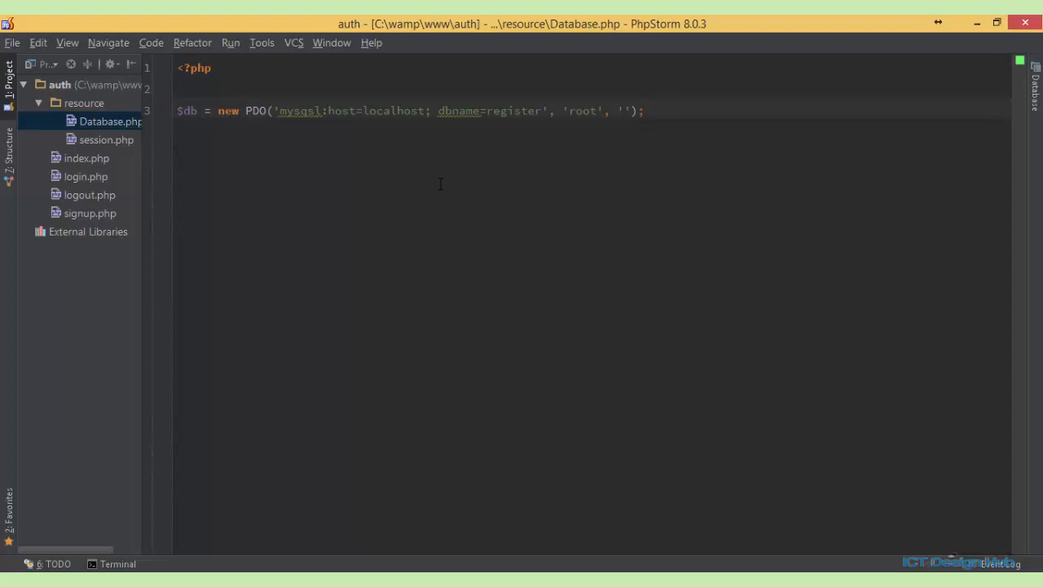
{"action": "left_click", "coordinate": [646, 111]}
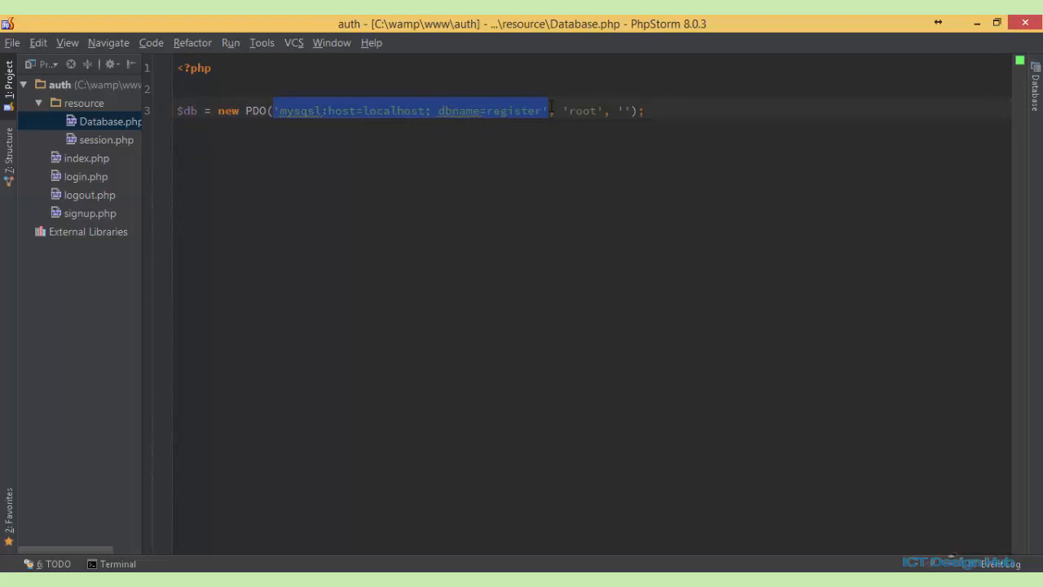
{"action": "mouse_move", "coordinate": [498, 196]}
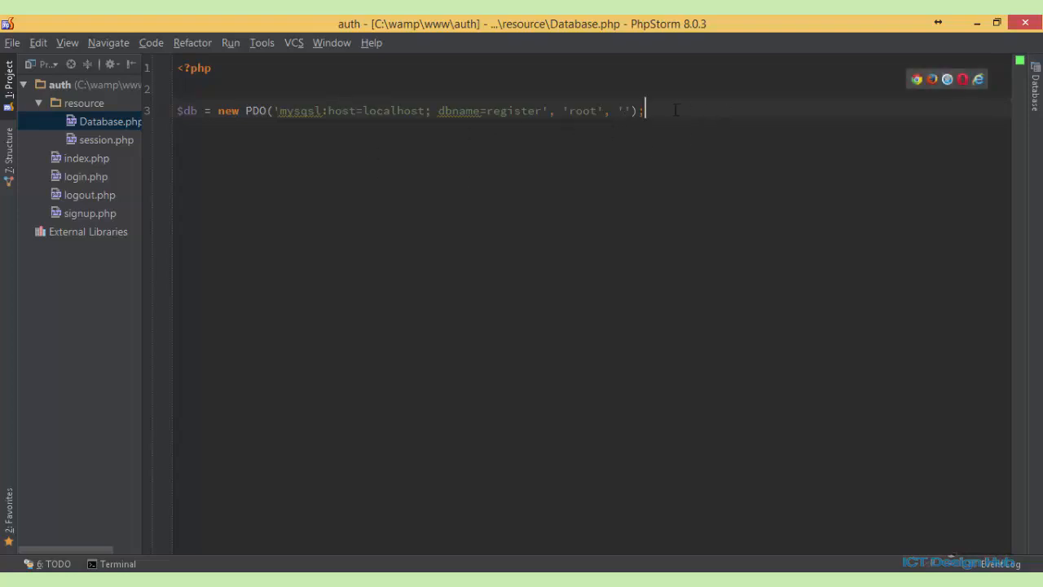
- Add echo "Connected to the register database"; below the connection line
{"action": "key", "text": "Enter"}
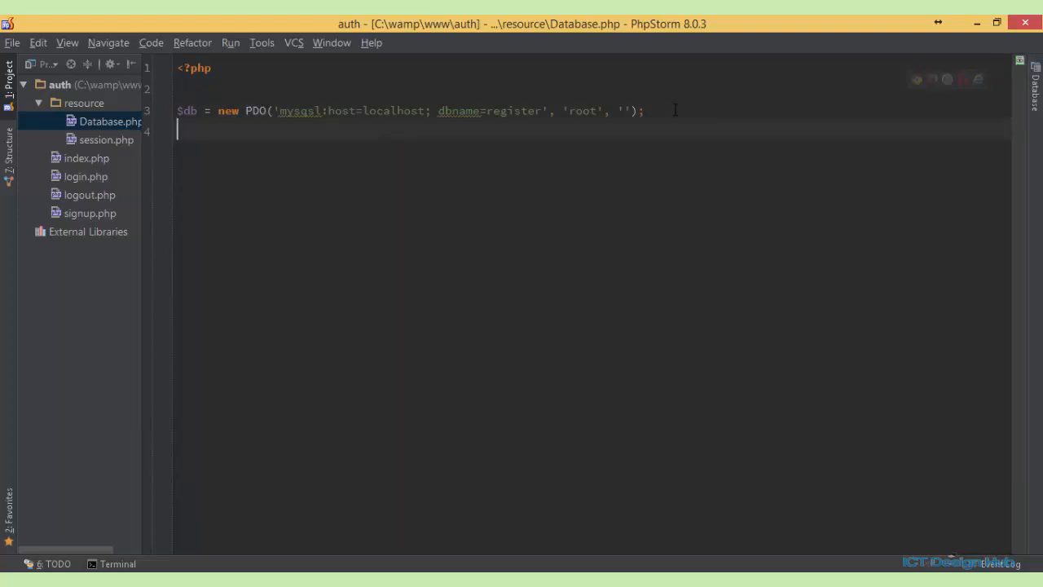
{"action": "type", "text": "echo \""}
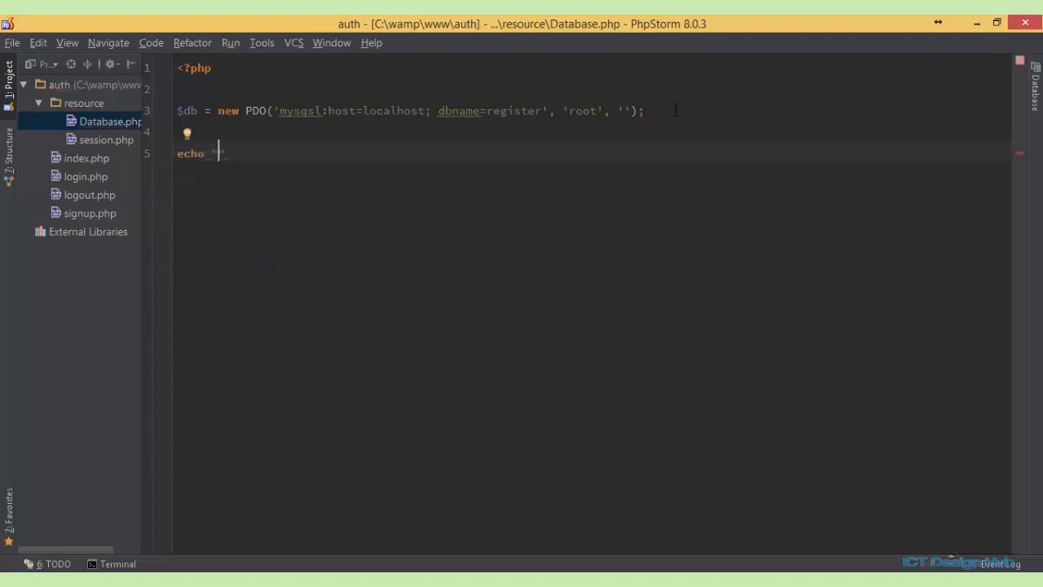
{"action": "type", "text": "C"}
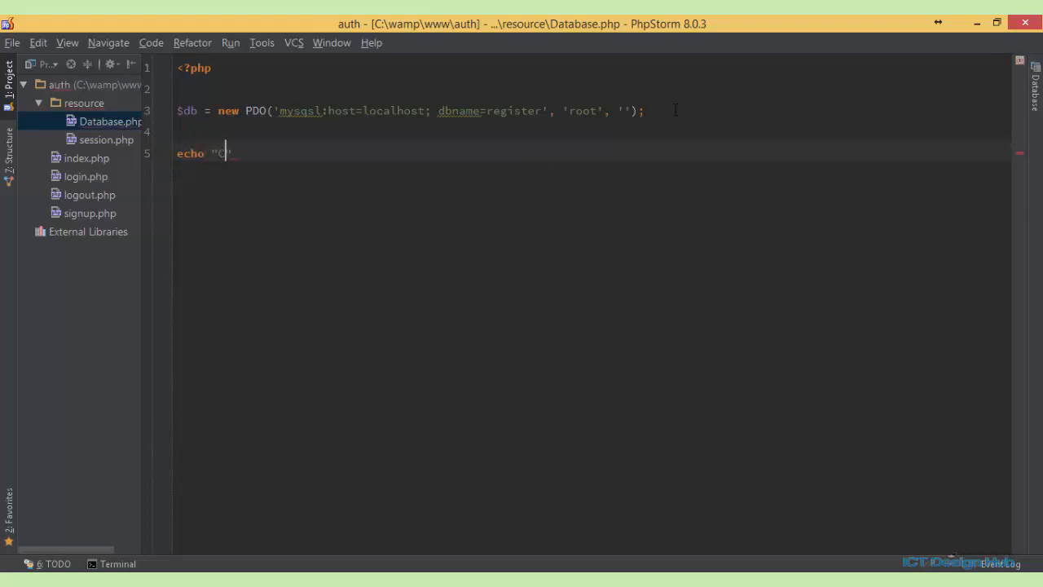
{"action": "type", "text": "onnect"}
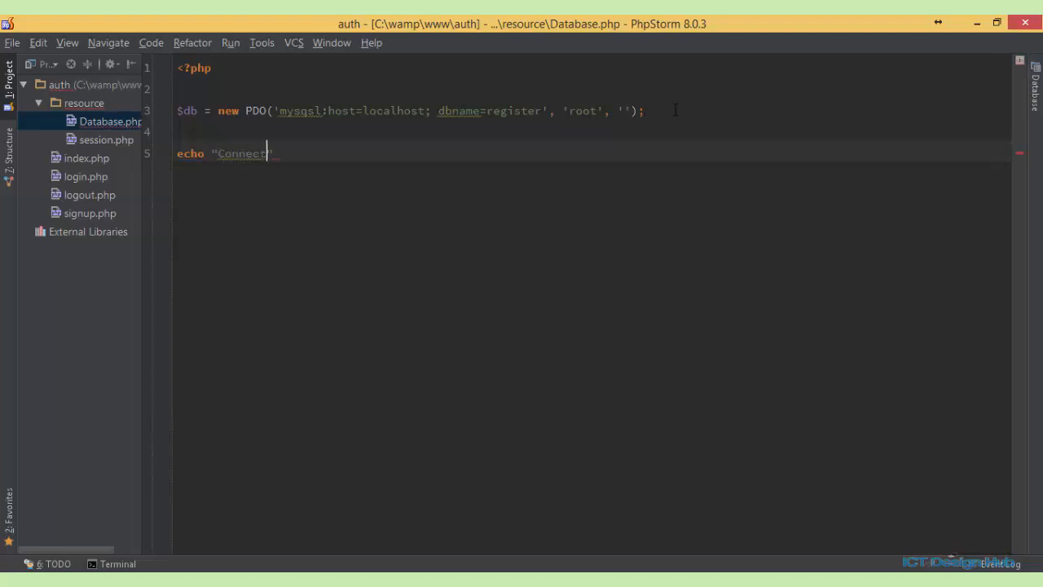
{"action": "type", "text": "ed to the"}
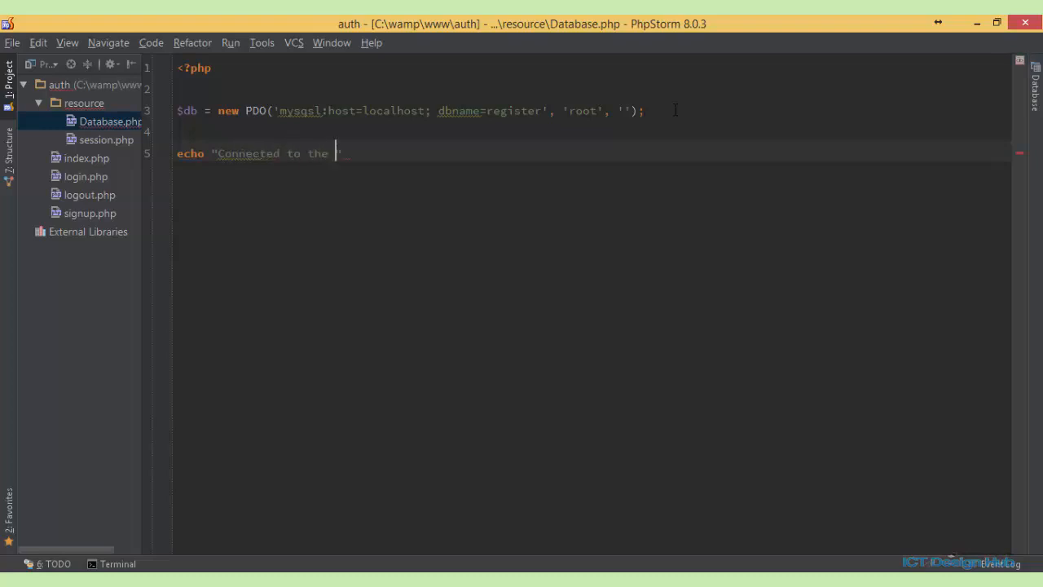
{"action": "type", "text": "register d"}
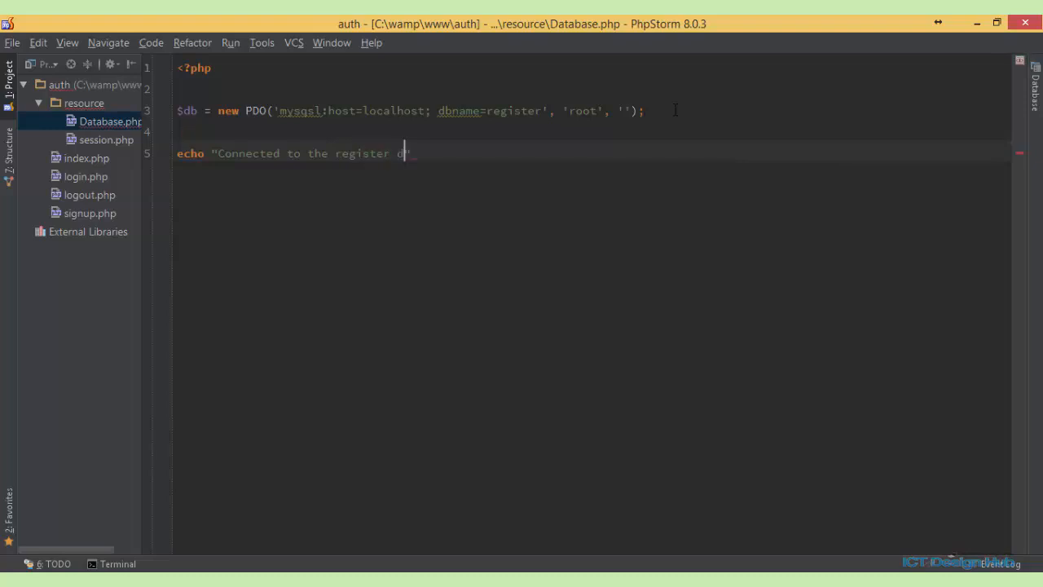
{"action": "type", "text": "atab"}
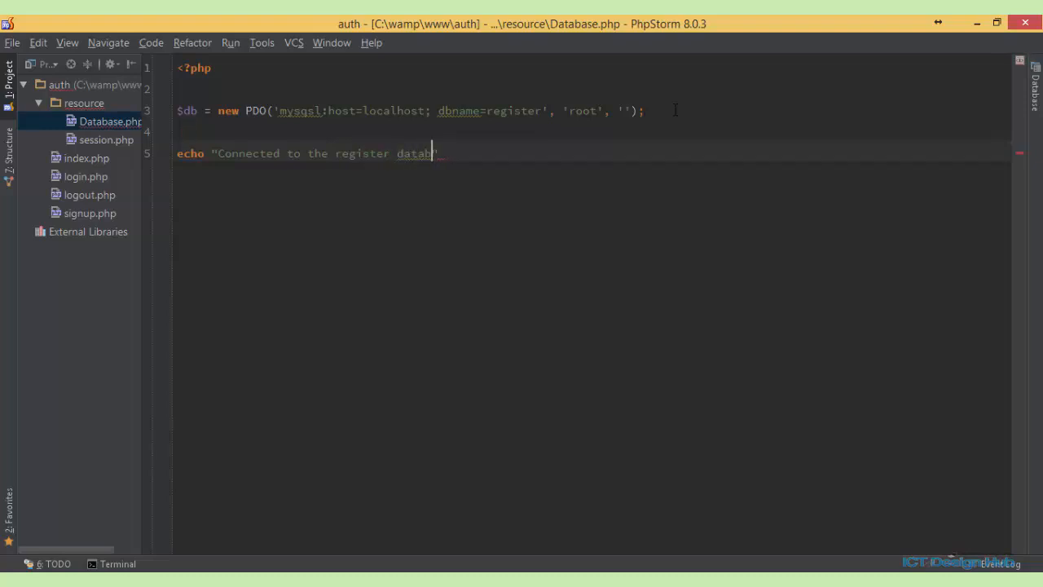
{"action": "type", "text": "ase\""}
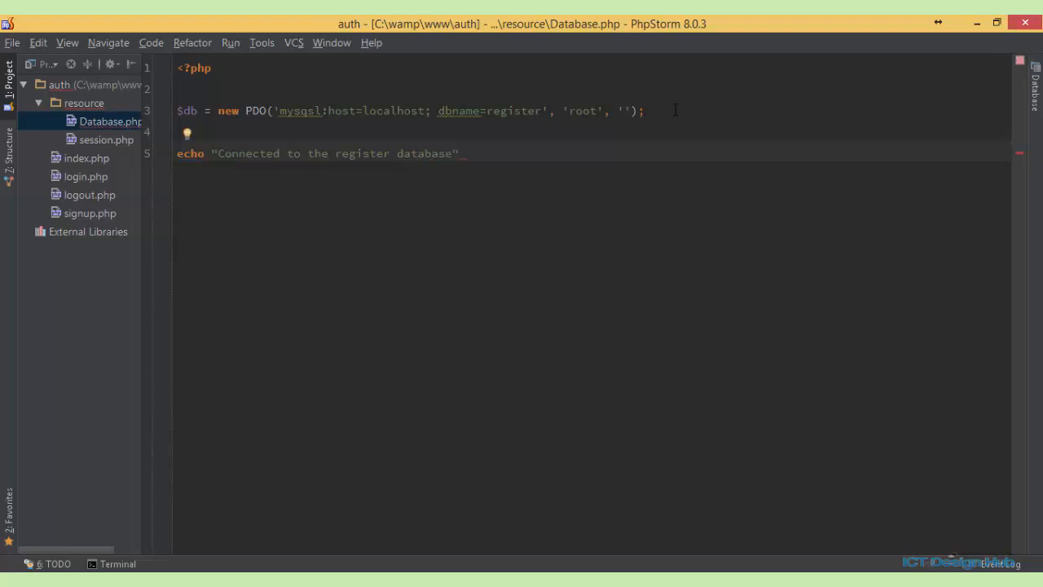
{"action": "type", "text": ";"}
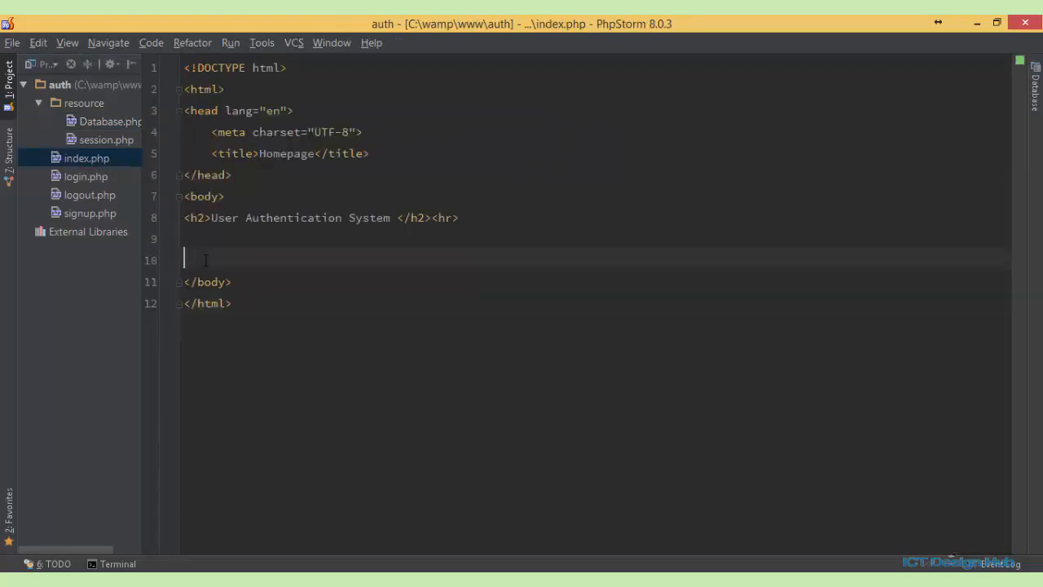
- Start a <?php block on line 10 of index.php with an include_once statement
{"action": "type", "text": "<i"}
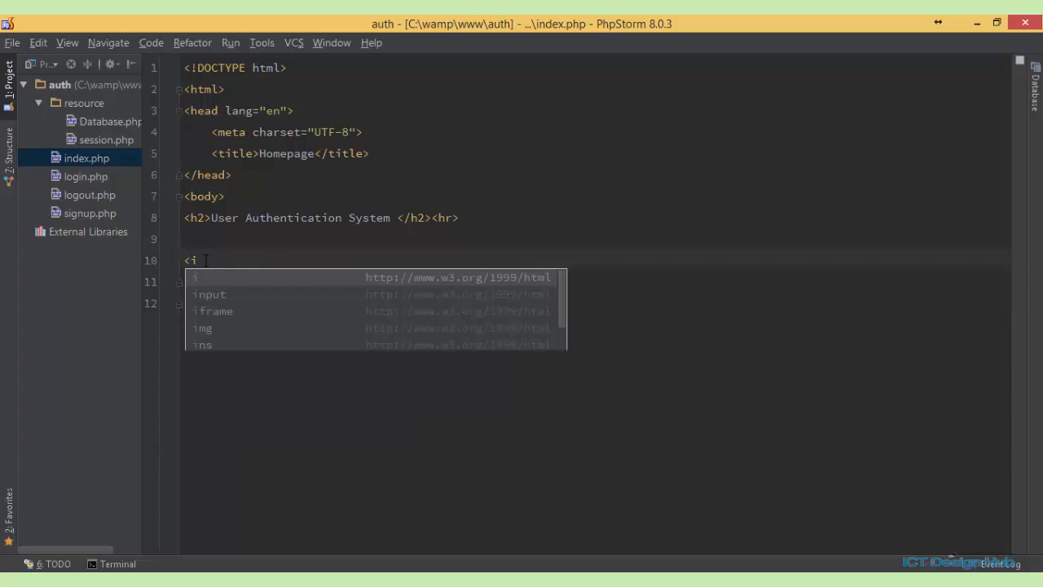
{"action": "key", "text": "BackSpace"}
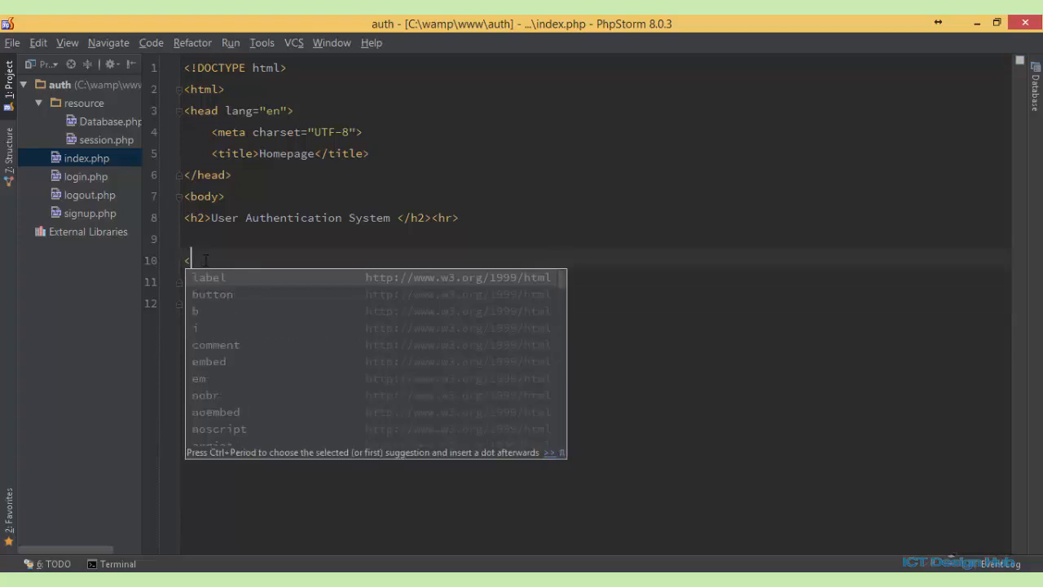
{"action": "type", "text": "/PHP"}
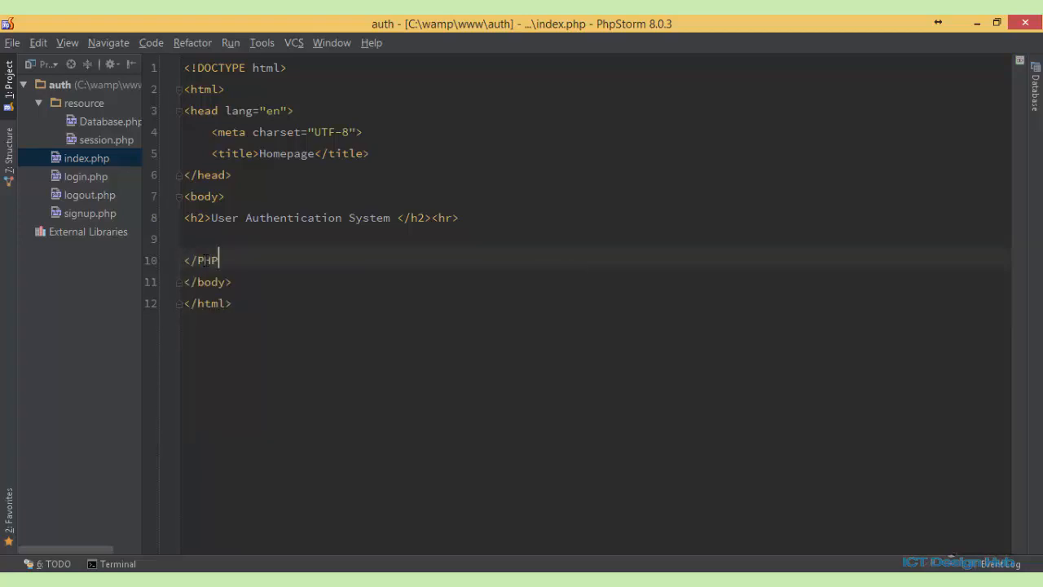
{"action": "key", "text": "BackSpace"}
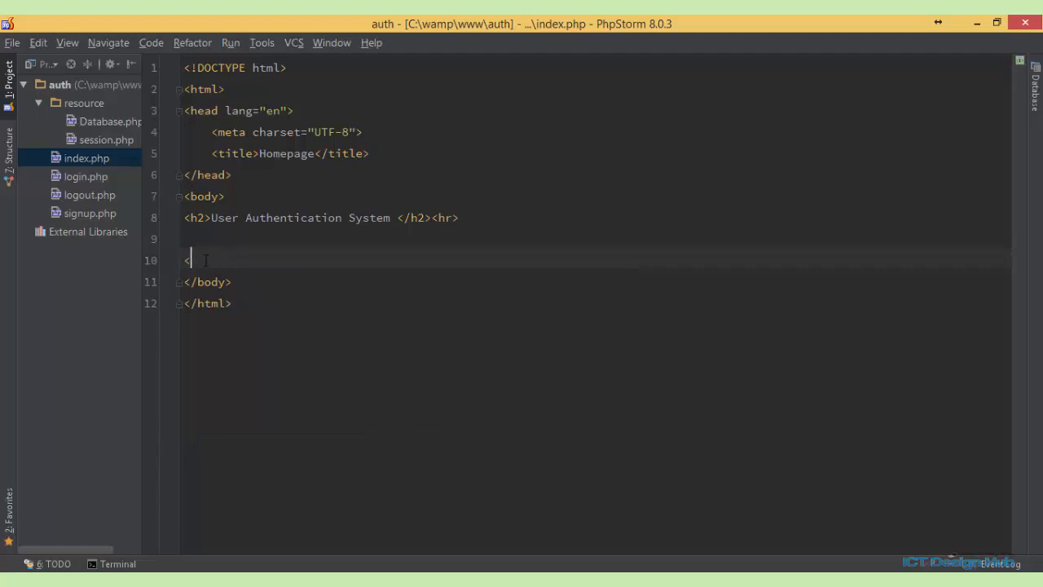
{"action": "type", "text": "?php  ?>"}
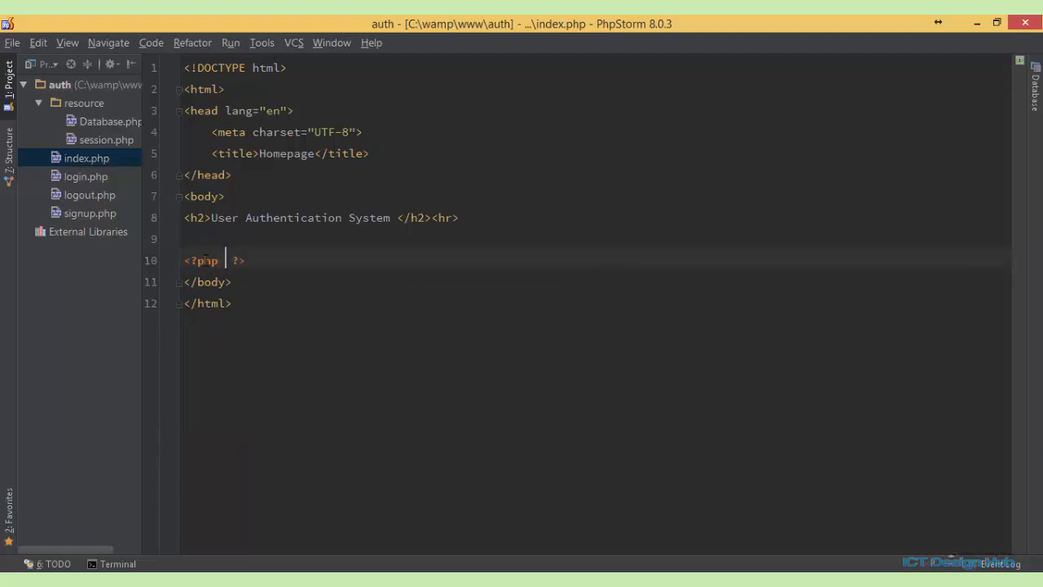
{"action": "type", "text": "incl"}
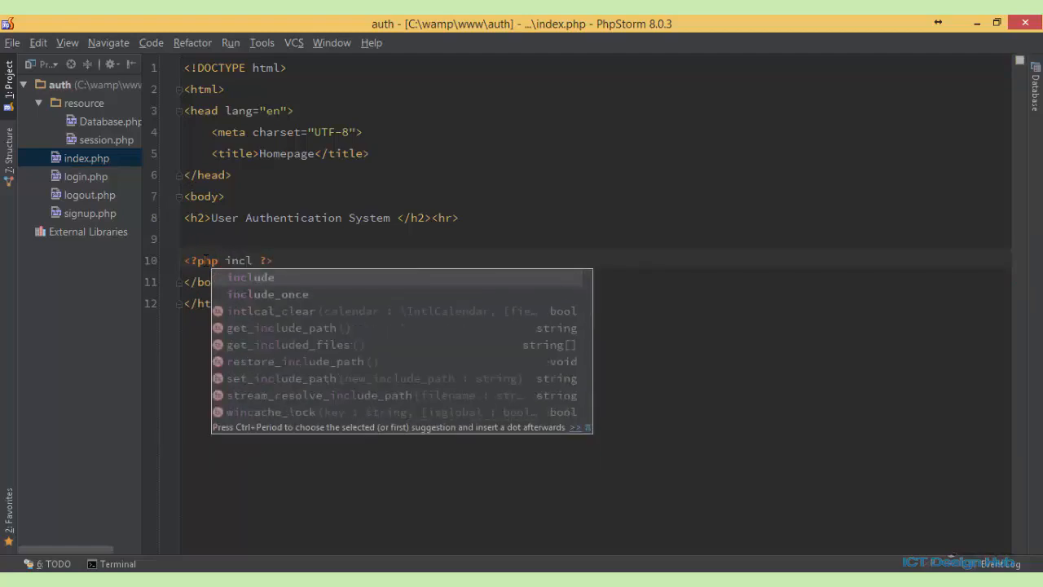
{"action": "left_click", "coordinate": [268, 294]}
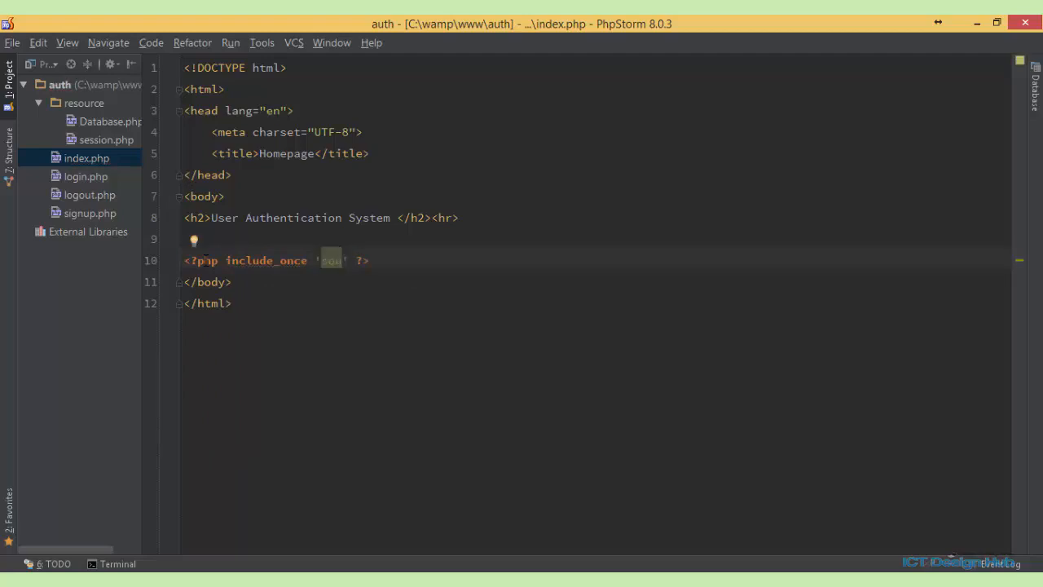
- Point include_once at 'resource/Database.php' and load localhost/auth in Chrome
{"action": "type", "text": "resource"}
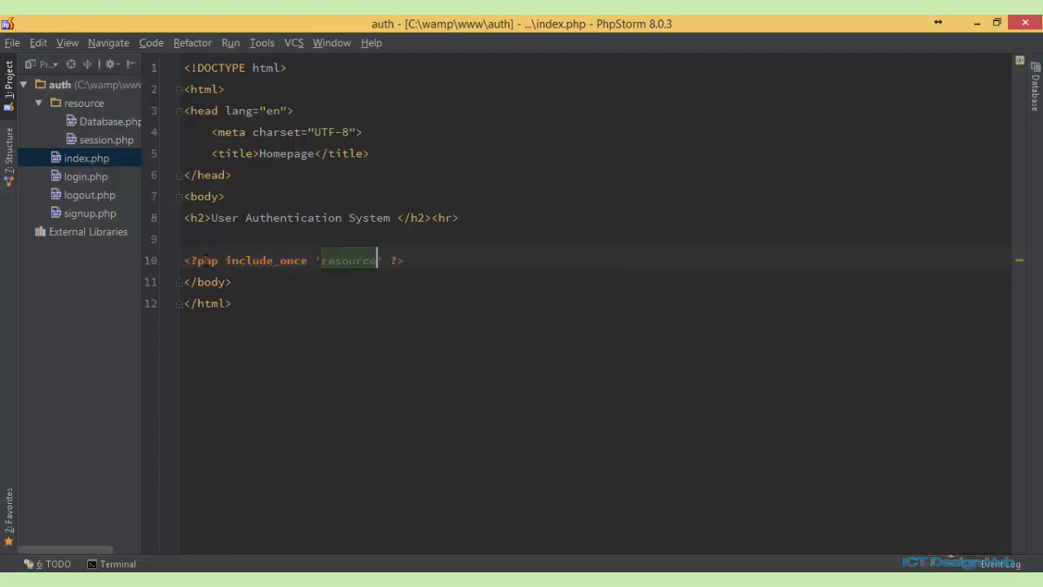
{"action": "type", "text": "/Database.php"}
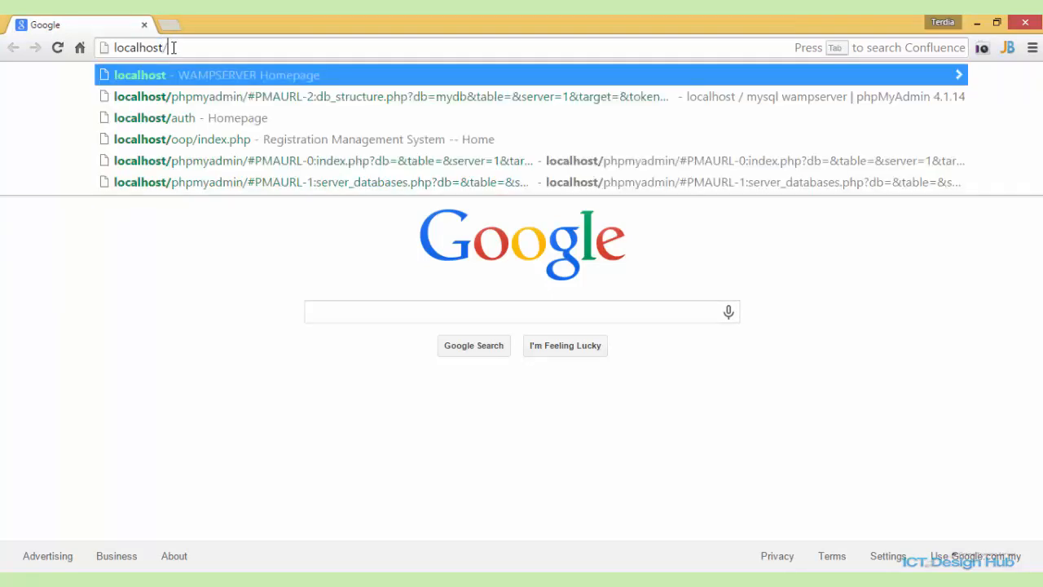
{"action": "left_click", "coordinate": [153, 118]}
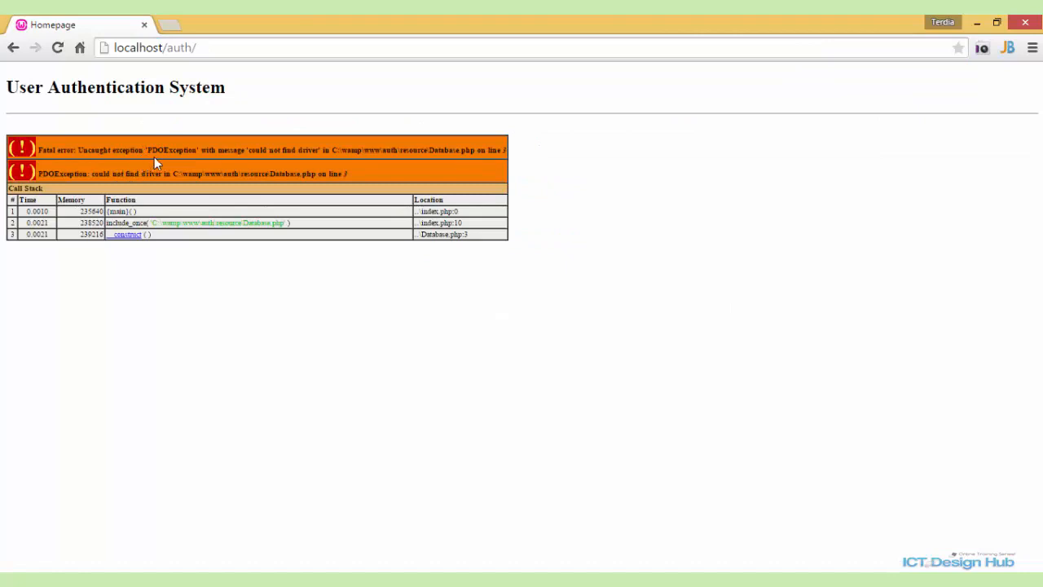
{"action": "mouse_move", "coordinate": [300, 150]}
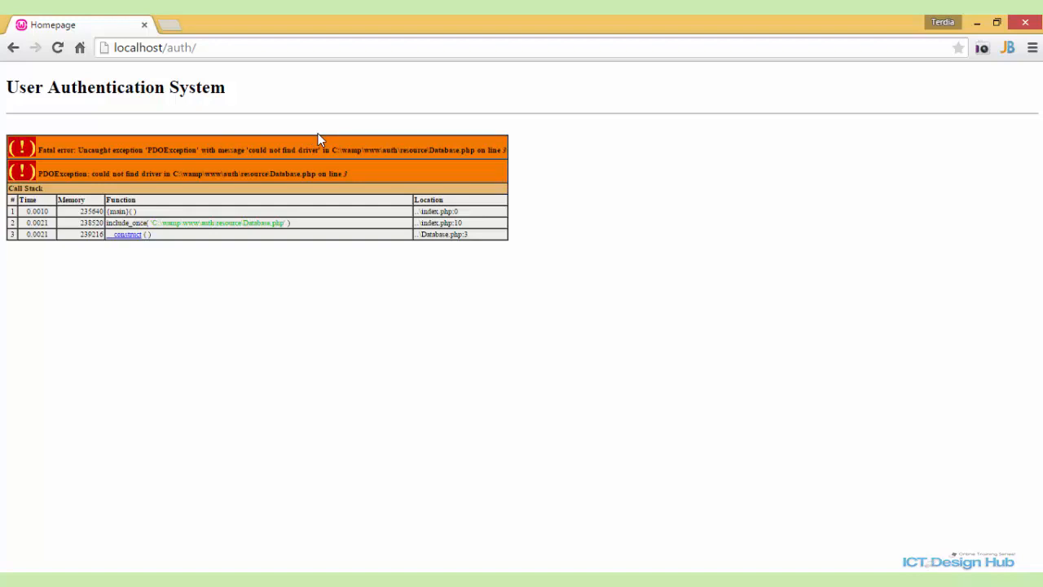
{"action": "mouse_move", "coordinate": [326, 143]}
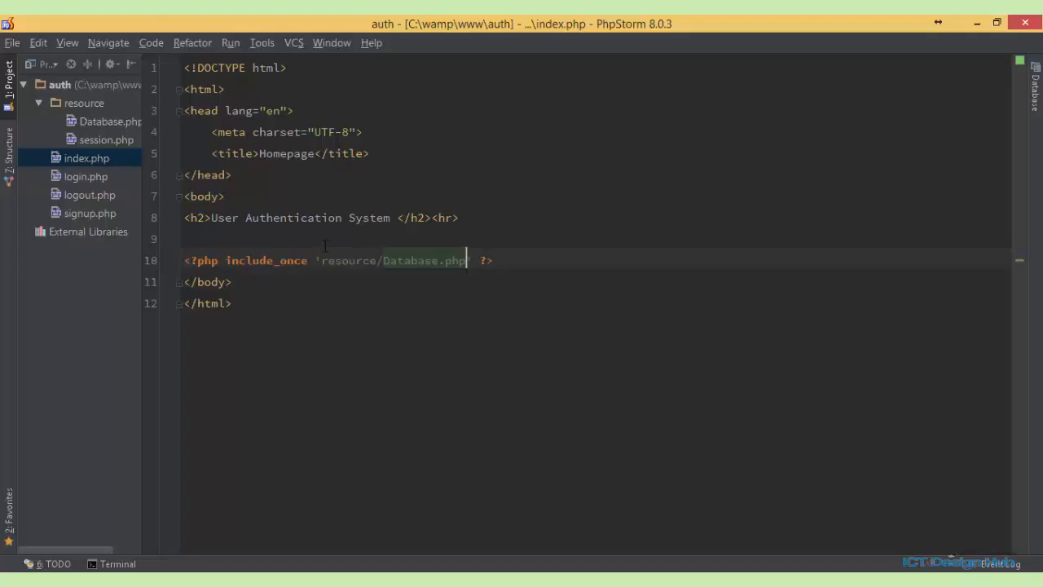
- Fix 'mysqsl' to 'mysql' in the PDO DSN and reload localhost/auth
{"action": "double_click", "coordinate": [110, 121]}
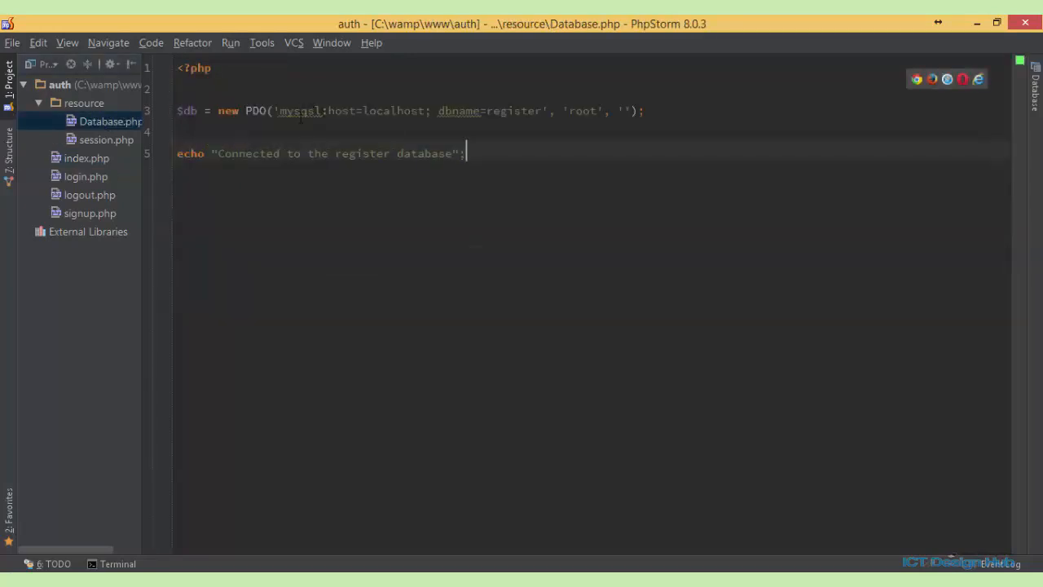
{"action": "mouse_move", "coordinate": [299, 111]}
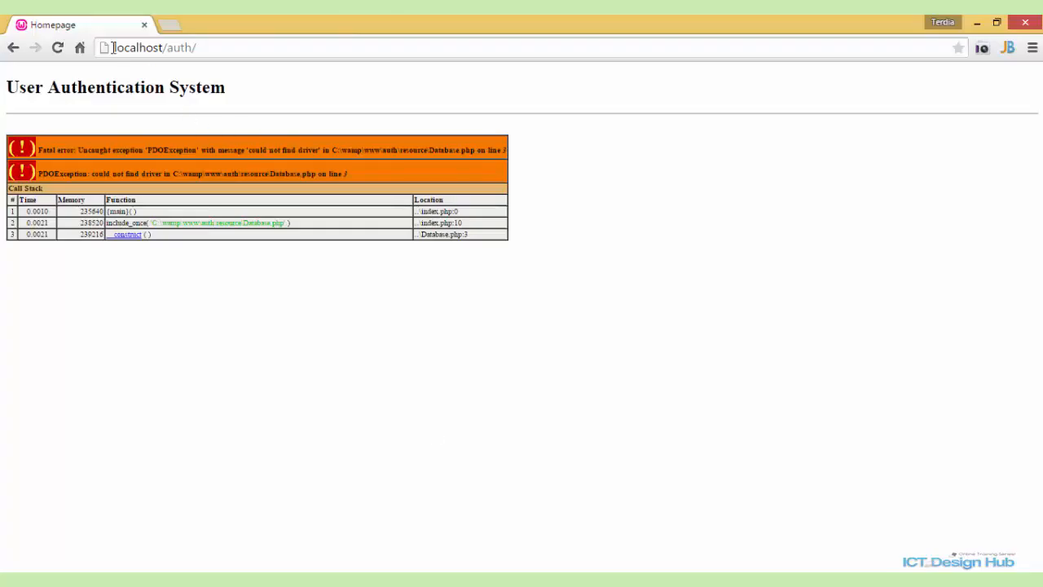
{"action": "left_click", "coordinate": [54, 46]}
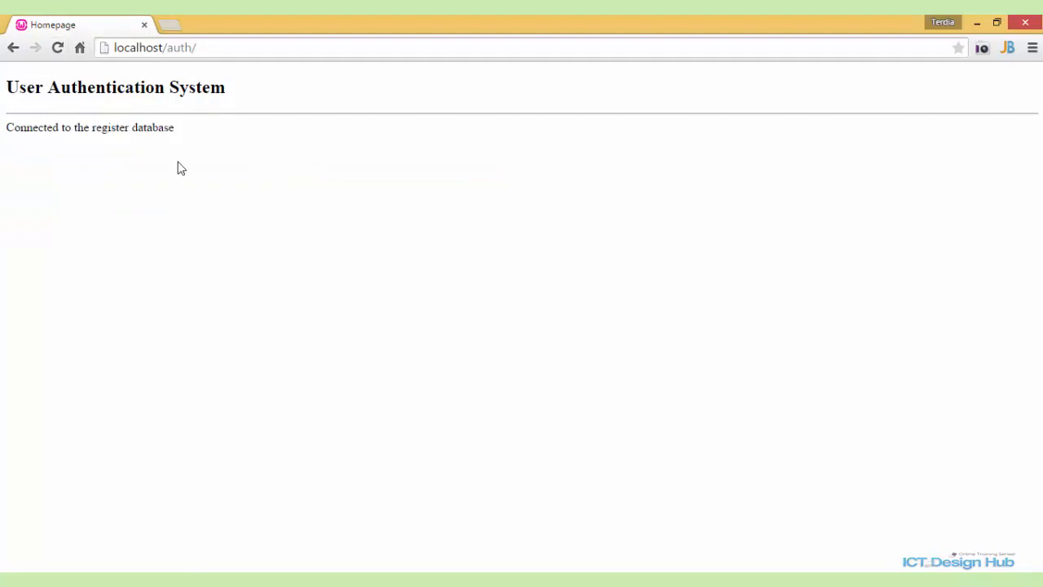
{"action": "mouse_move", "coordinate": [657, 568]}
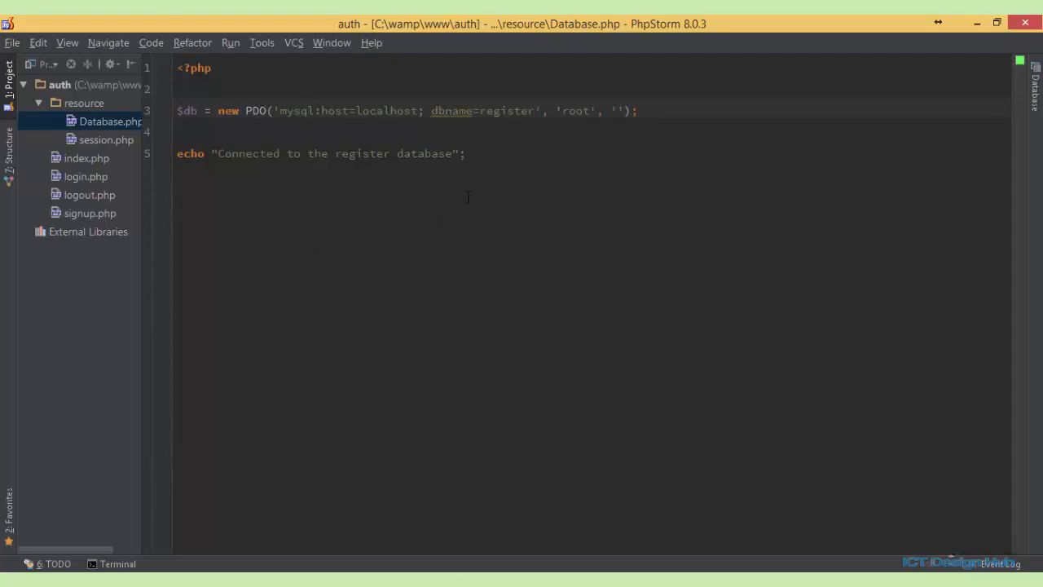
{"action": "mouse_move", "coordinate": [444, 195]}
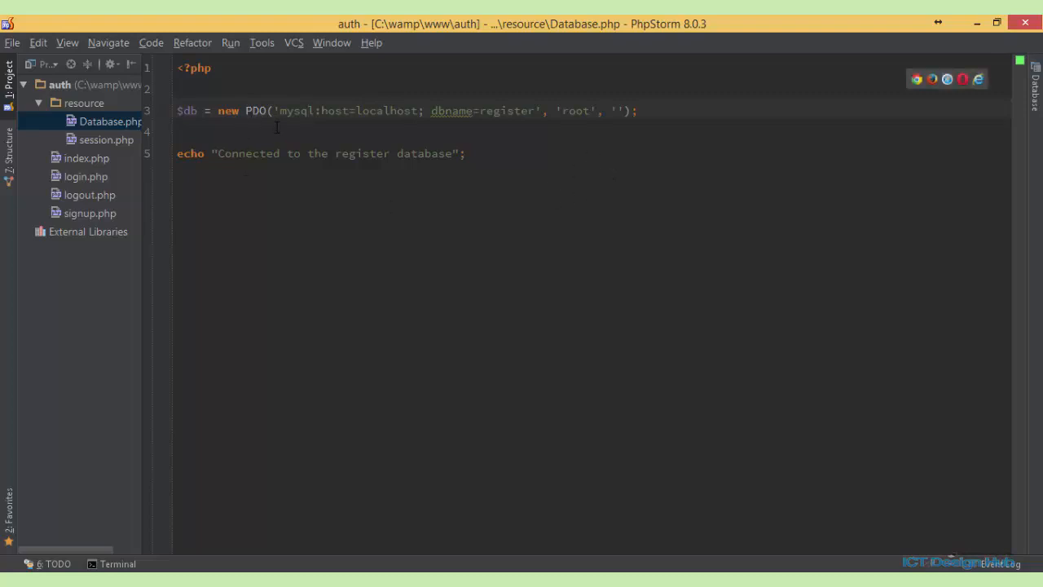
- Declare $username = 'roo'; on a new line above the PDO connection
{"action": "left_click", "coordinate": [299, 111]}
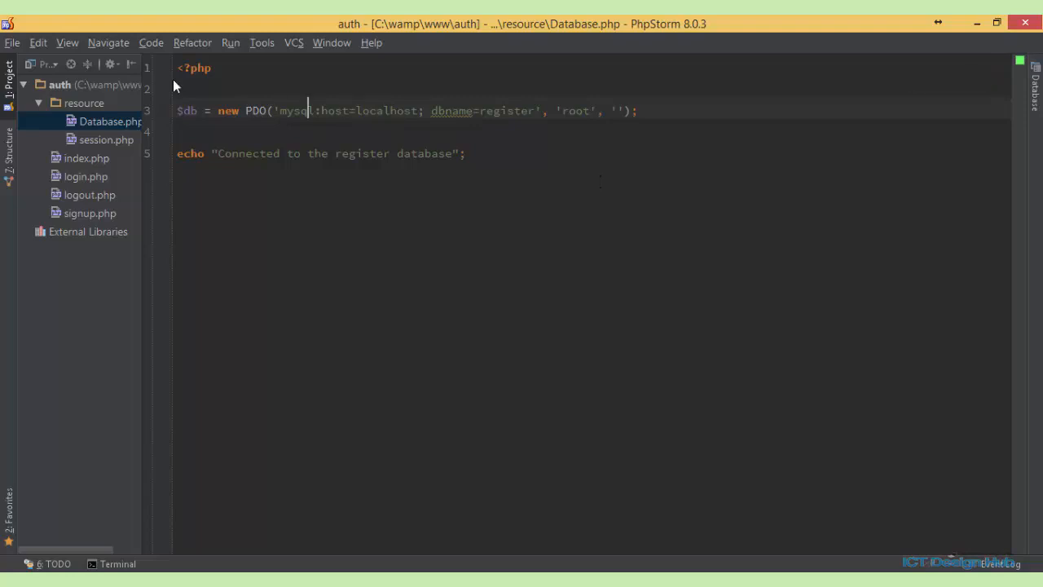
{"action": "key", "text": "Enter"}
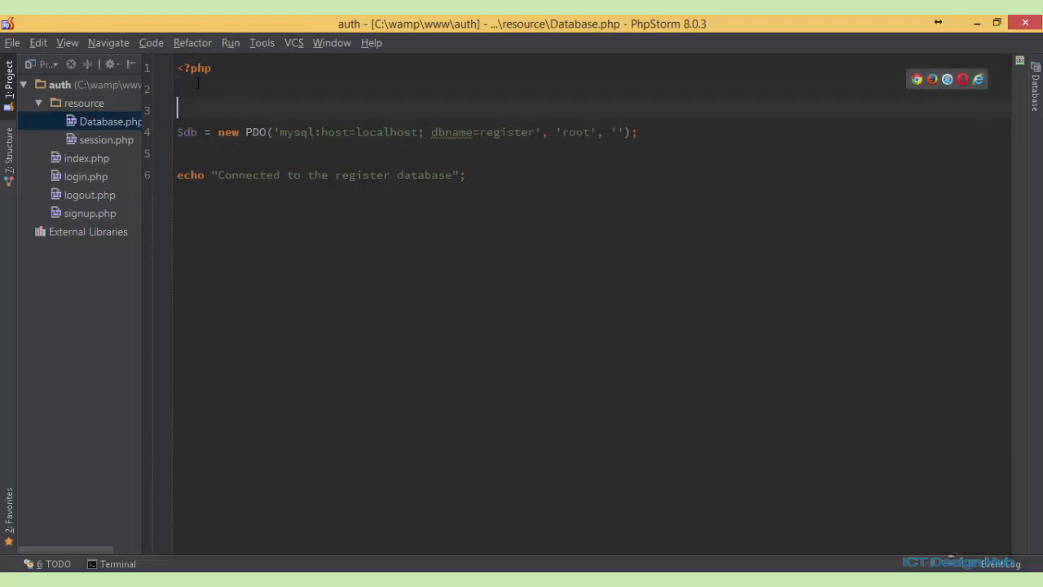
{"action": "type", "text": "$u"}
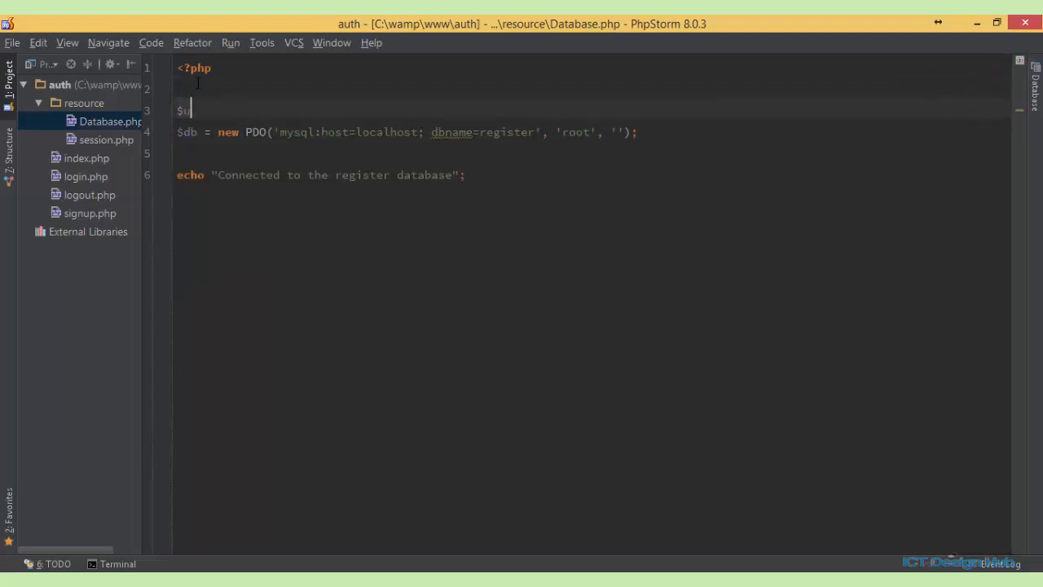
{"action": "type", "text": "us"}
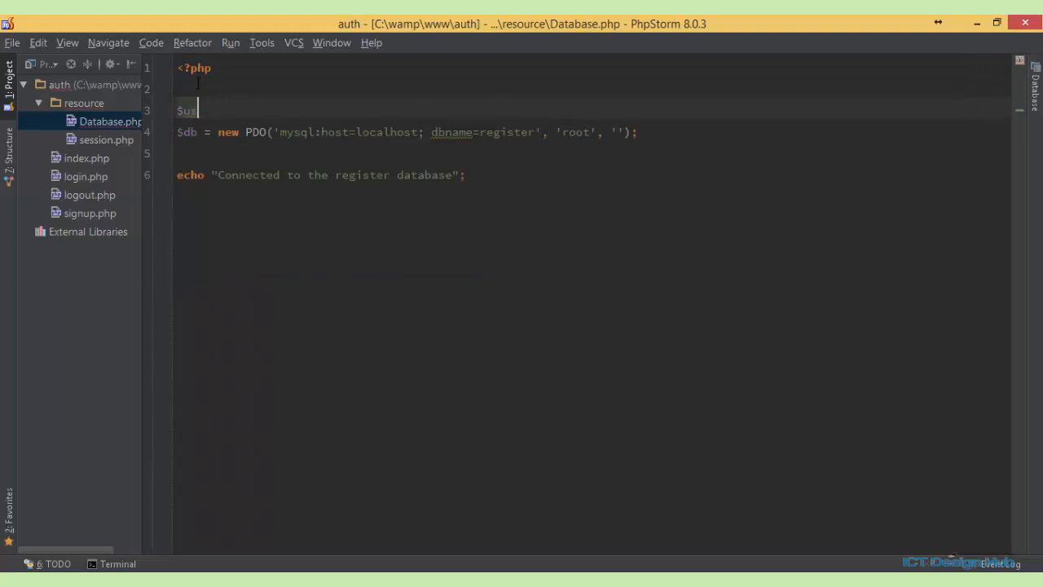
{"action": "type", "text": "ername"}
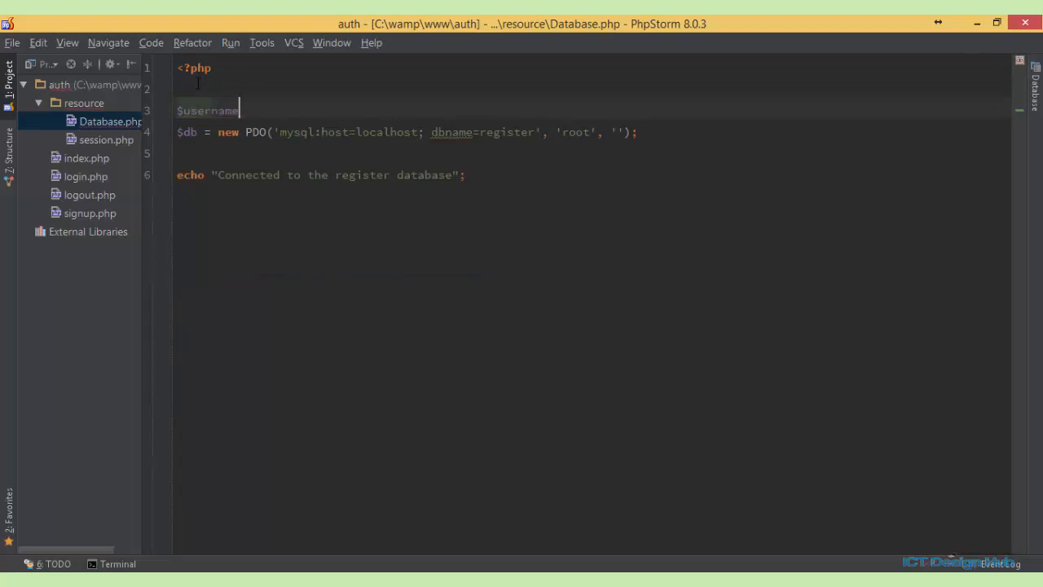
{"action": "type", "text": "= '"}
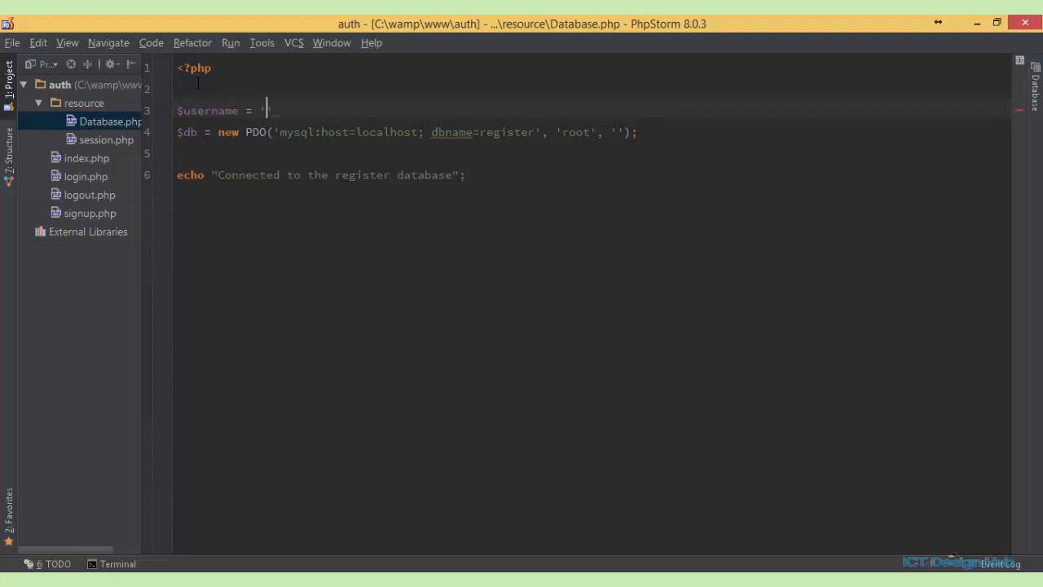
{"action": "type", "text": "roo';"}
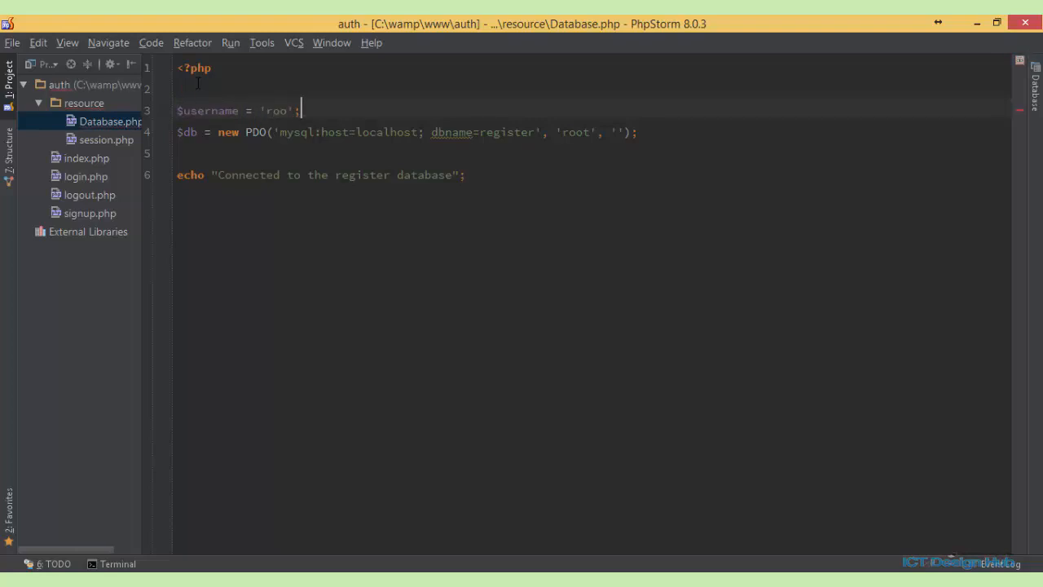
- Start a $dsn = assignment on the following line
{"action": "type", "text": "$"}
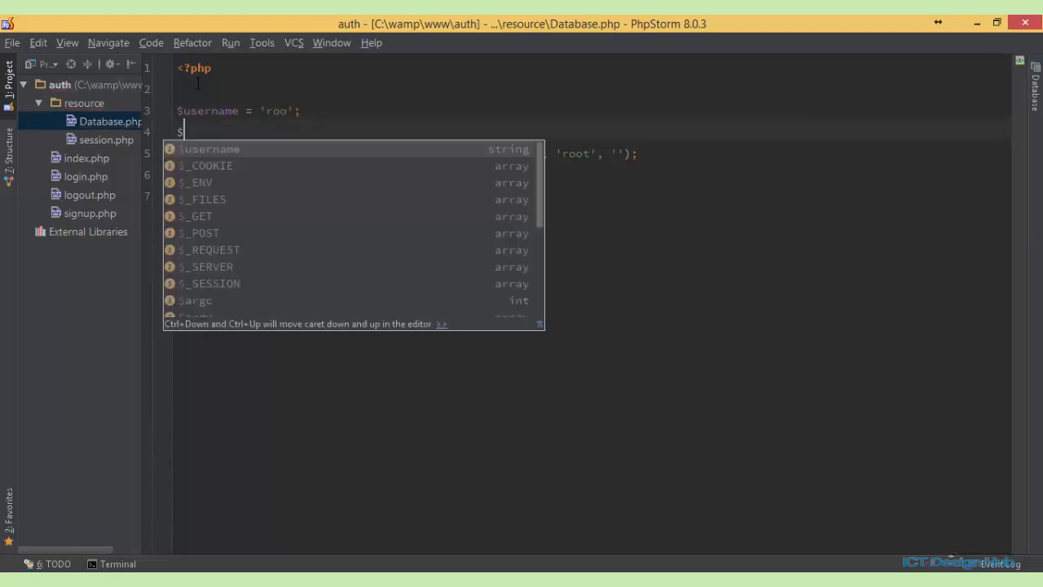
{"action": "type", "text": "dsn"}
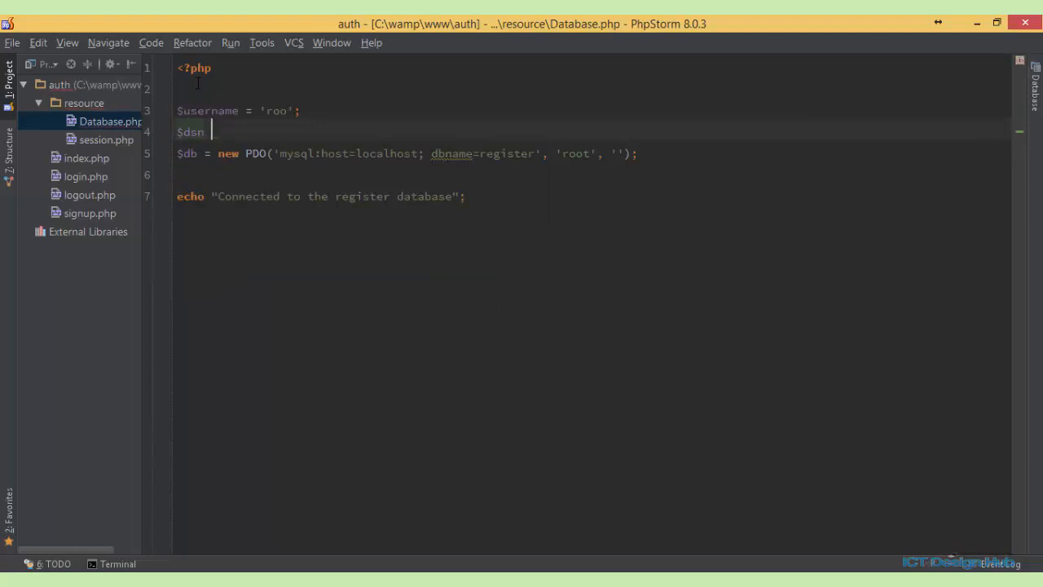
{"action": "type", "text": "= ;"}
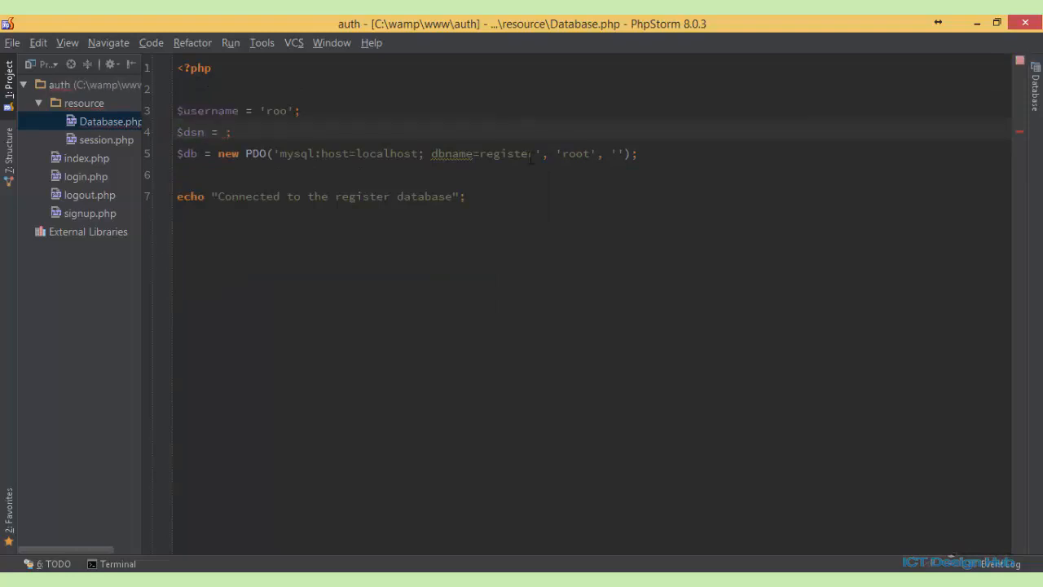
- Move 'mysql:host=localhost; dbname=register' out of the PDO call into $dsn
{"action": "left_click_drag", "start_coordinate": [277, 153], "coordinate": [536, 153]}
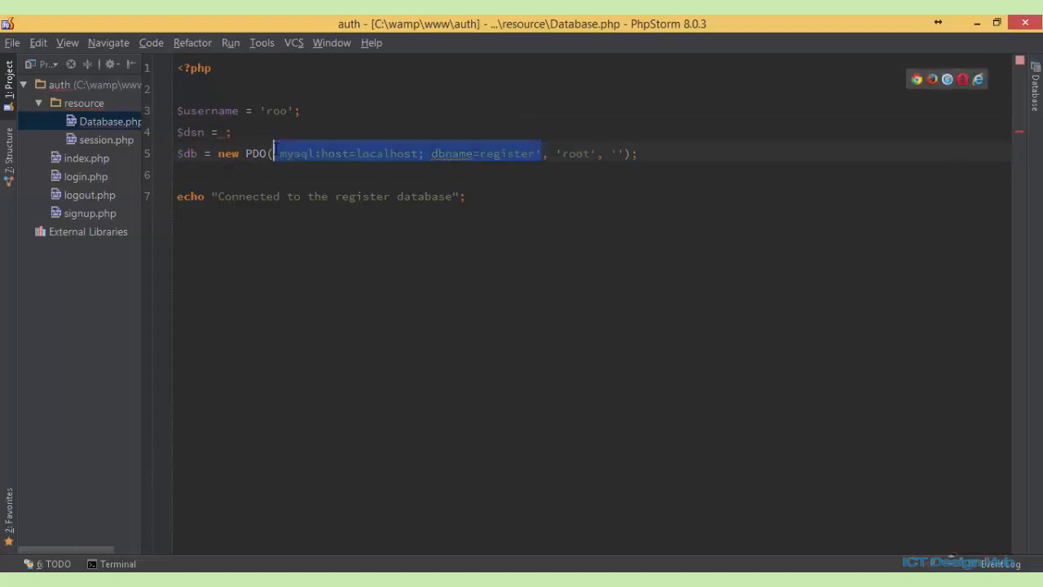
{"action": "key", "text": "Delete"}
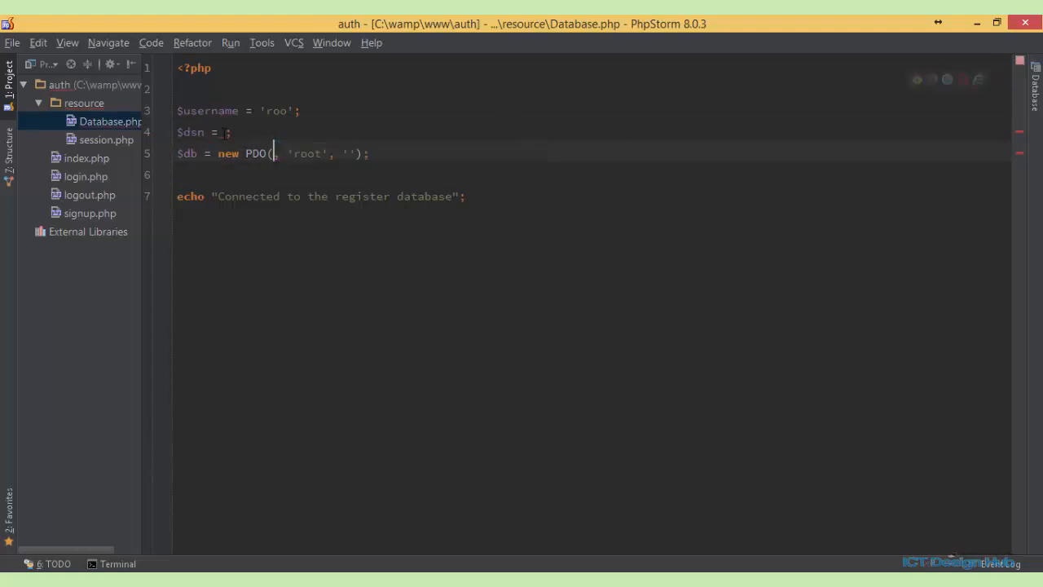
{"action": "type", "text": "'mysql:host=localhost; dbname=register';"}
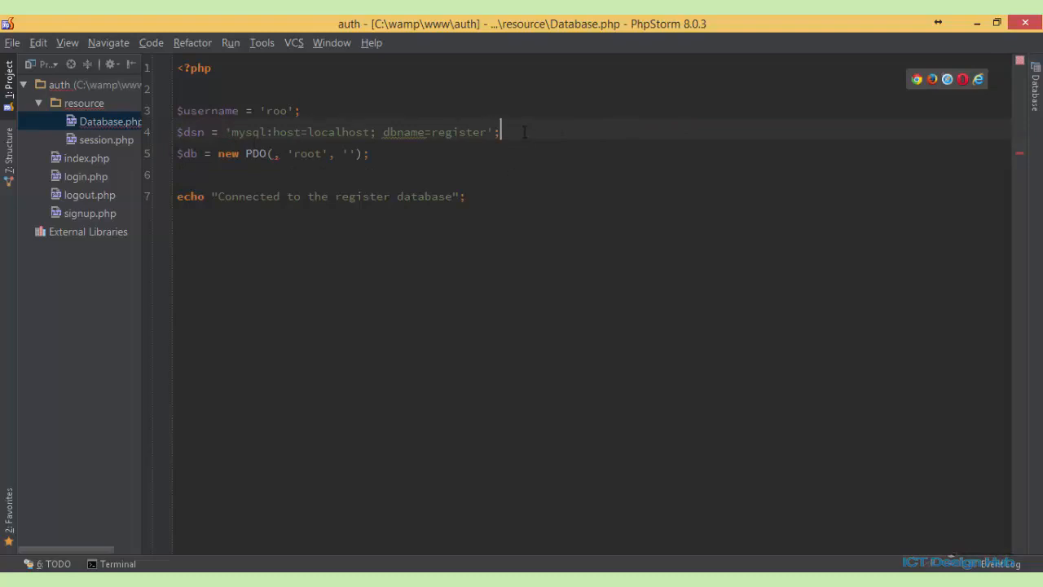
- Add $password = ''; on a new line below $dsn
{"action": "key", "text": "Enter"}
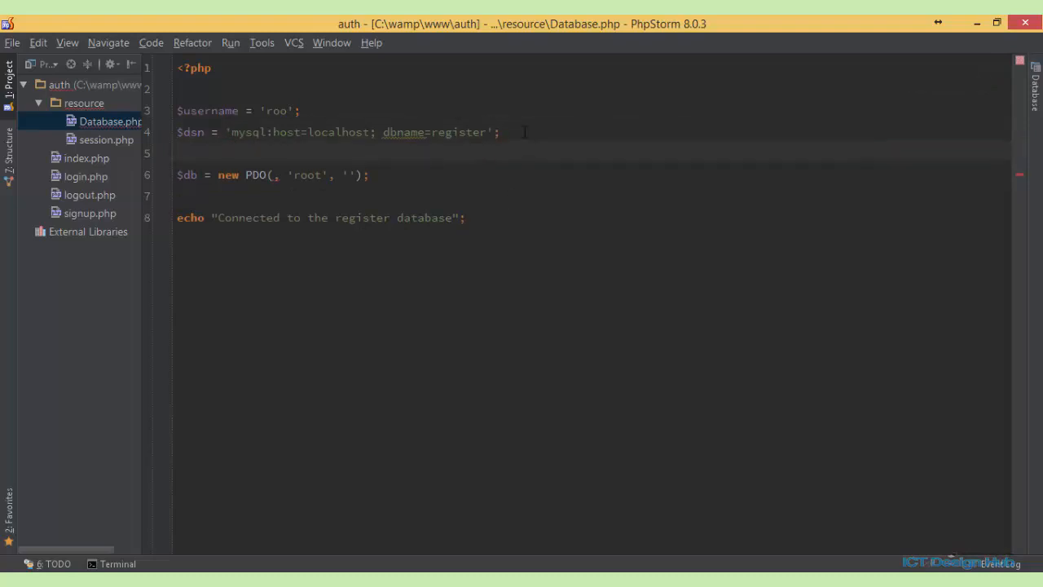
{"action": "type", "text": "$pa"}
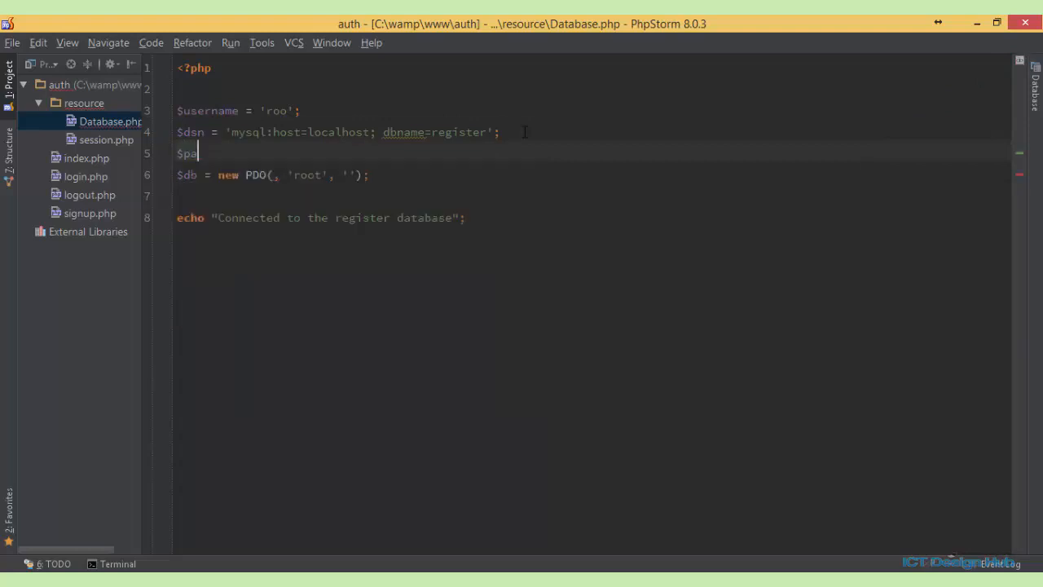
{"action": "type", "text": "ssword ="}
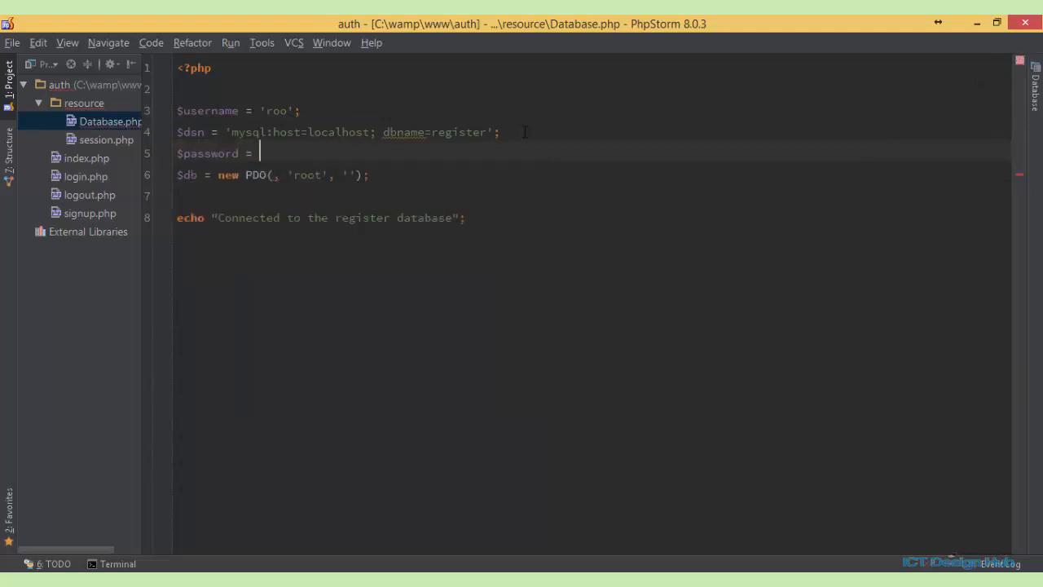
{"action": "type", "text": "''"}
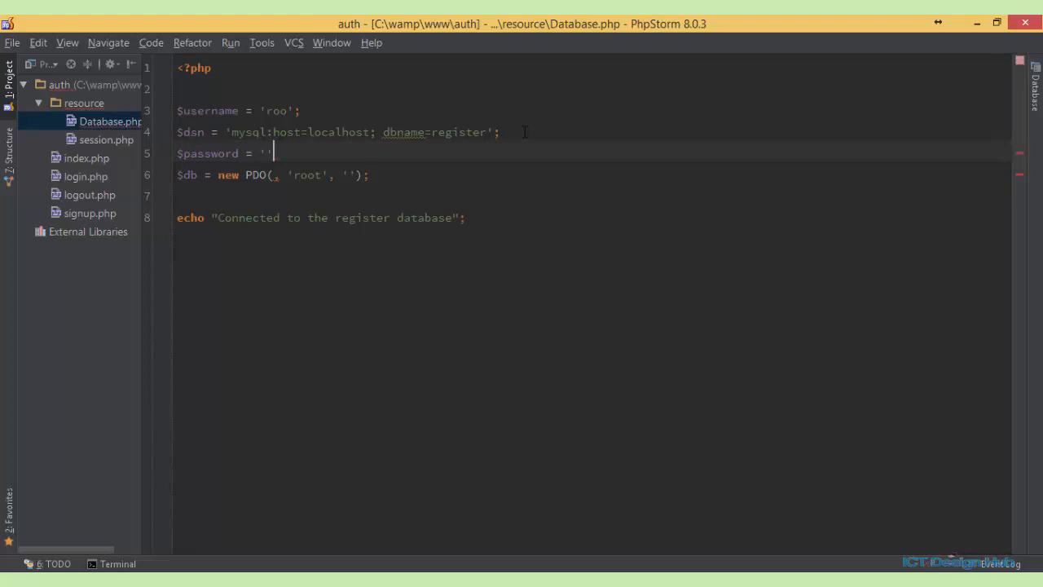
{"action": "key", "text": "Enter"}
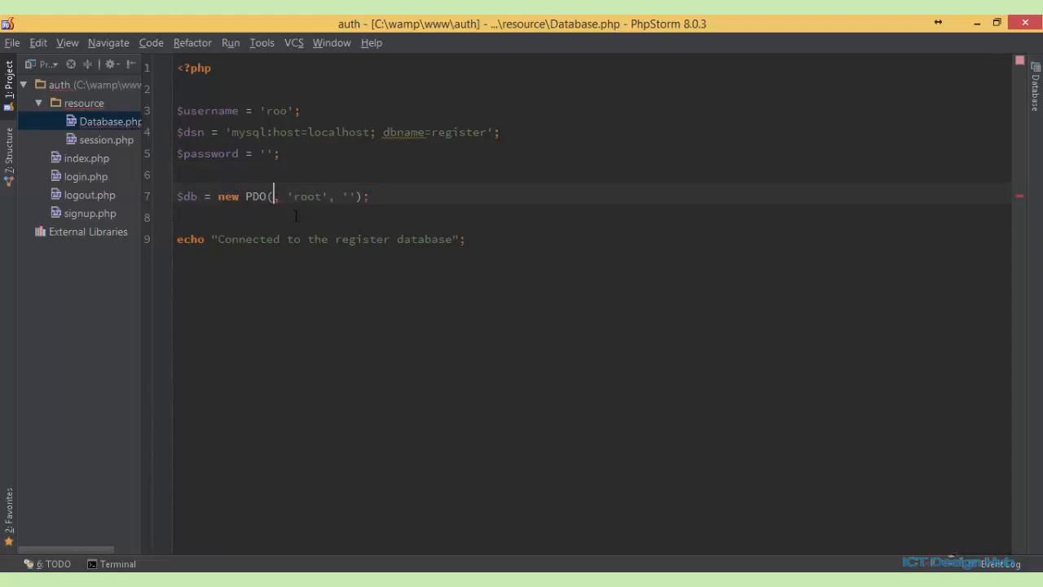
- Pass $dsn, $username and $password to the PDO constructor instead of literals
{"action": "type", "text": "$"}
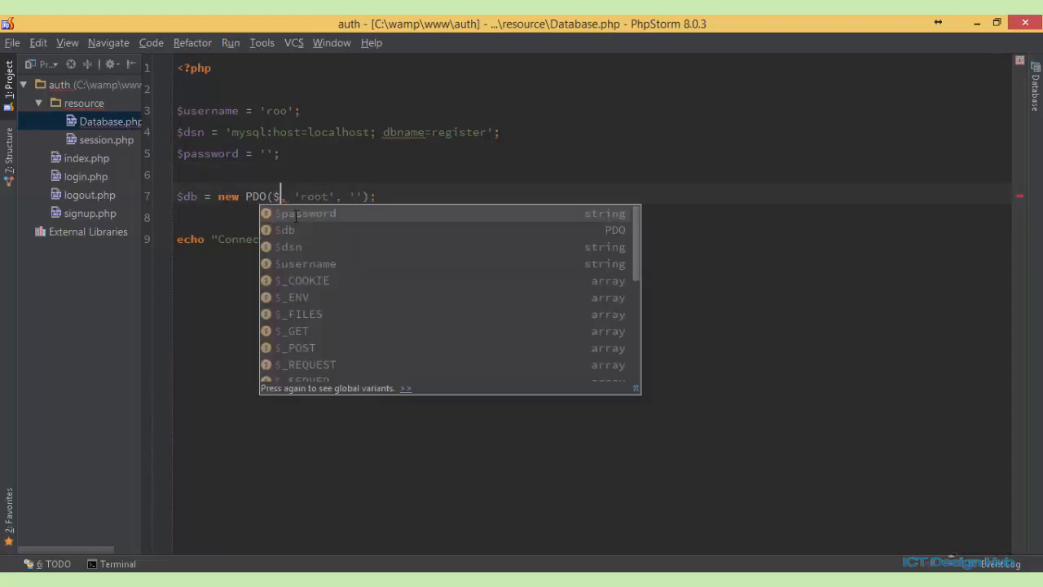
{"action": "type", "text": "dsn"}
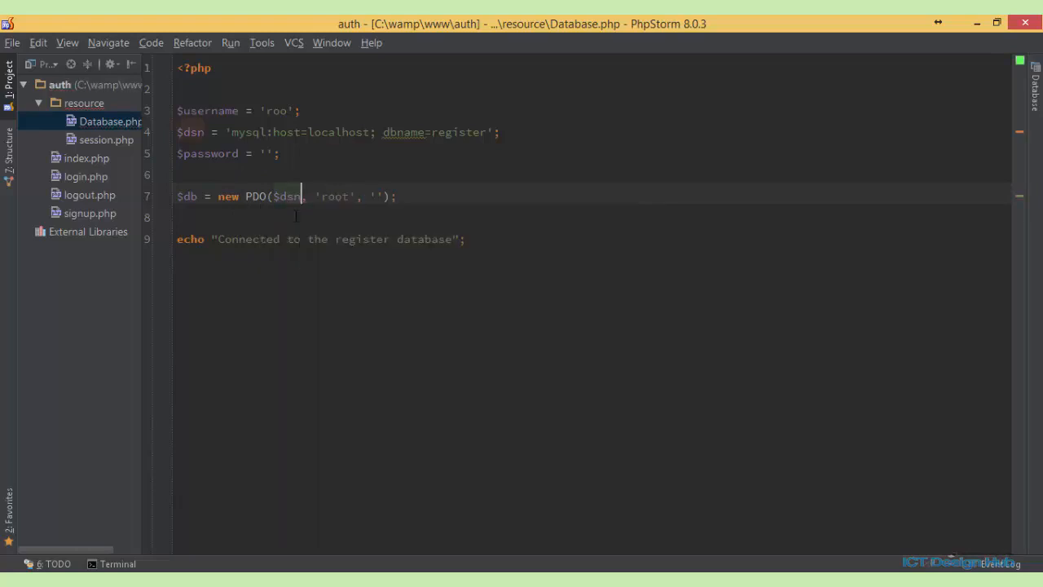
{"action": "double_click", "coordinate": [335, 196]}
{"action": "type", "text": "$"}
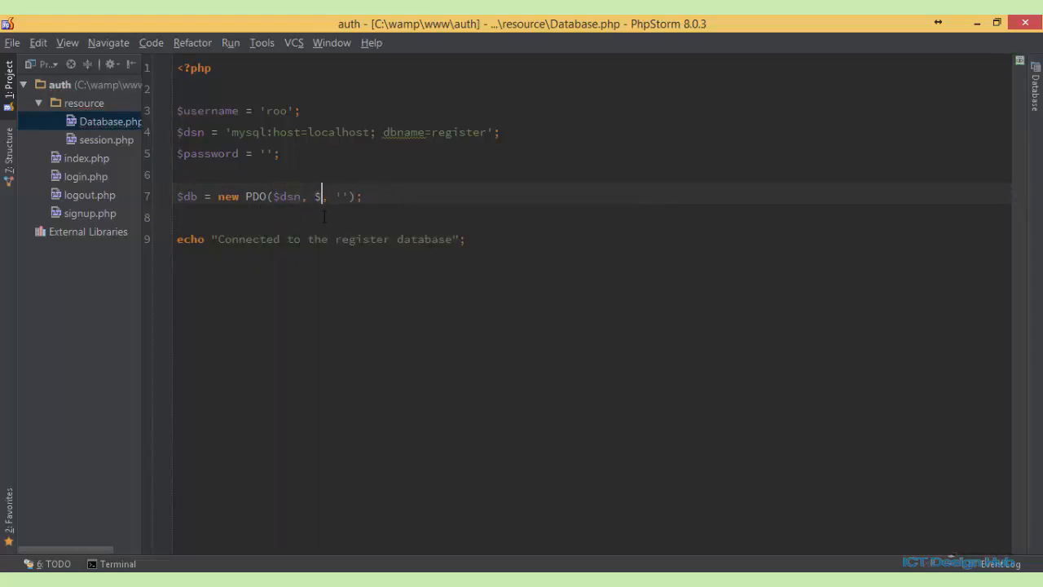
{"action": "type", "text": "username"}
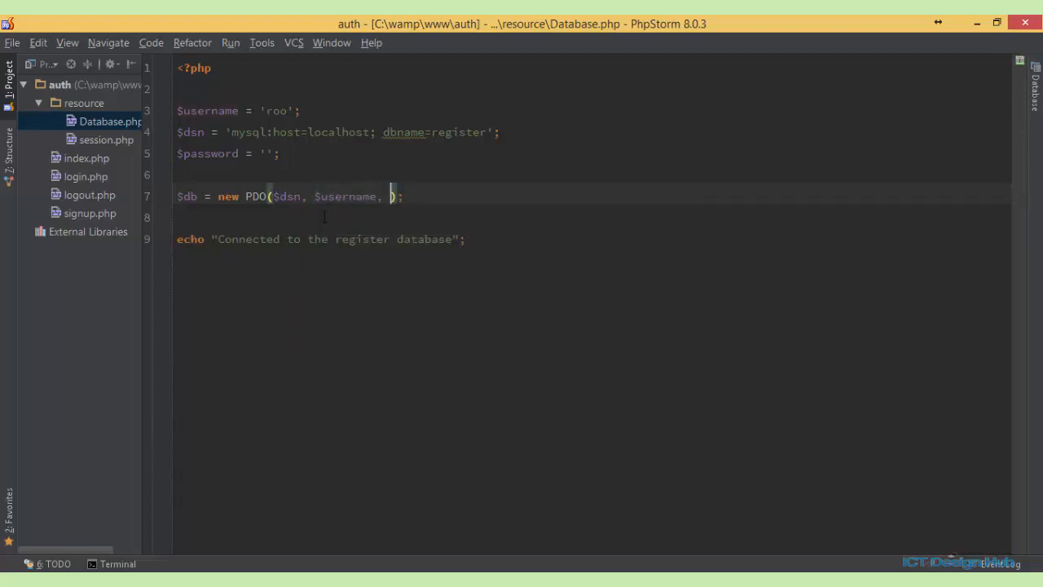
{"action": "type", "text": "$pa"}
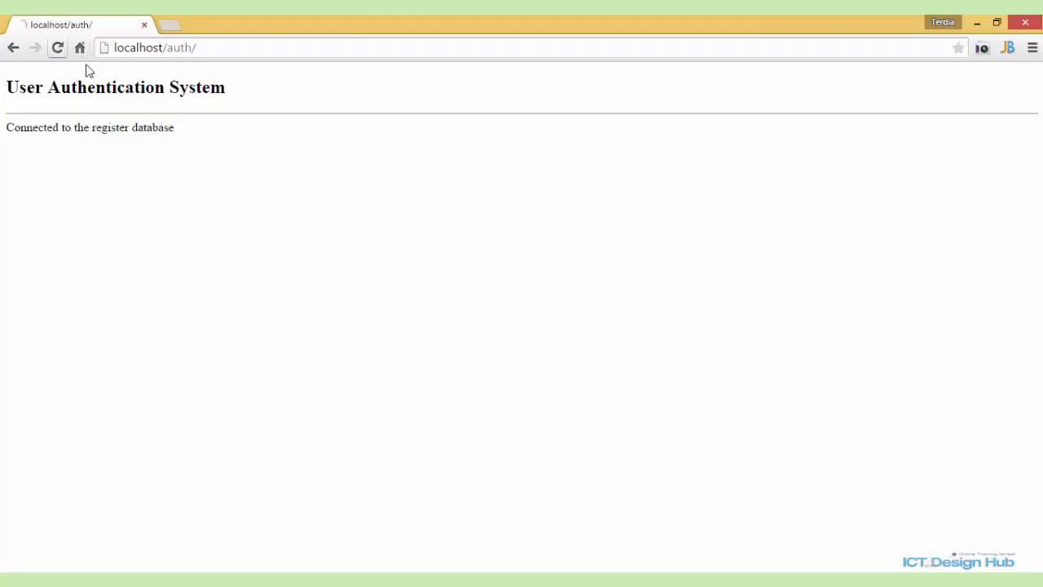
- Reload localhost/auth, which now shows a 'could not find driver' PDOException
{"action": "left_click", "coordinate": [58, 47]}
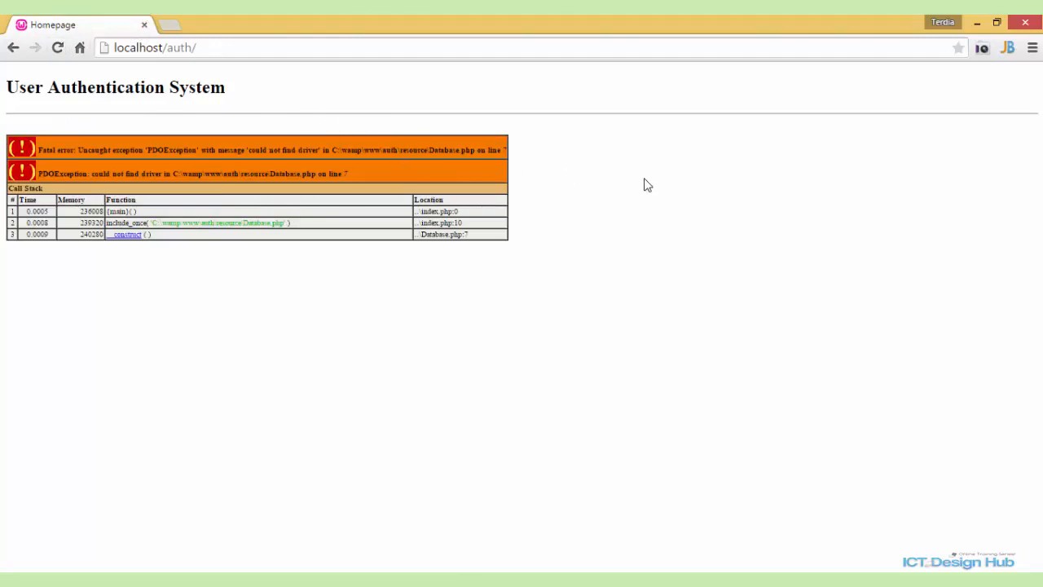
{"action": "mouse_move", "coordinate": [637, 237]}
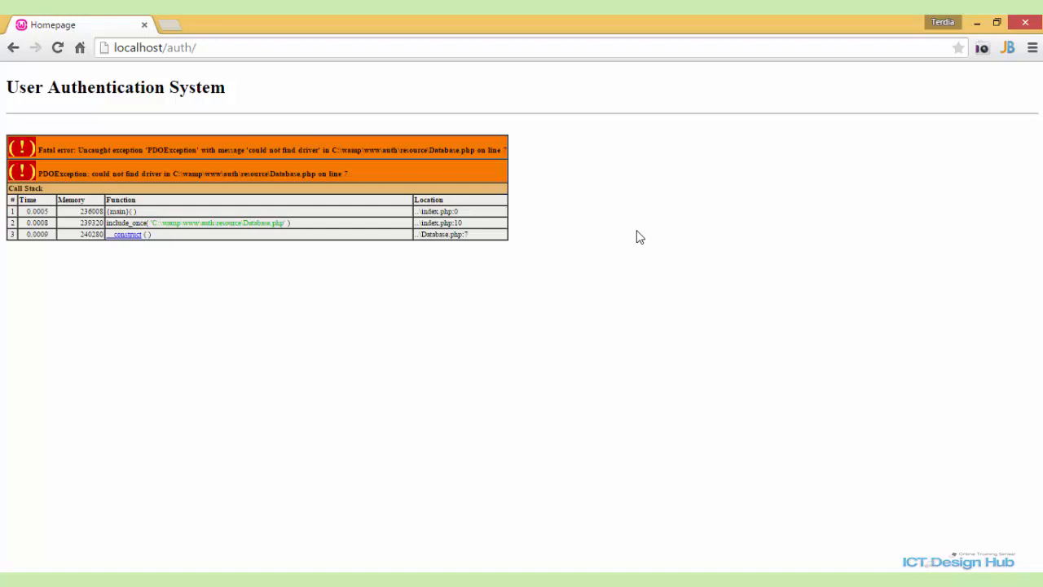
{"action": "mouse_move", "coordinate": [619, 351]}
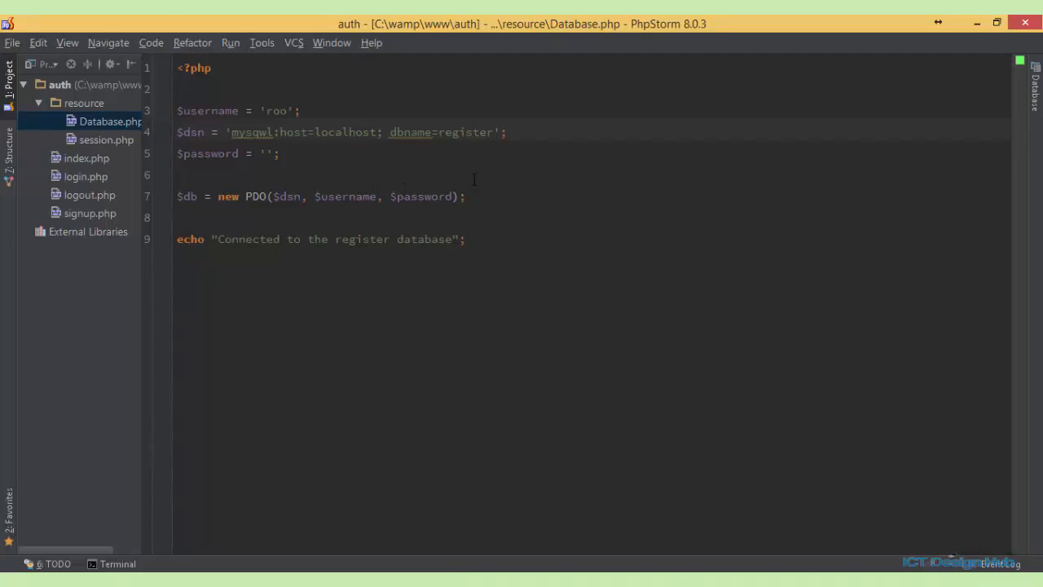
{"action": "mouse_move", "coordinate": [552, 511]}
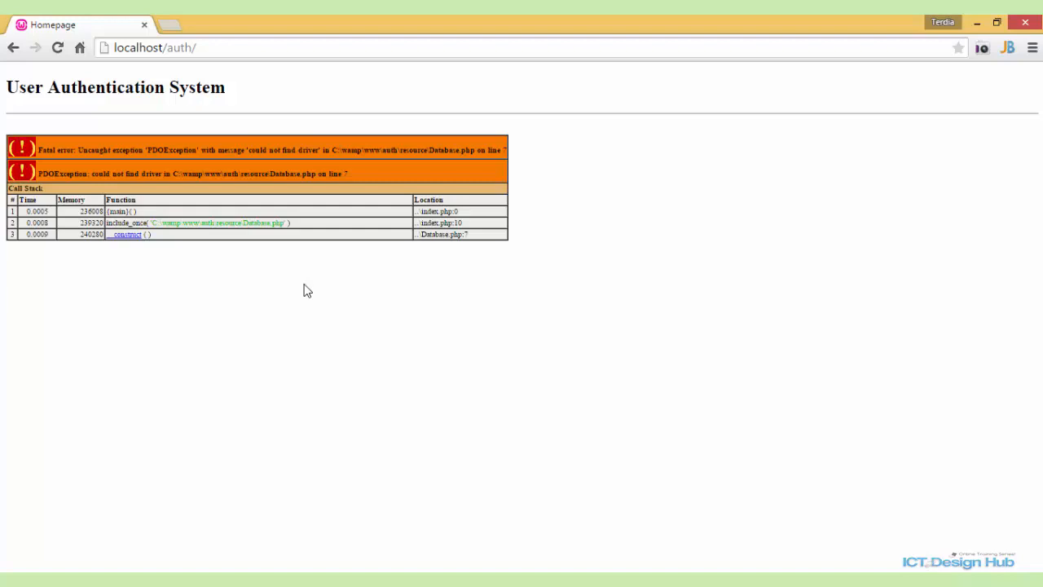
{"action": "mouse_move", "coordinate": [256, 314]}
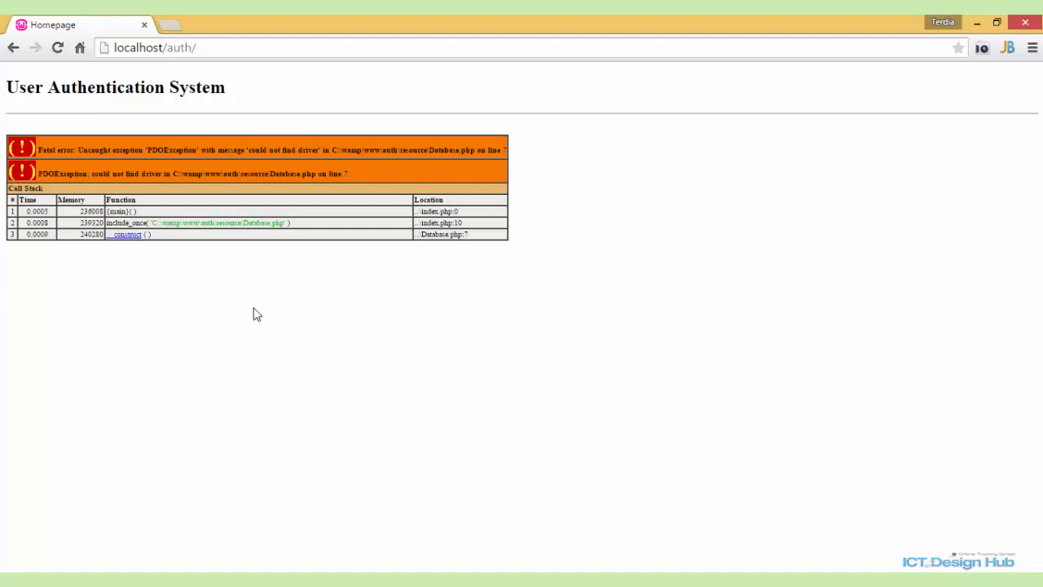
{"action": "mouse_move", "coordinate": [329, 399]}
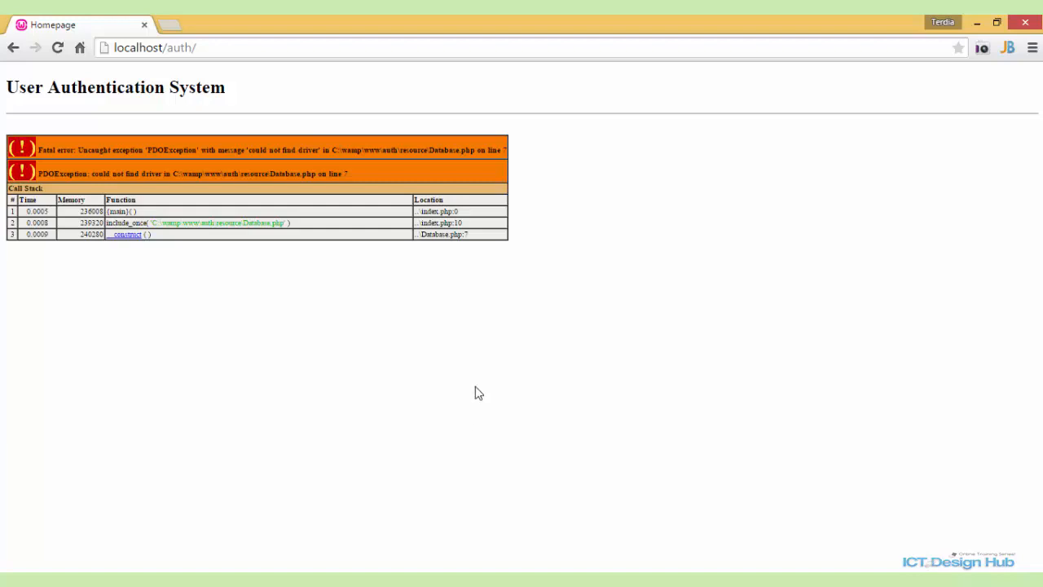
{"action": "mouse_move", "coordinate": [477, 425]}
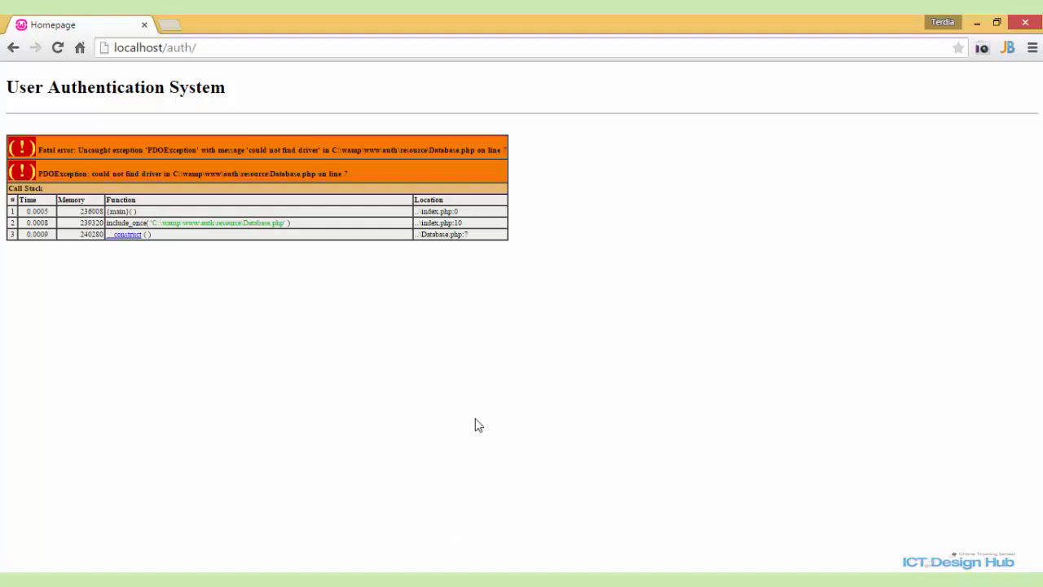
{"action": "mouse_move", "coordinate": [482, 489]}
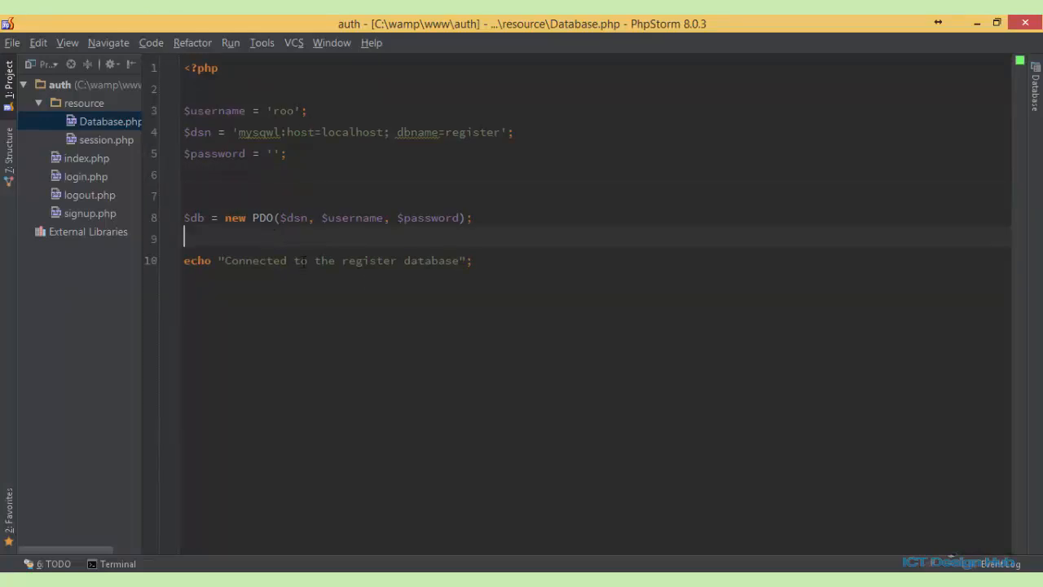
- Wrap the connection and echo lines in try{ } catch (PDOException $ex){ }
{"action": "left_click_drag", "start_coordinate": [185, 218], "coordinate": [472, 260]}
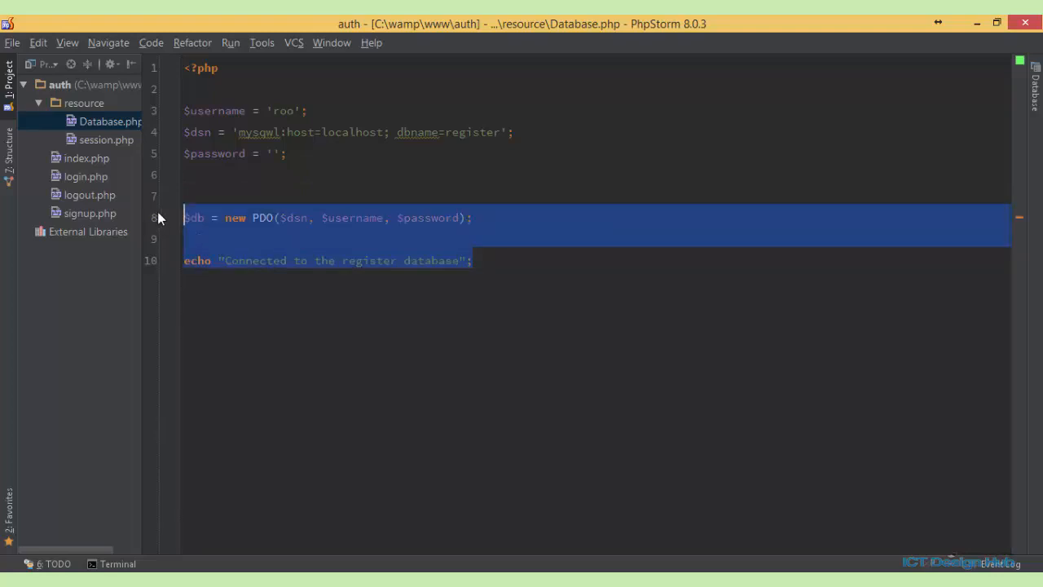
{"action": "type", "text": "tr"}
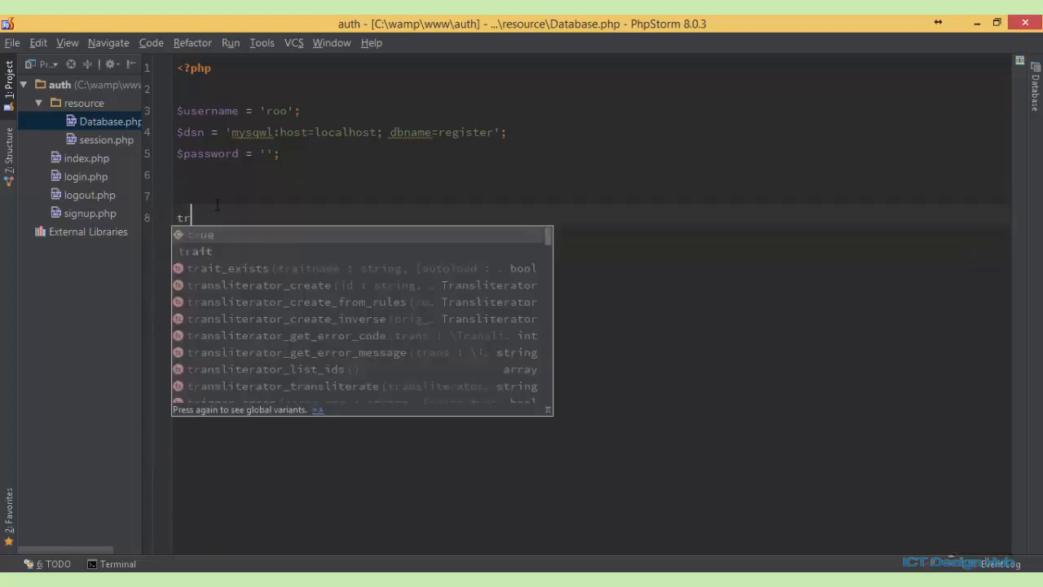
{"action": "type", "text": "y{"}
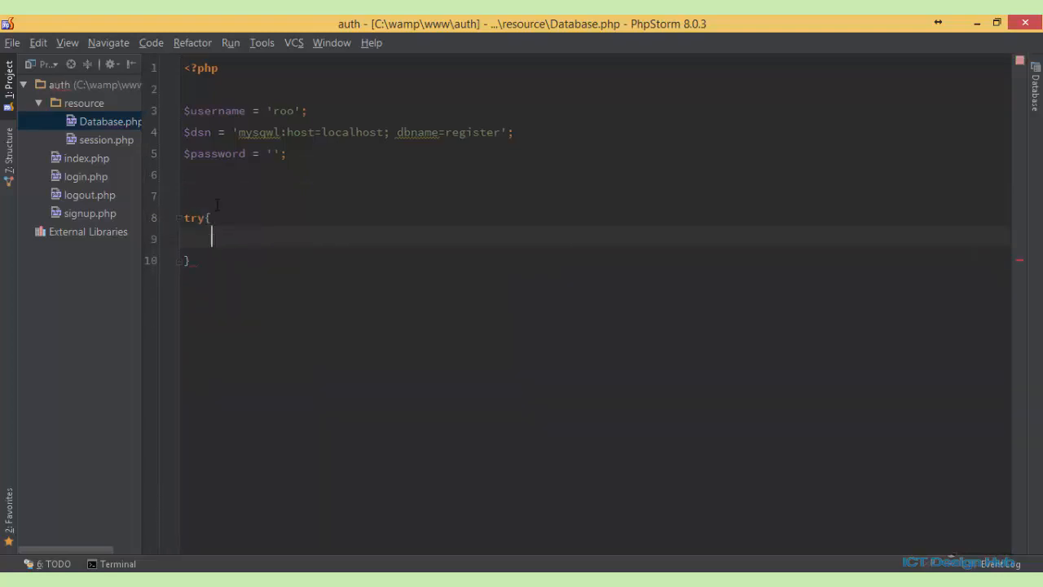
{"action": "type", "text": "catch ("}
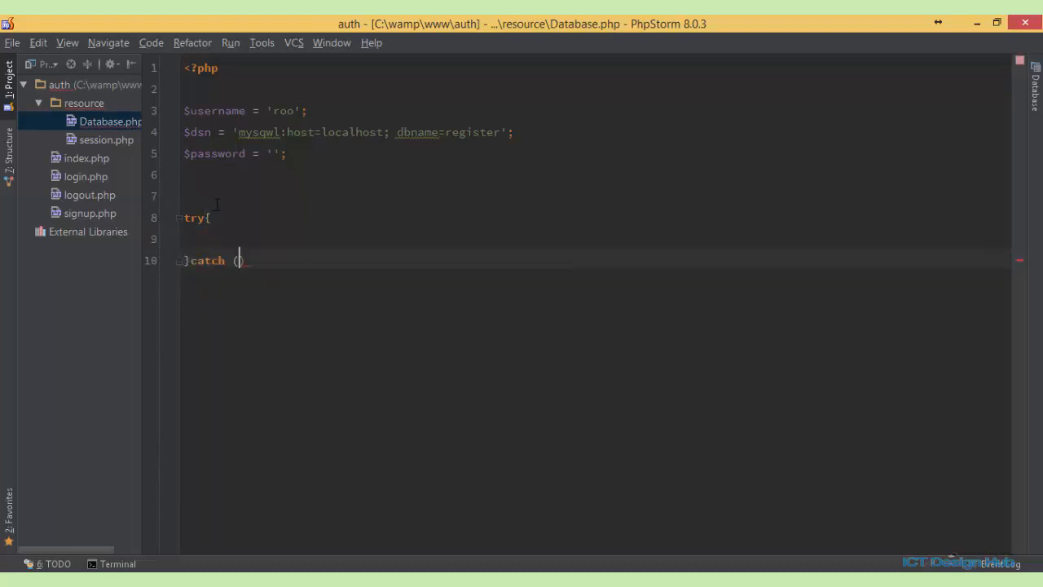
{"action": "type", "text": "PDOException $"}
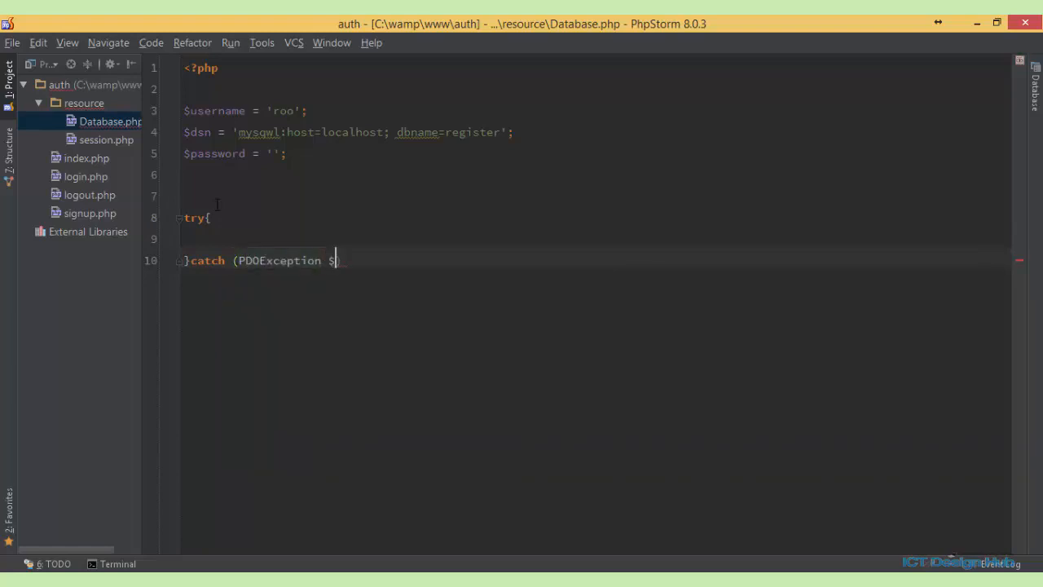
{"action": "type", "text": "ex)"}
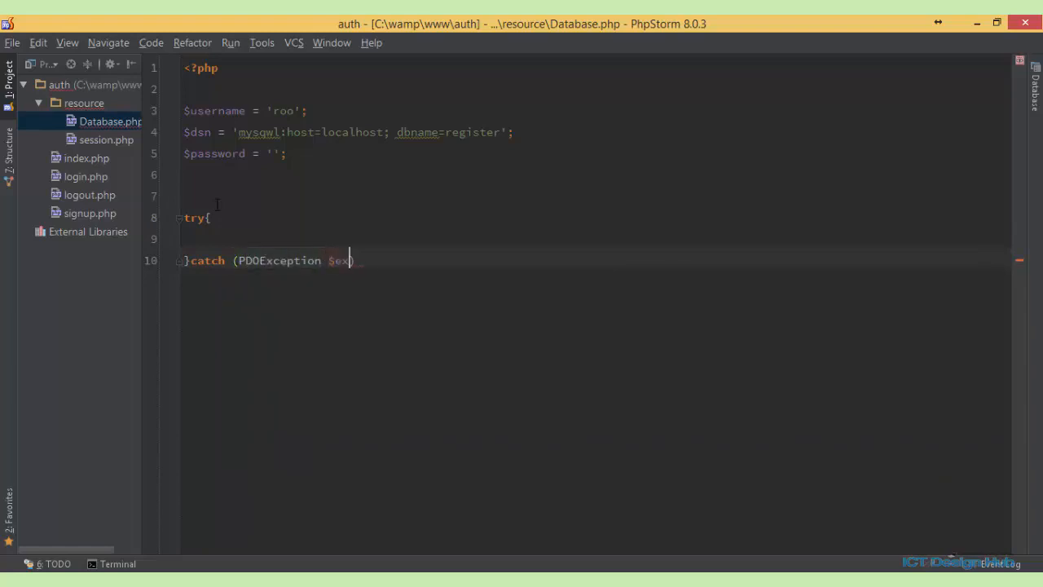
{"action": "type", "text": "){"}
{"action": "type", "text": "echo \"Connected to the register database\";"}
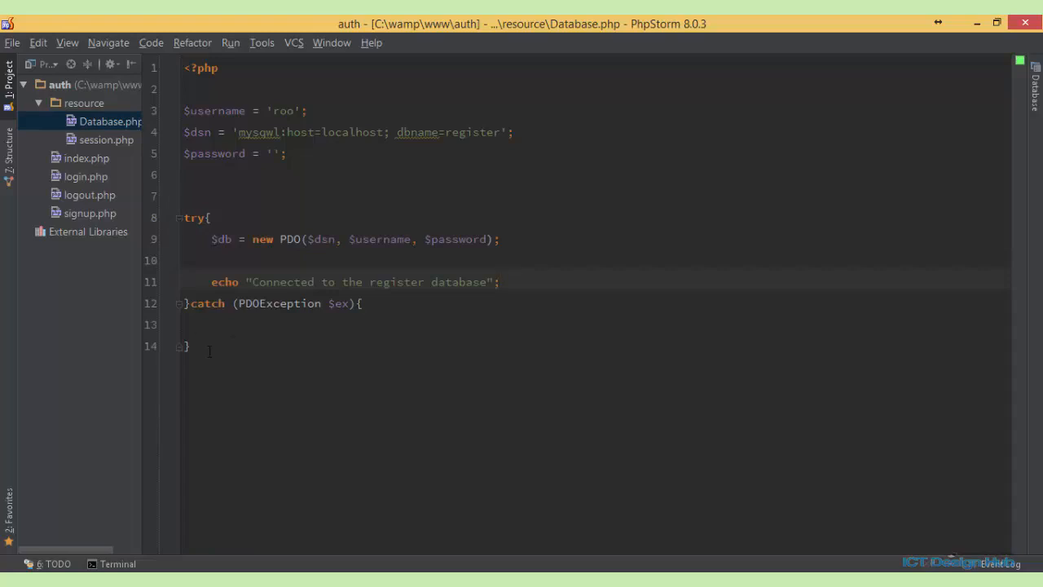
{"action": "mouse_move", "coordinate": [526, 248]}
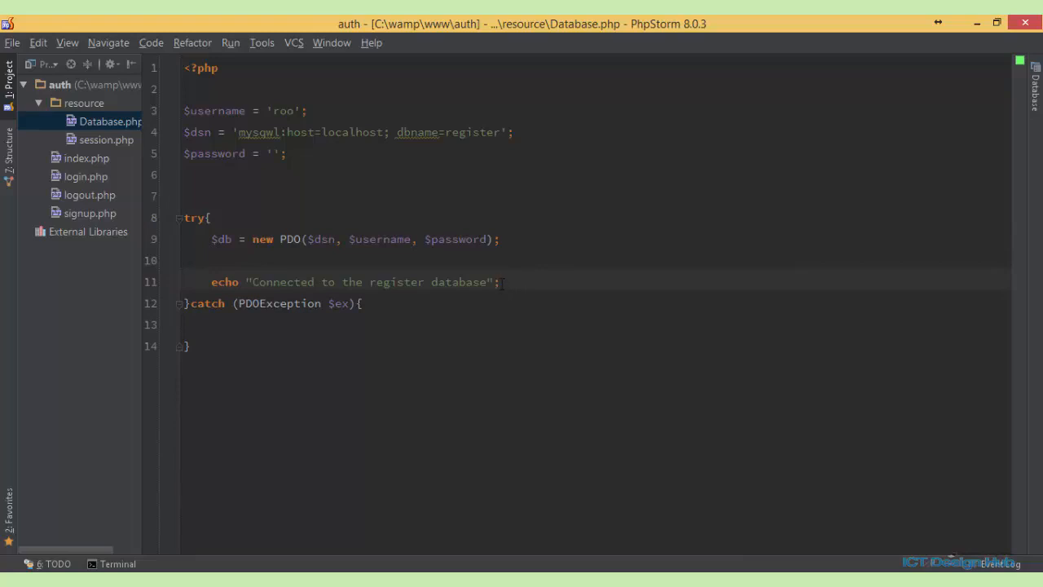
- Write echo "Connection failed " inside the catch (PDOException $ex) block
{"action": "triple_click", "coordinate": [351, 281]}
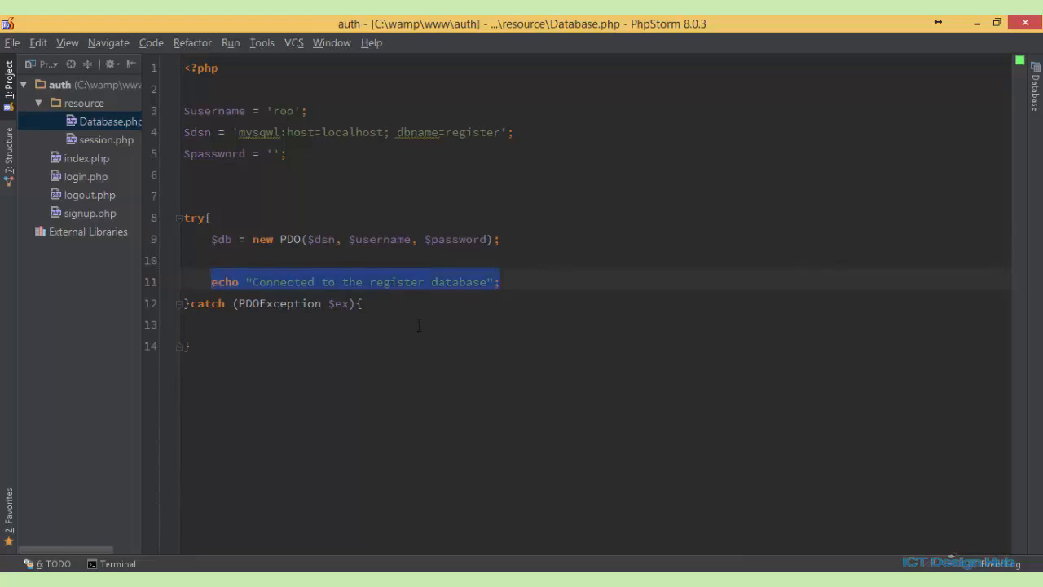
{"action": "left_click", "coordinate": [283, 321]}
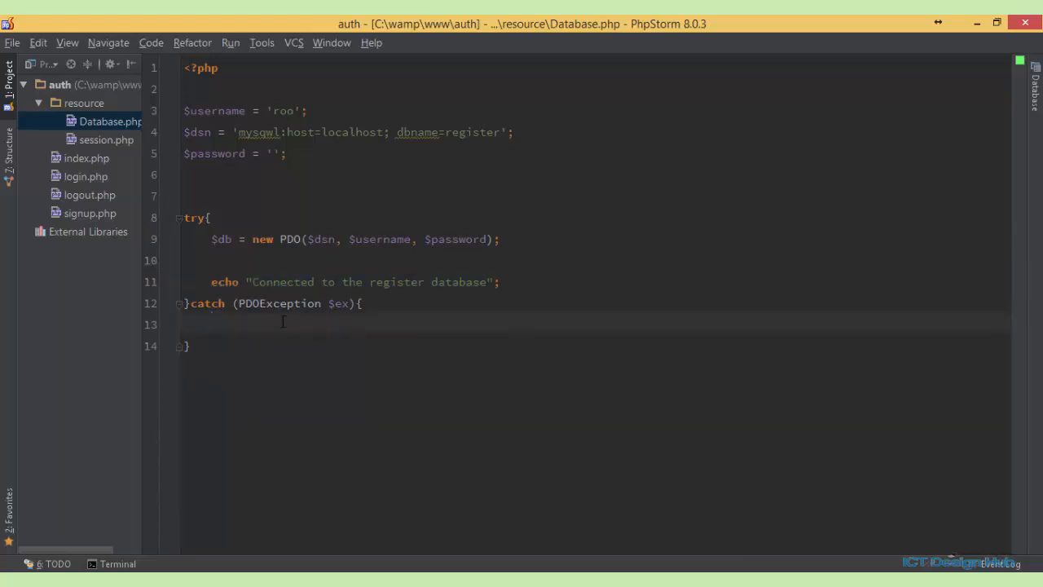
{"action": "type", "text": "echo"}
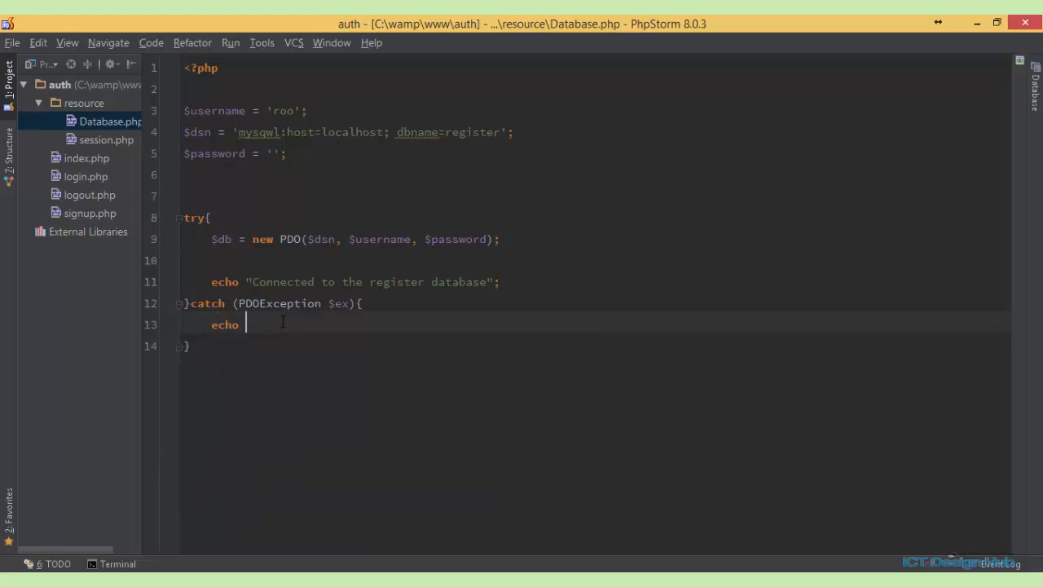
{"action": "type", "text": "\"C\""}
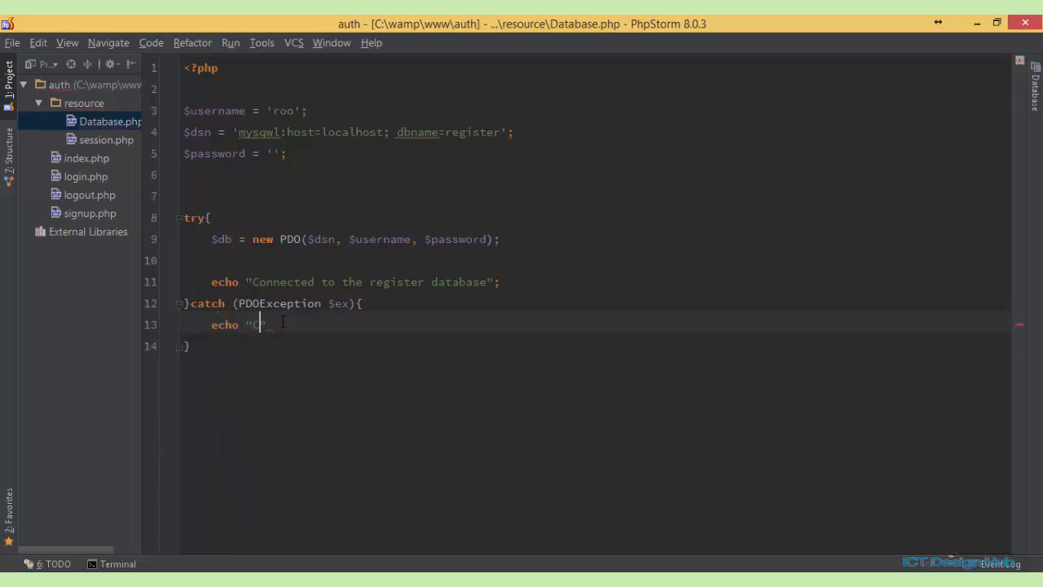
{"action": "type", "text": "onnection"}
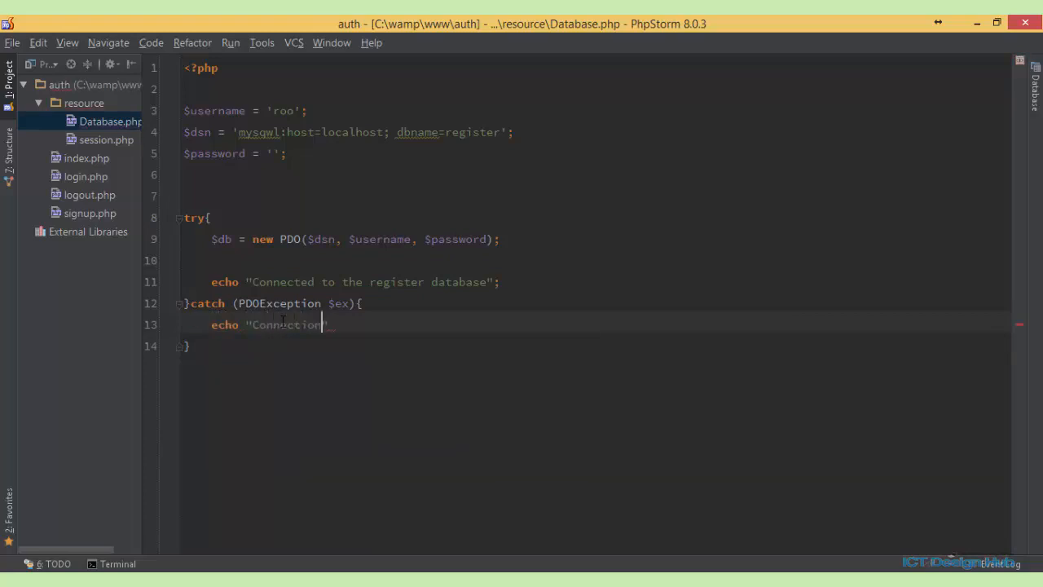
{"action": "type", "text": "faile"}
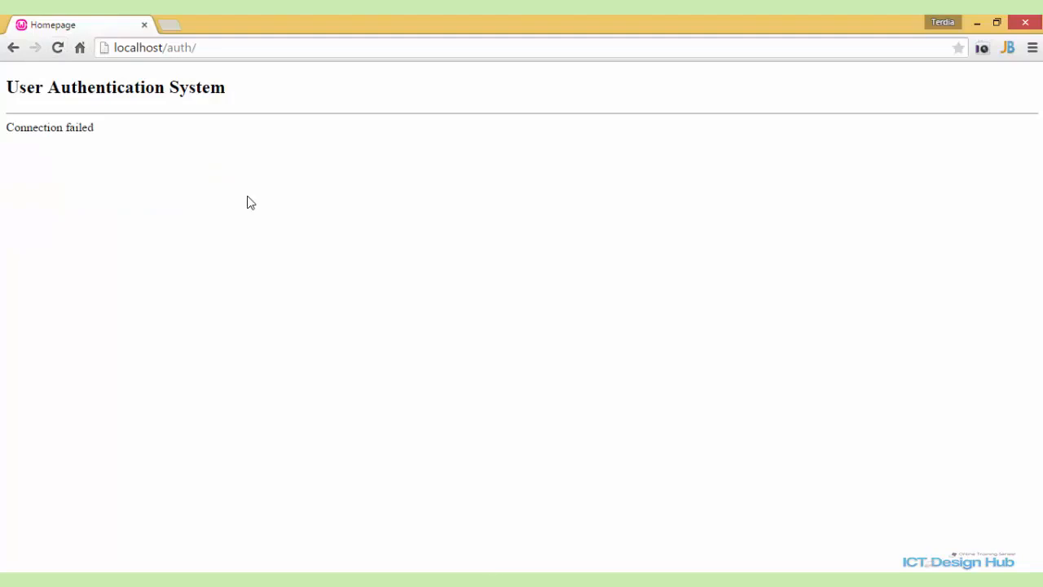
{"action": "mouse_move", "coordinate": [92, 143]}
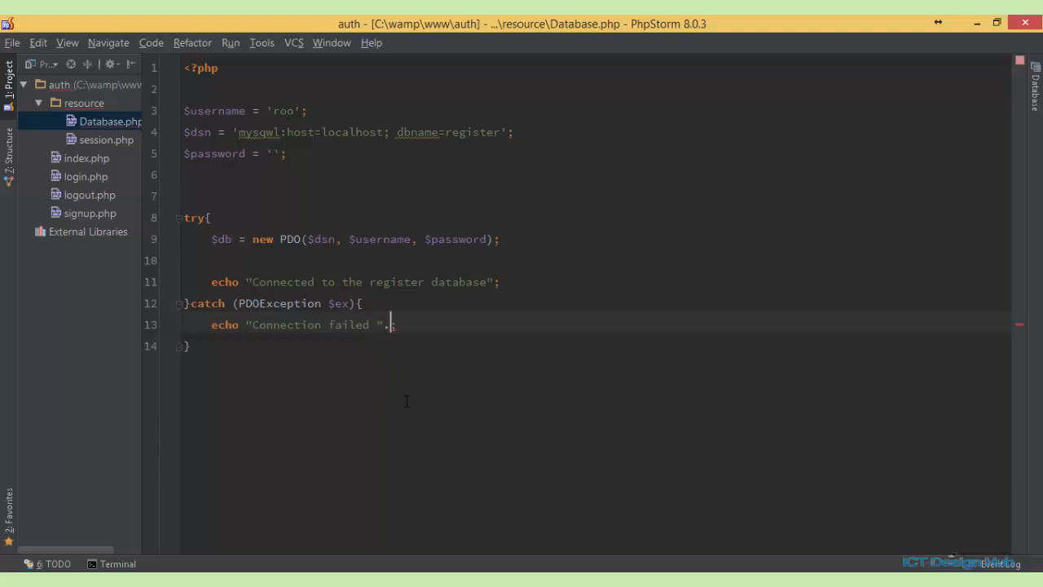
- Append .$ex->getMessage(); to the connection-failed echo statement
{"action": "type", "text": "$ex->"}
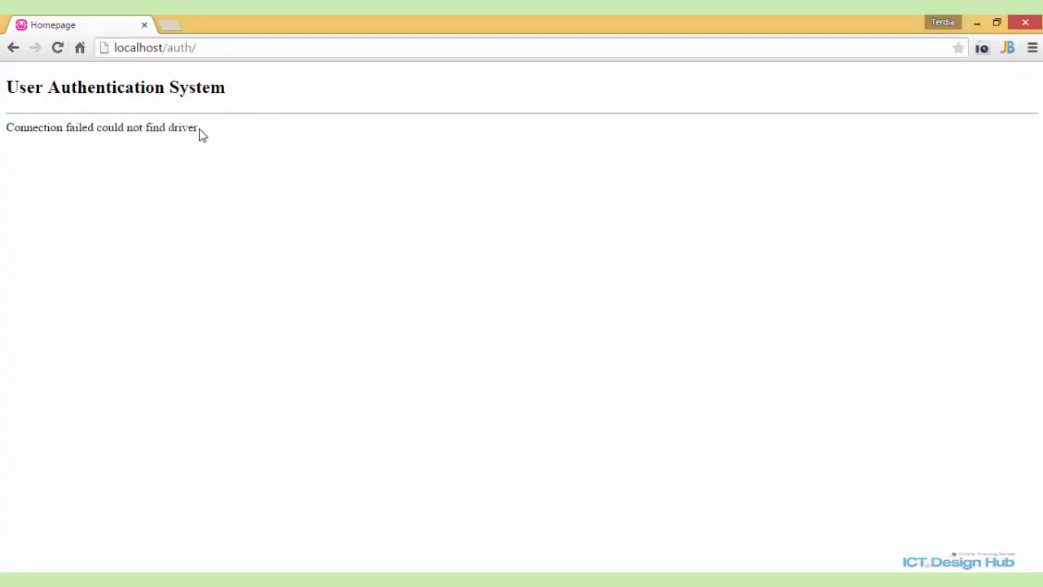
{"action": "mouse_move", "coordinate": [211, 136]}
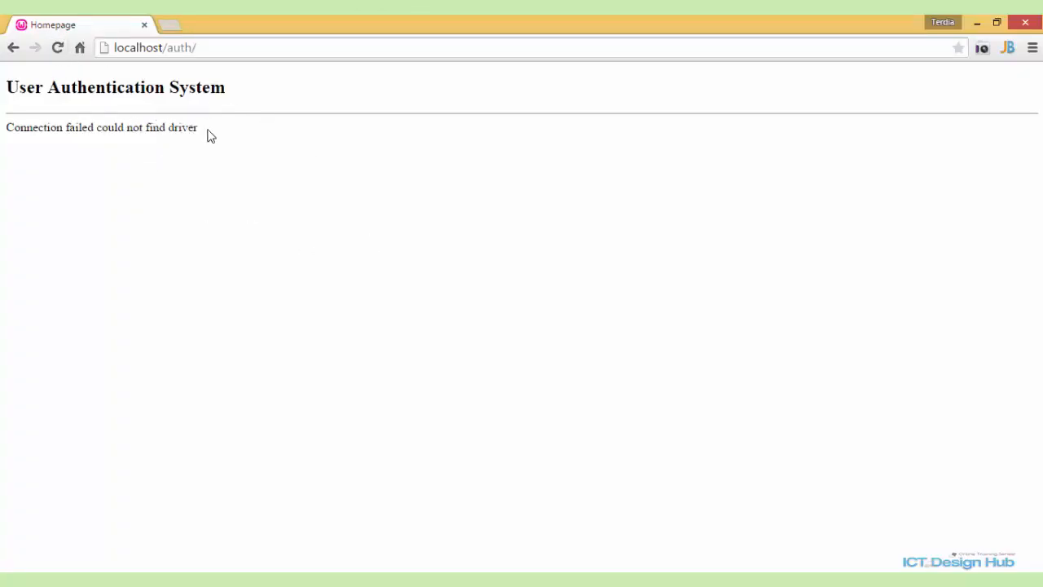
{"action": "mouse_move", "coordinate": [308, 367]}
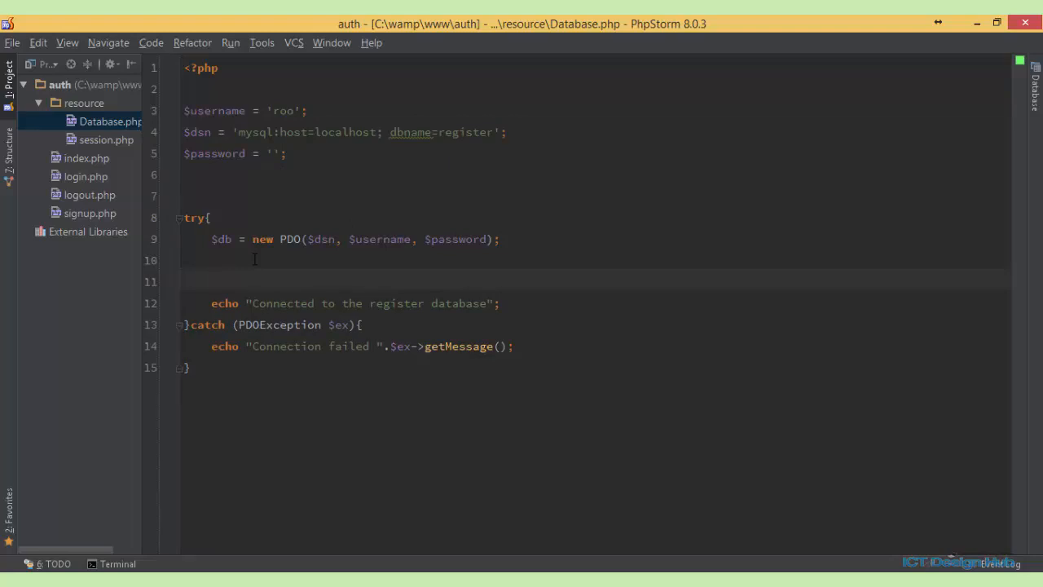
- Begin $db->setAttribute with PDO::ATTR_ERRMODE as the attribute via autocomplete
{"action": "type", "text": "$"}
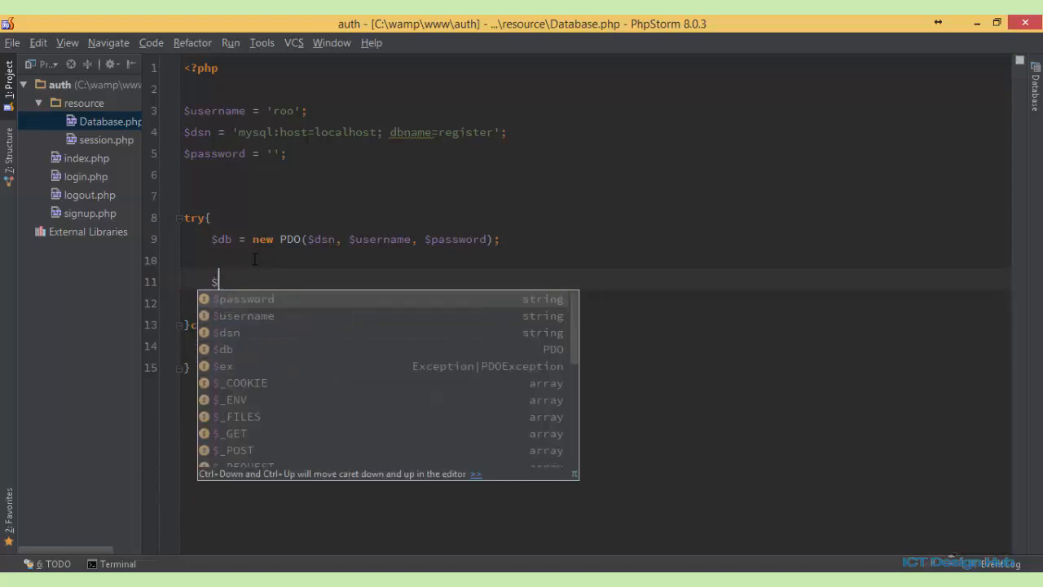
{"action": "type", "text": "db->setAttribute("}
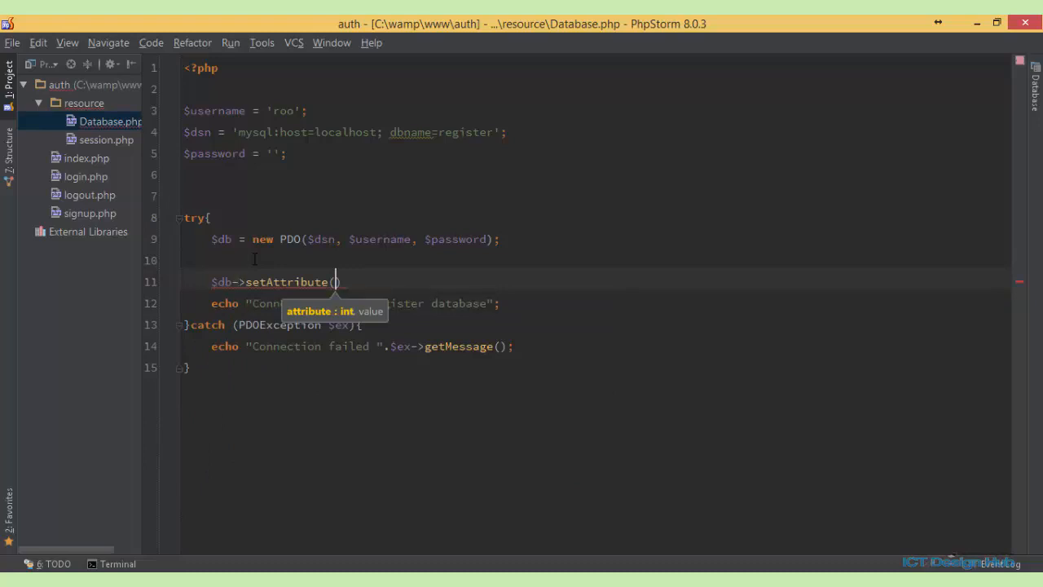
{"action": "type", "text": "A"}
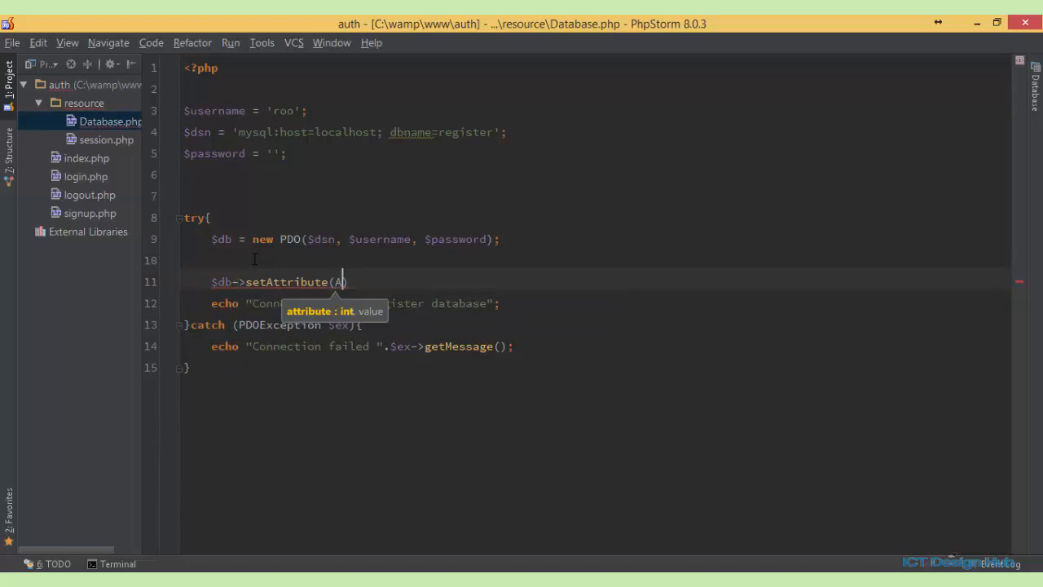
{"action": "type", "text": "A"}
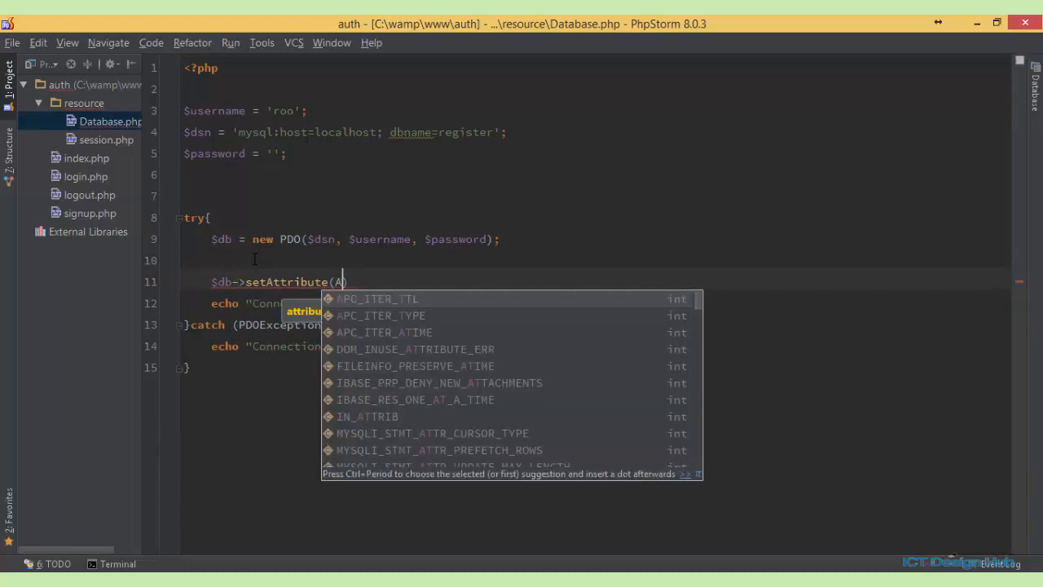
{"action": "type", "text": "DO"}
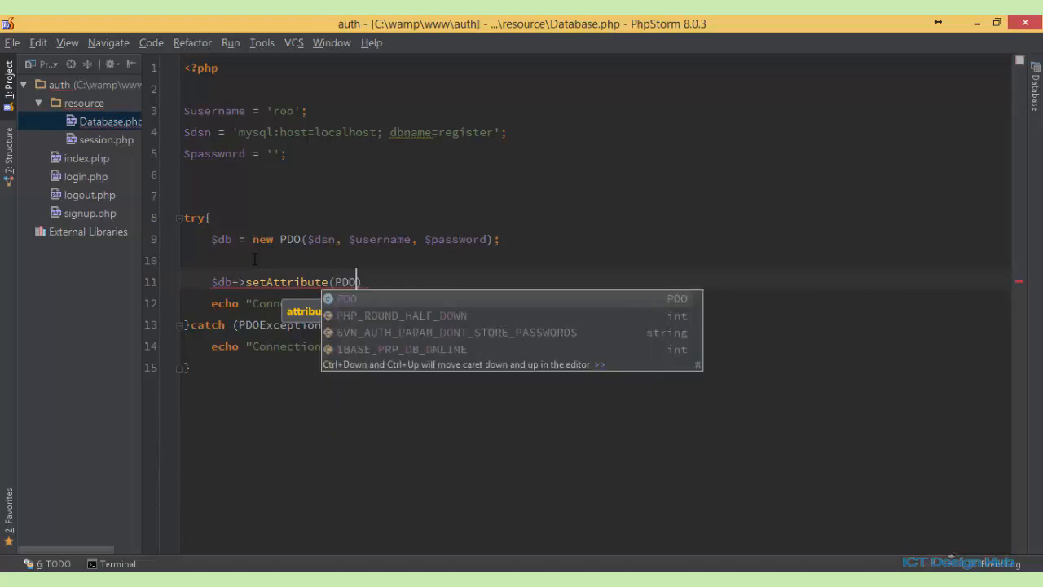
{"action": "type", "text": "::"}
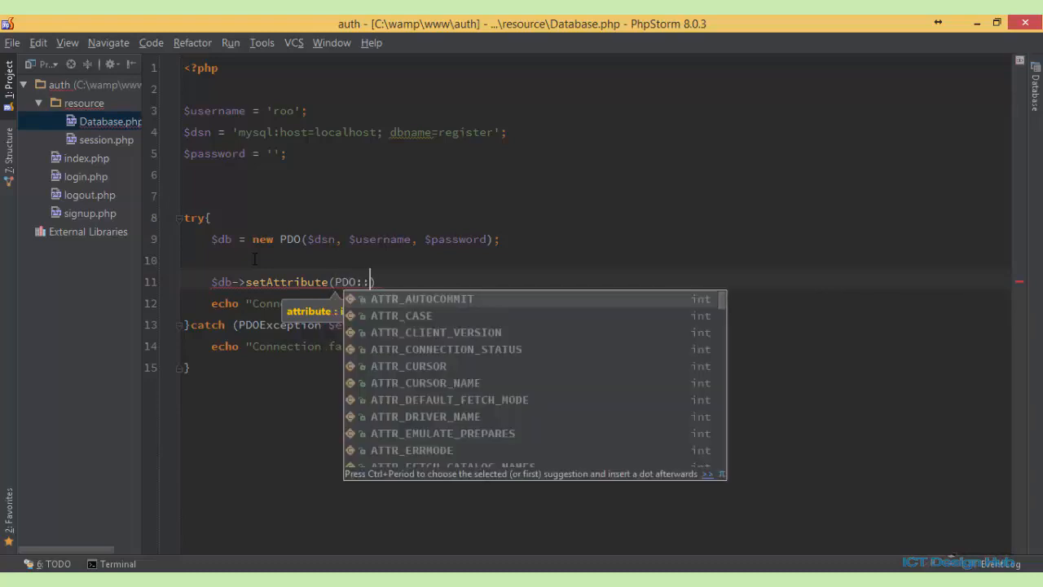
{"action": "type", "text": "ATTR"}
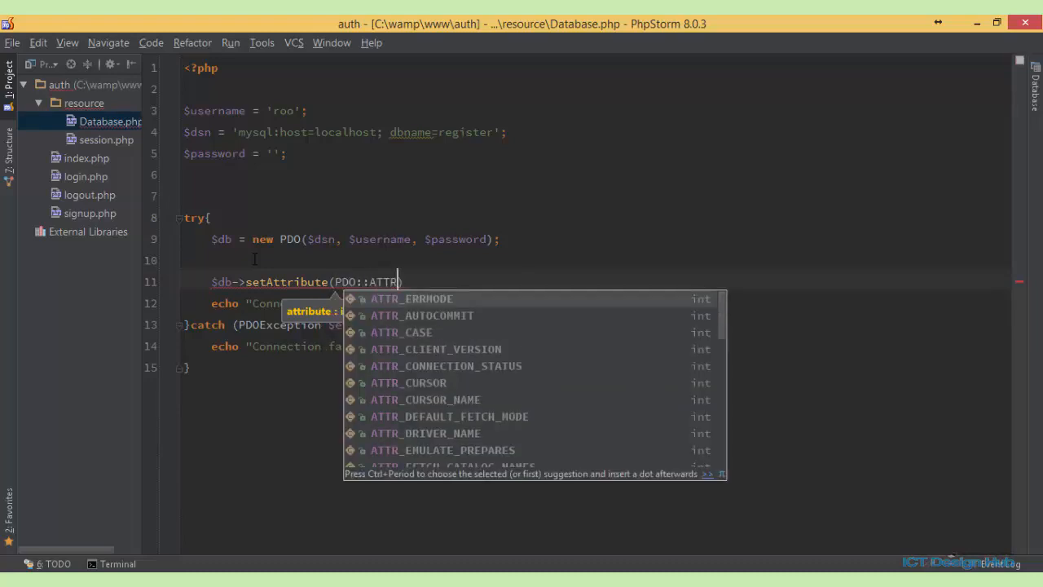
{"action": "left_click", "coordinate": [414, 298]}
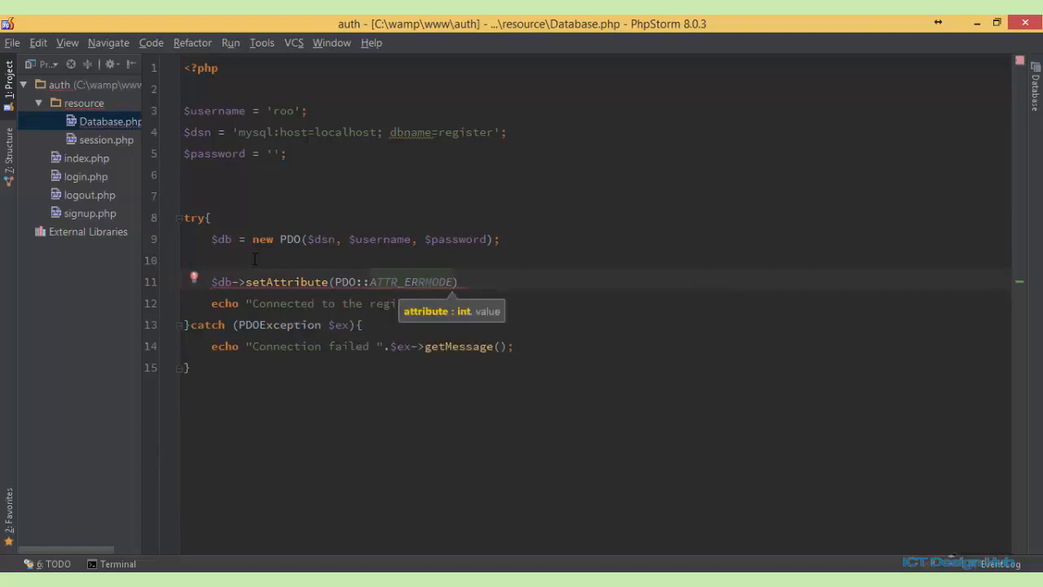
- Complete the call with PDO::ERRMODE_EXCEPTION as the value and a closing semicolon
{"action": "type", "text": ","}
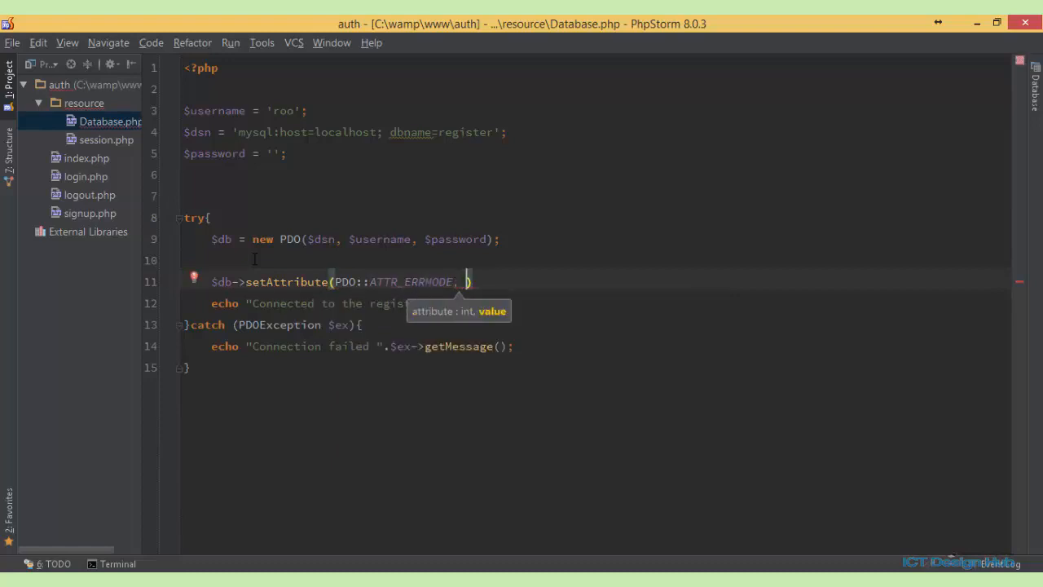
{"action": "type", "text": "PDO::"}
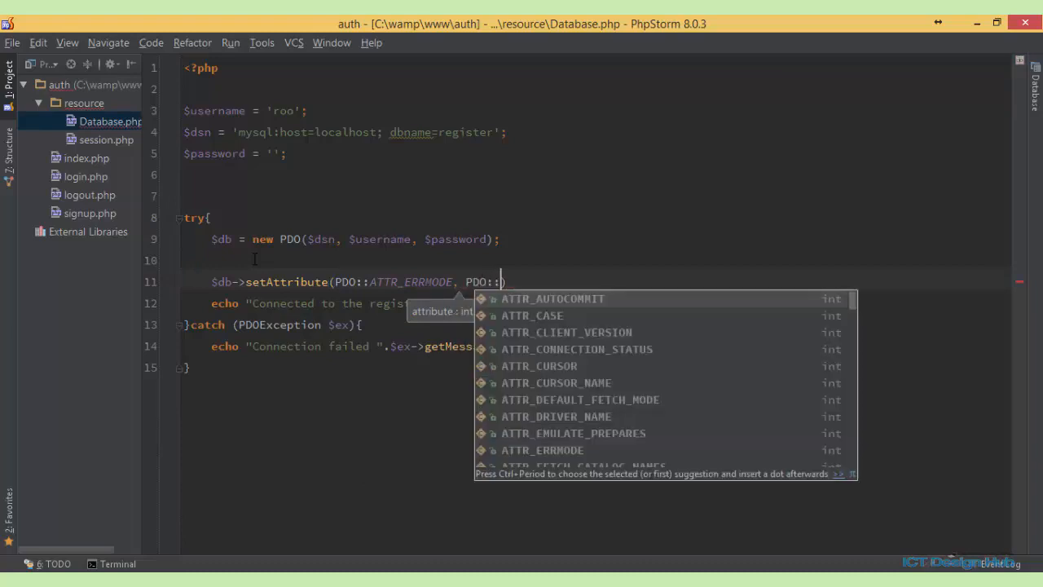
{"action": "type", "text": "ERRMODE_EXCEPTION"}
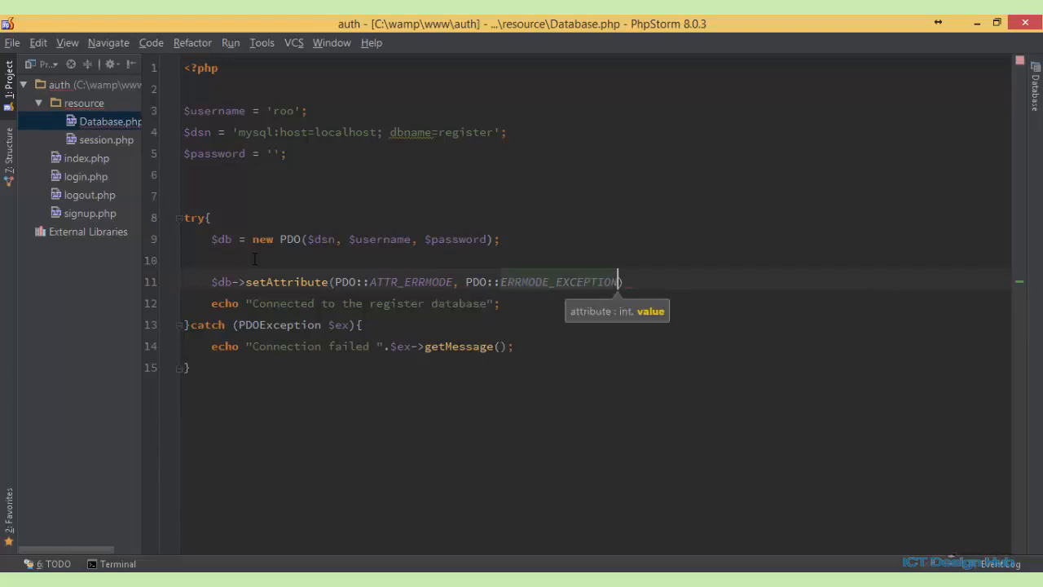
{"action": "type", "text": ";"}
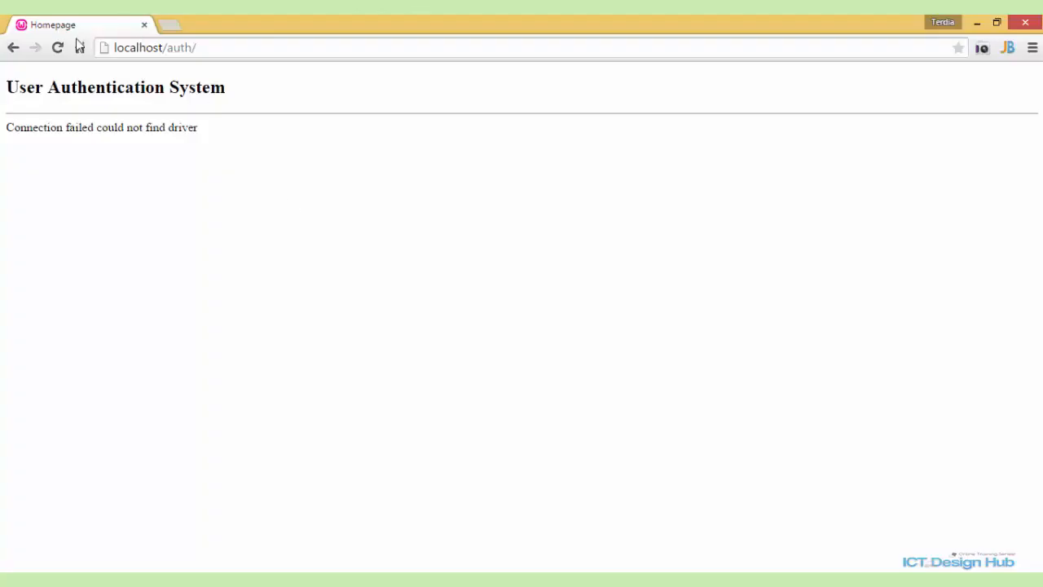
- Reload localhost/auth/ to see the access-denied error, then return to the editor
{"action": "left_click", "coordinate": [58, 47]}
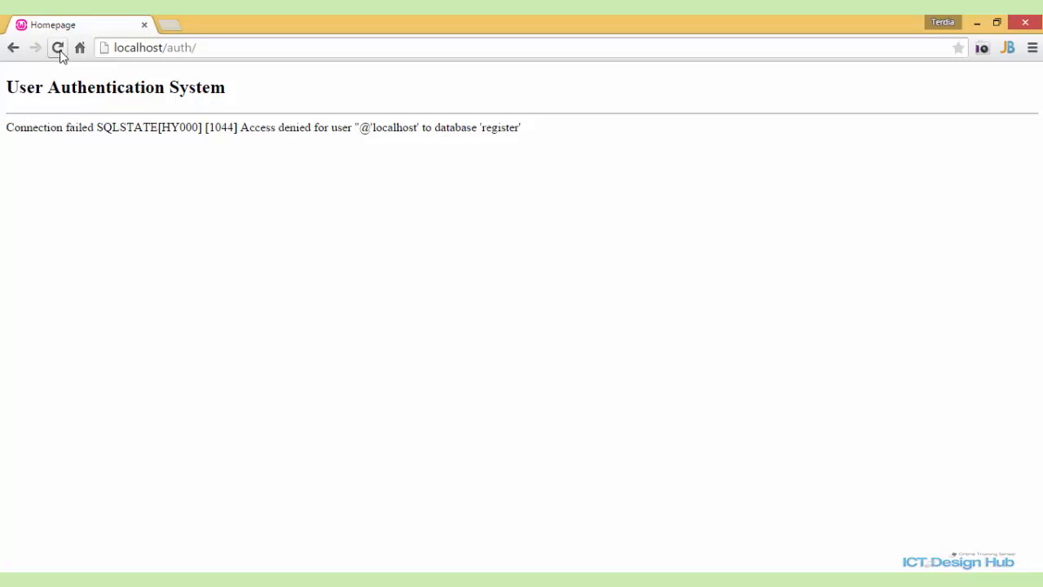
{"action": "mouse_move", "coordinate": [74, 98]}
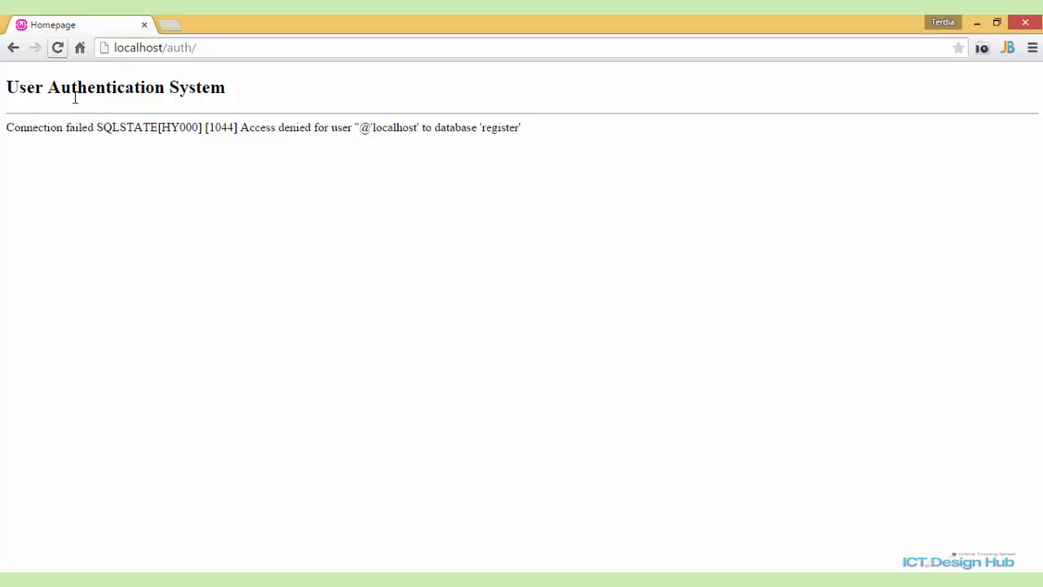
{"action": "mouse_move", "coordinate": [271, 156]}
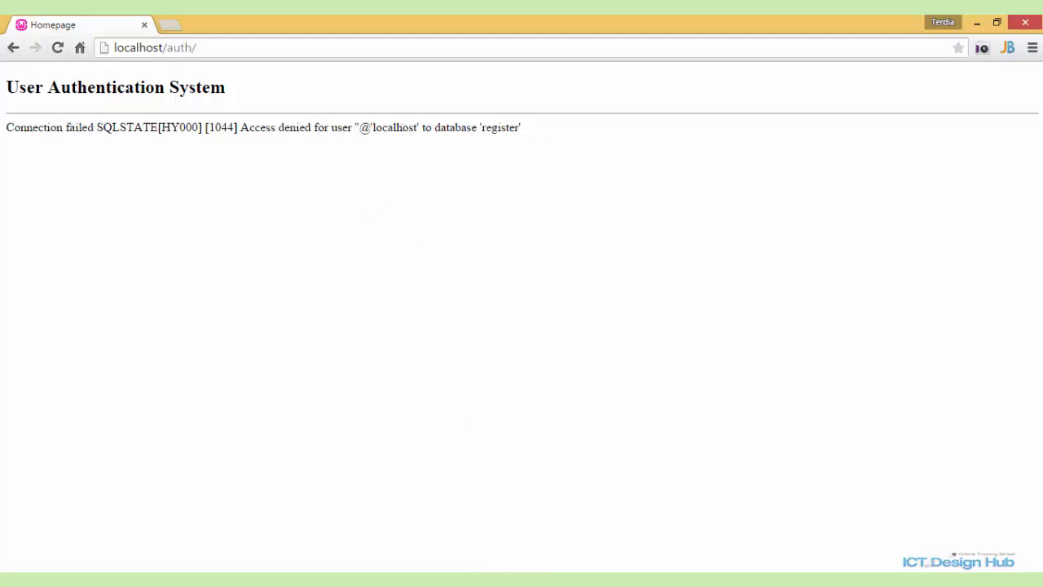
{"action": "key", "text": "alt+tab"}
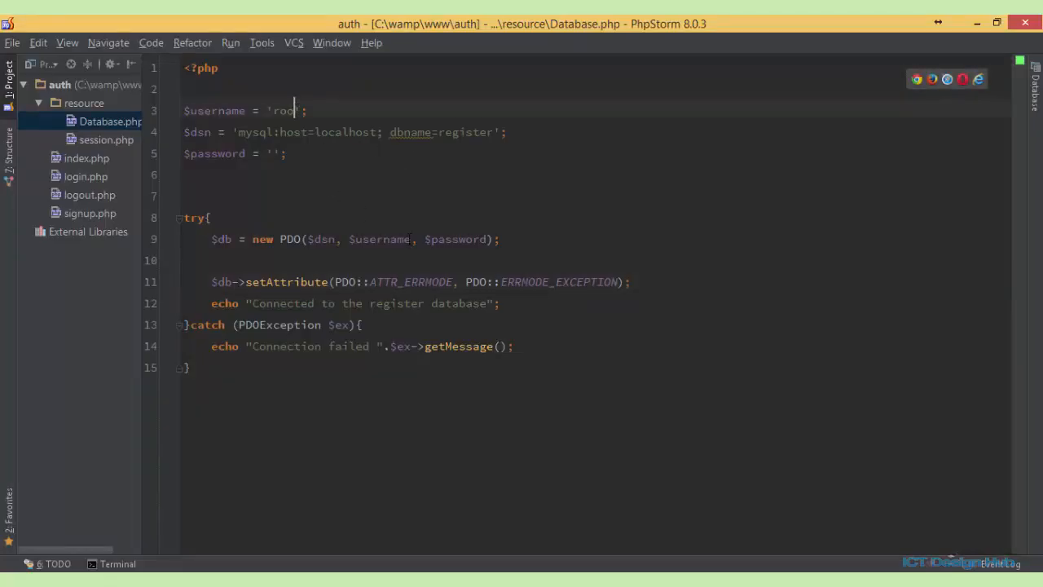
- Change $username to 'root' and delete the blank line above the try block
{"action": "type", "text": "T"}
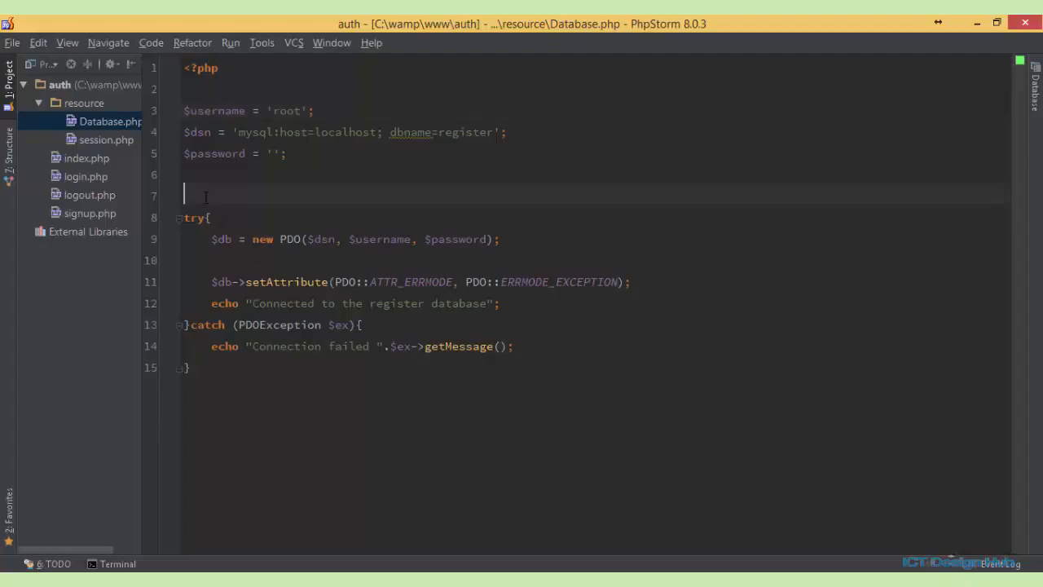
{"action": "key", "text": "Backspace"}
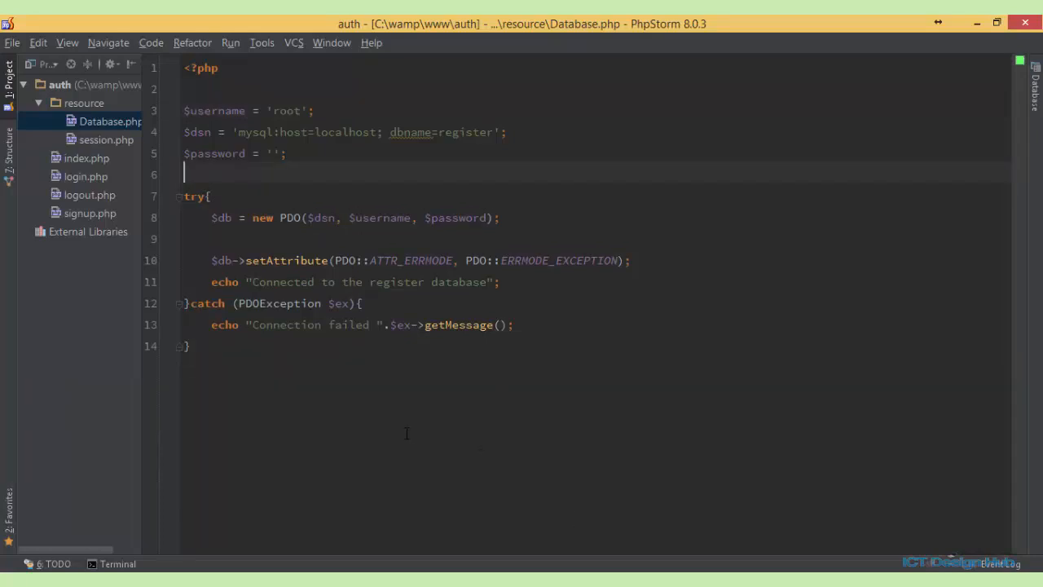